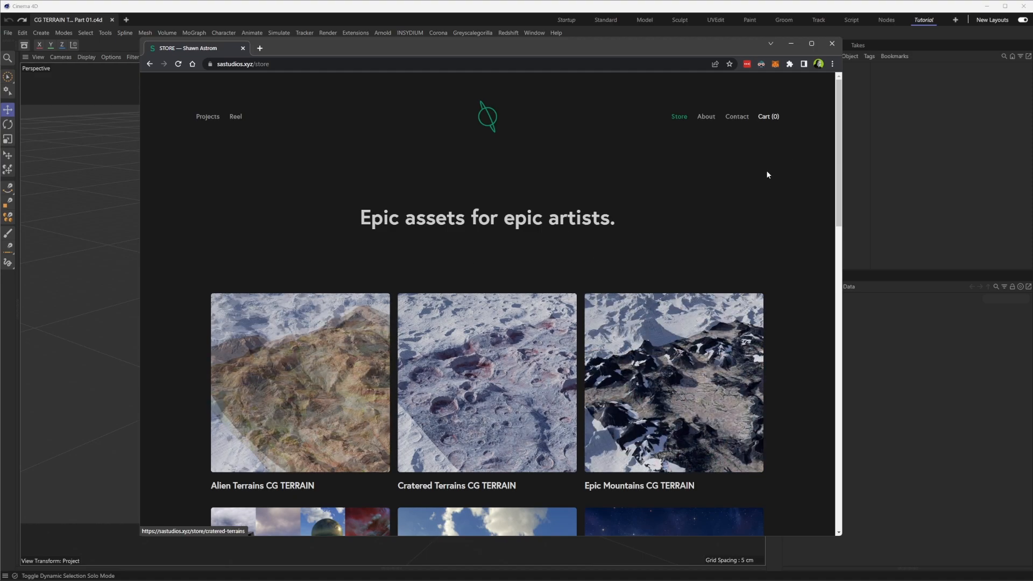
Open the Alien Terrains CG TERRAIN product page and read through its $99 description
{"action": "left_click", "coordinate": [299, 383]}
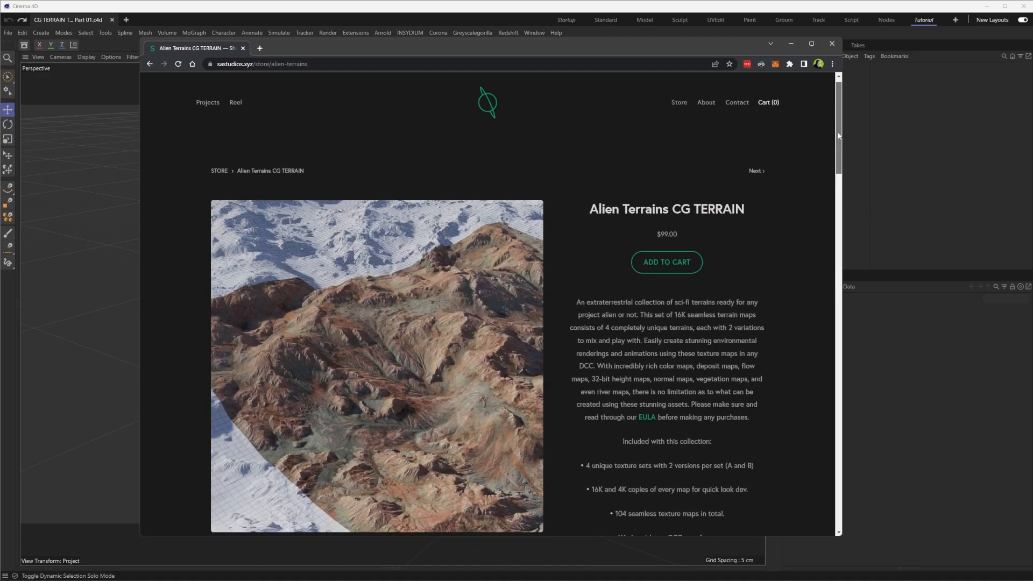
{"action": "scroll", "scroll_direction": "down", "scroll_amount": 3}
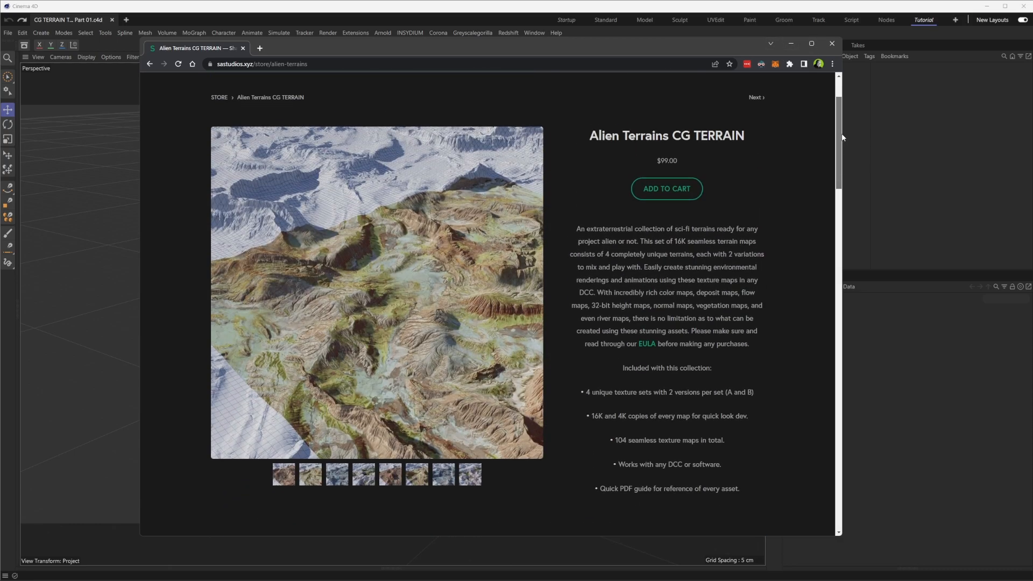
{"action": "scroll", "scroll_direction": "down", "scroll_amount": 3}
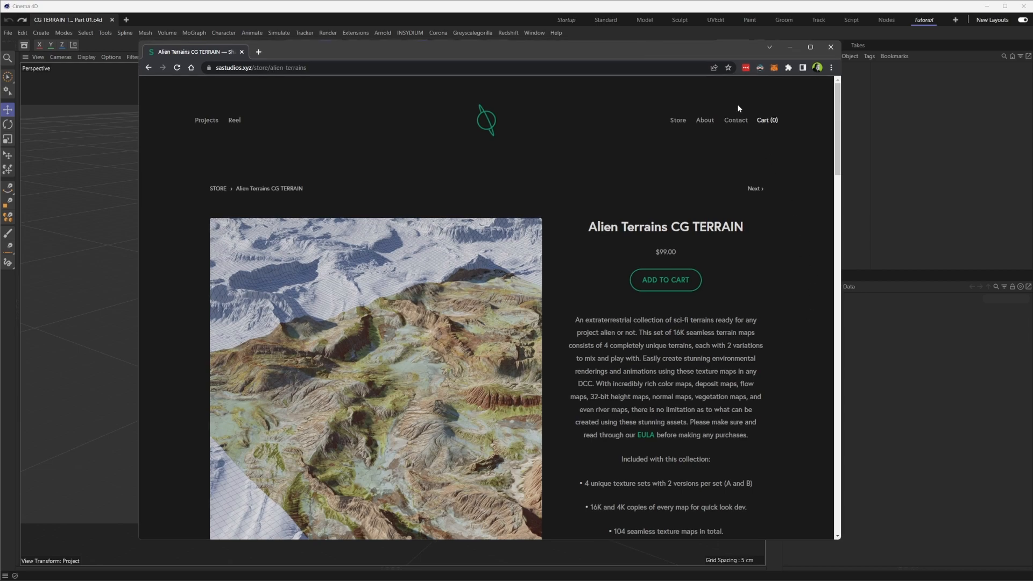
Minimize Chrome so the empty CG TERRAIN Part 01 scene is back in front
{"action": "left_click", "coordinate": [830, 47]}
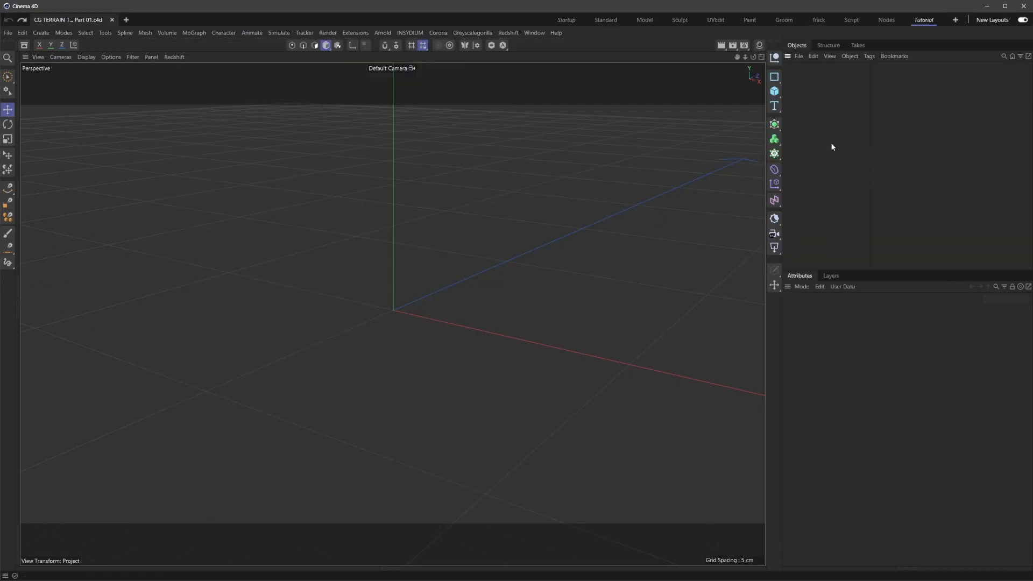
{"action": "mouse_move", "coordinate": [414, 301]}
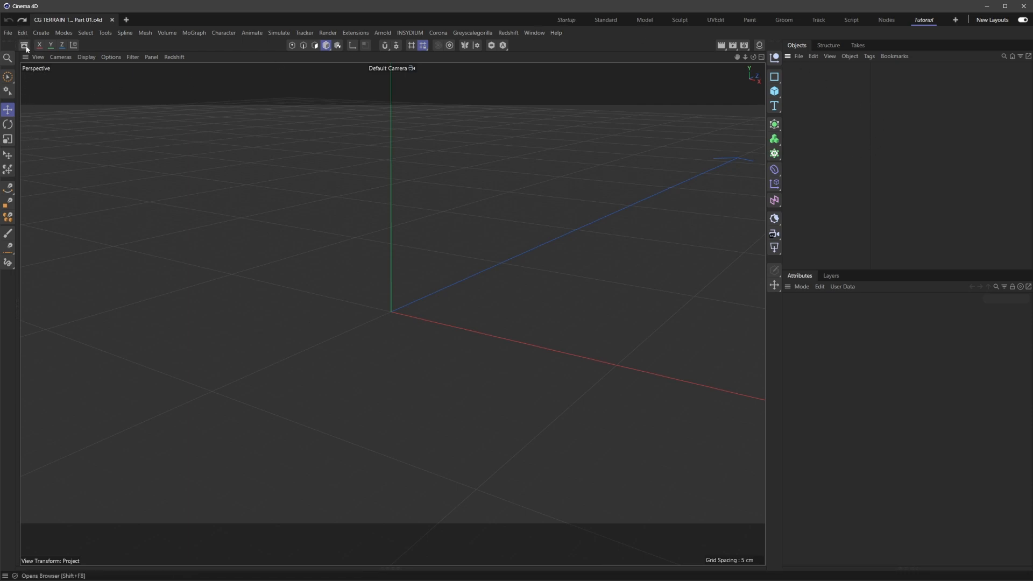
Bring up the Asset Browser, check the Databases menu and expand the CG TERRAIN watch folder
{"action": "left_click", "coordinate": [25, 46]}
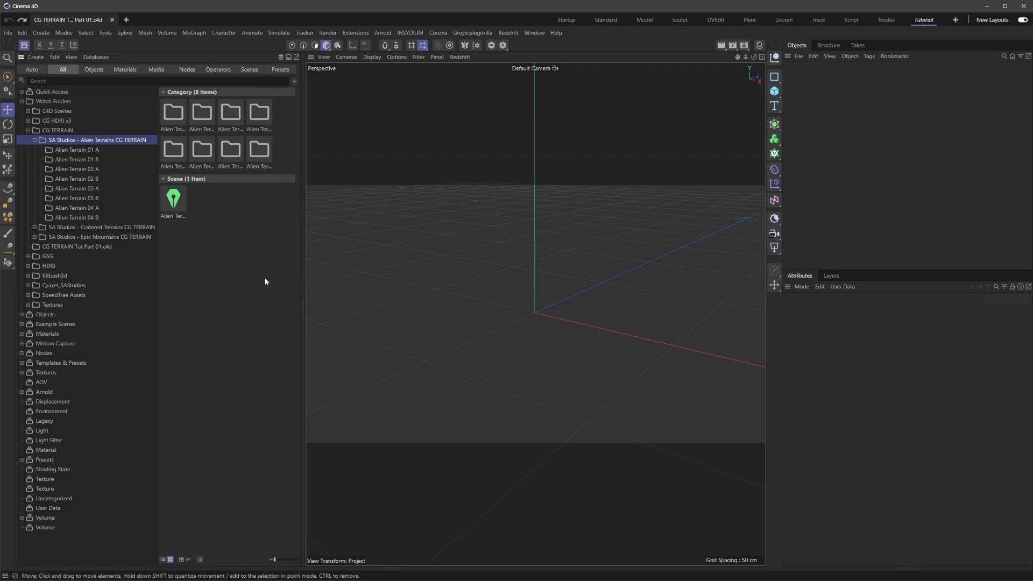
{"action": "mouse_move", "coordinate": [230, 168]}
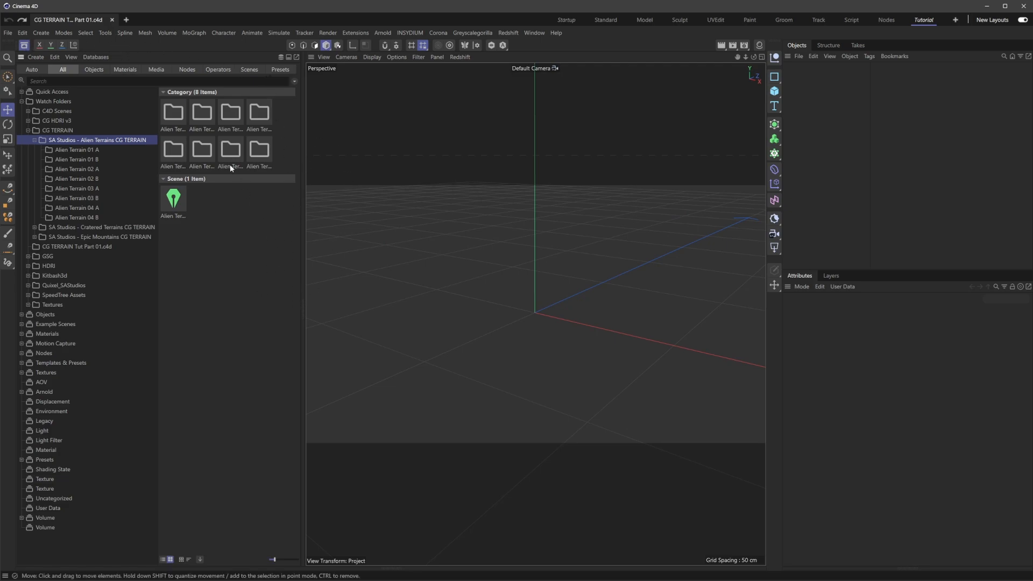
{"action": "left_click", "coordinate": [95, 57]}
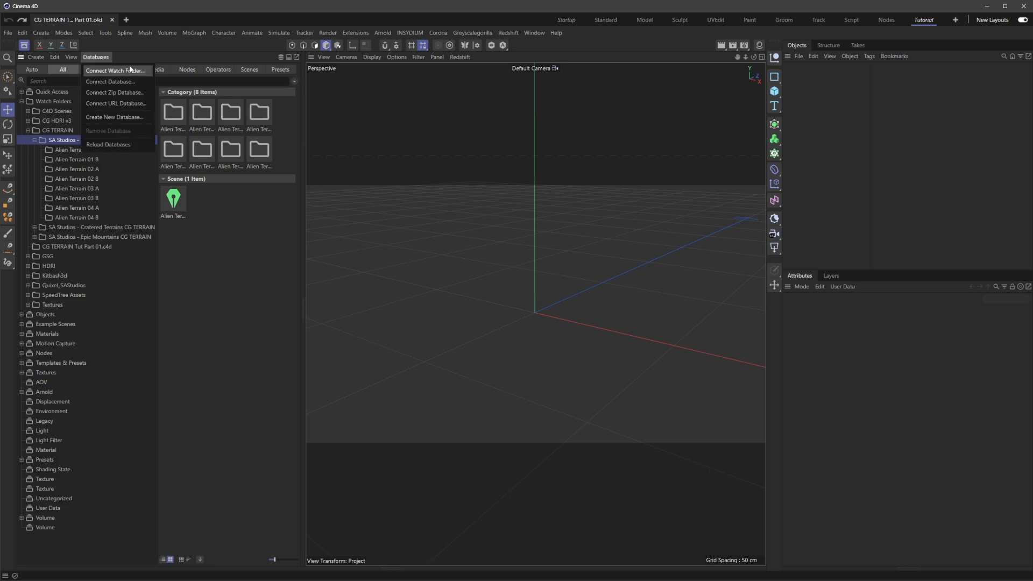
{"action": "mouse_move", "coordinate": [152, 53]}
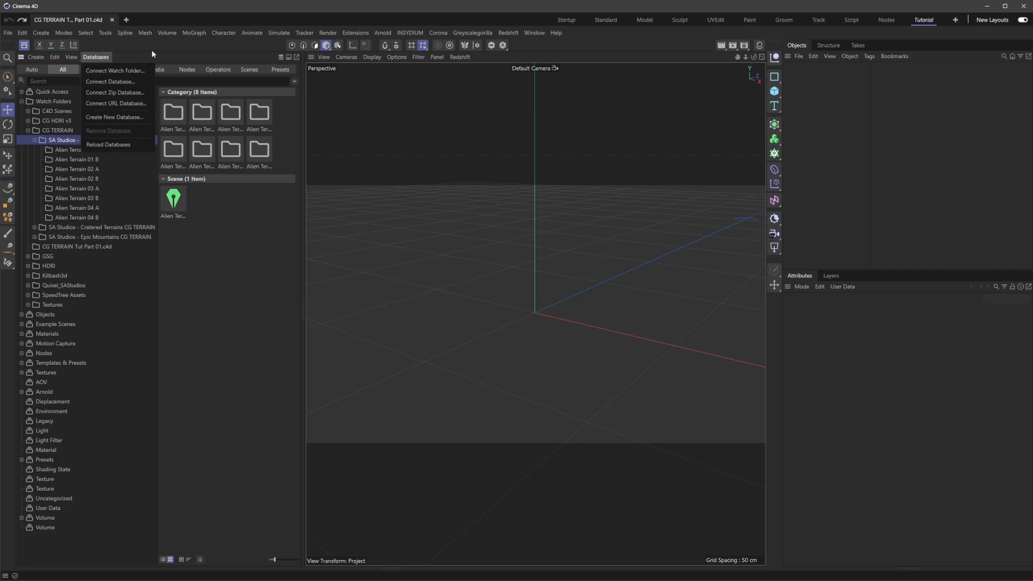
{"action": "mouse_move", "coordinate": [103, 59]}
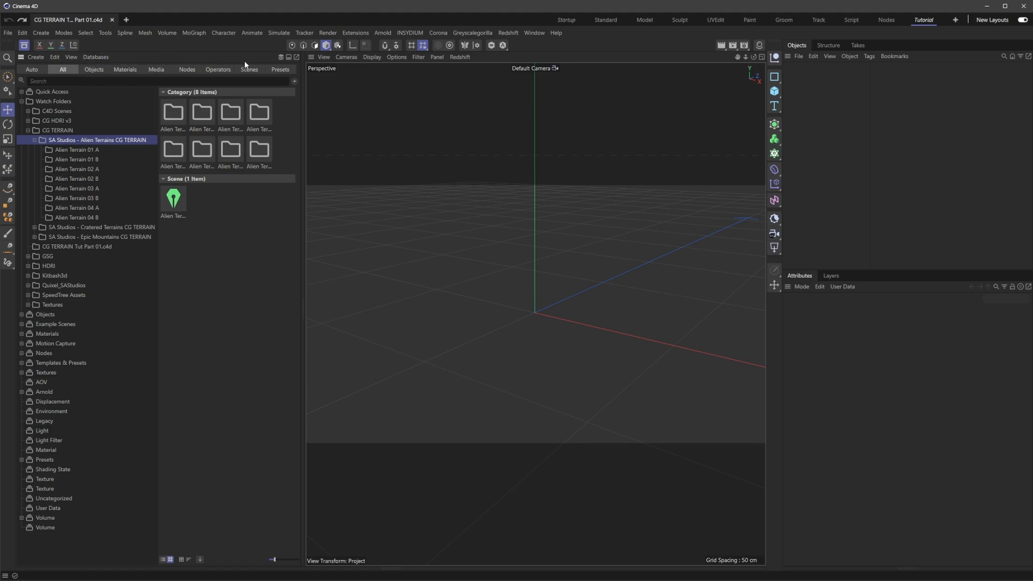
{"action": "mouse_move", "coordinate": [242, 62]}
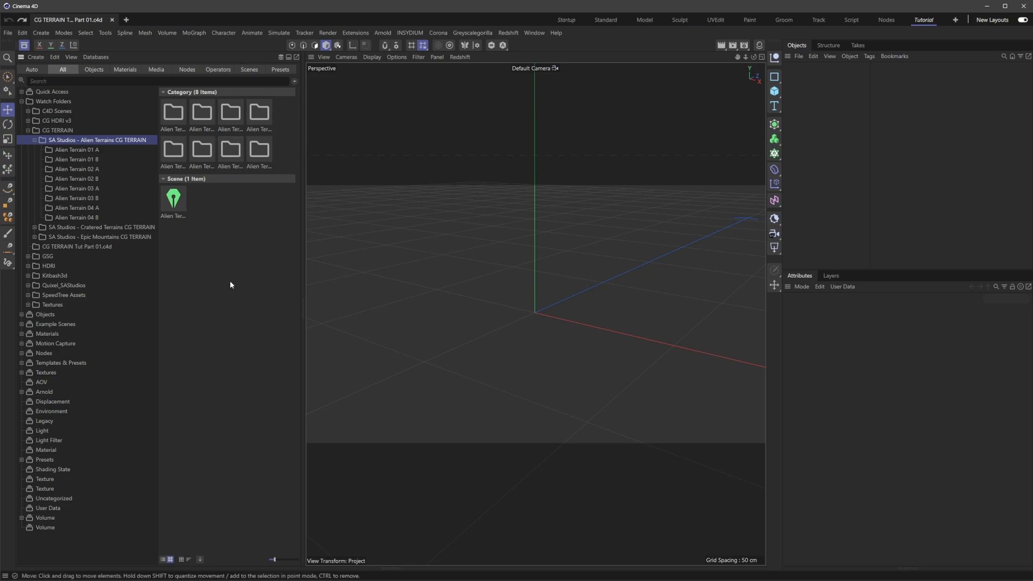
{"action": "left_click", "coordinate": [57, 131]}
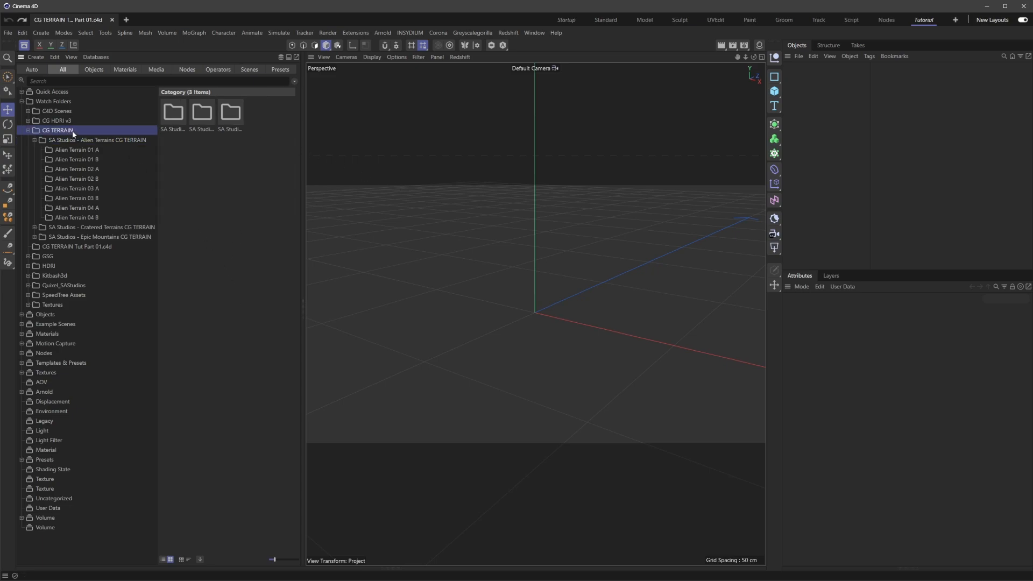
Navigate into the Alien Terrains collection showing its eight terrain sets and scene file
{"action": "left_click", "coordinate": [97, 139]}
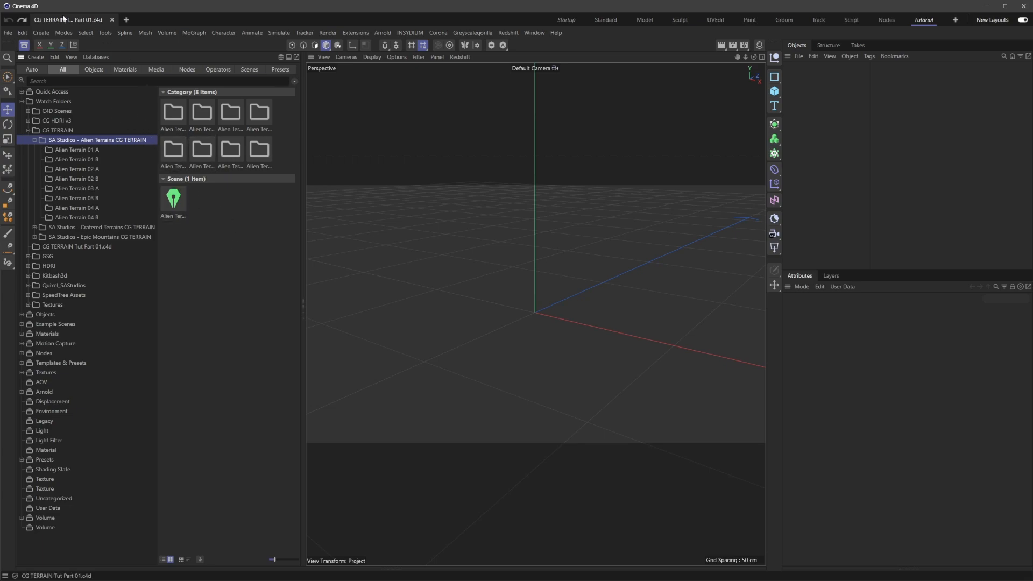
{"action": "mouse_move", "coordinate": [231, 316]}
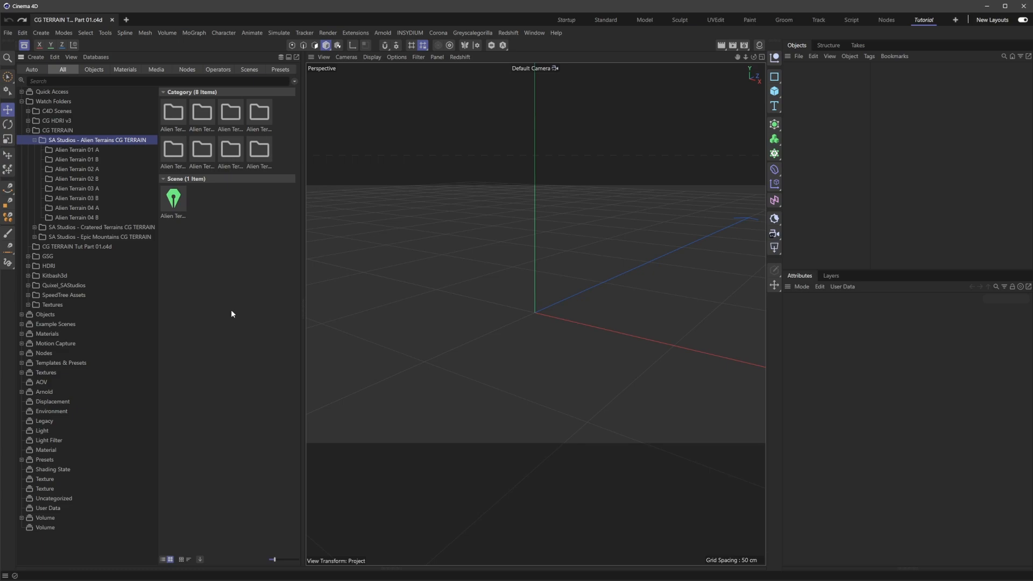
{"action": "left_click", "coordinate": [36, 139]}
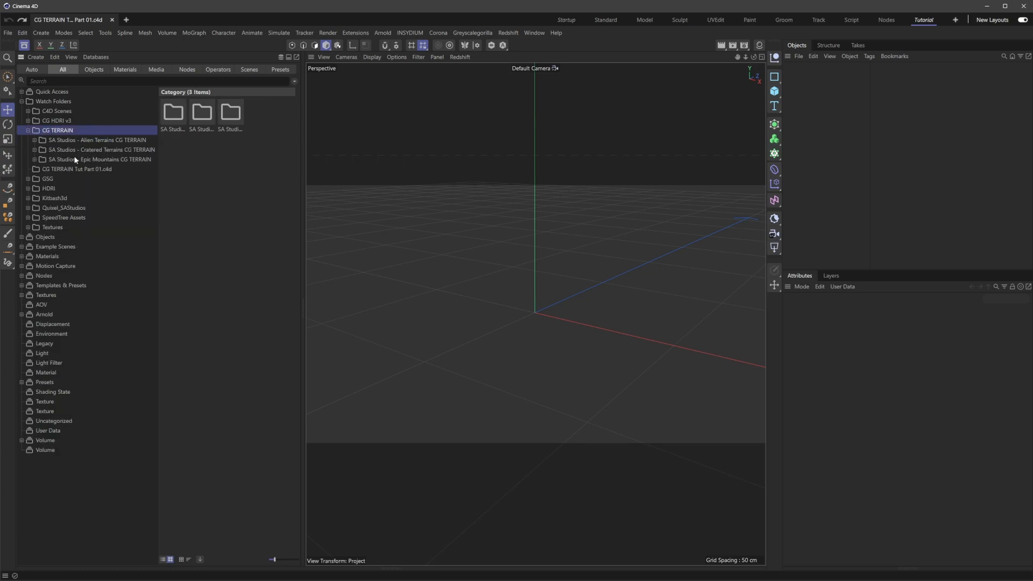
{"action": "mouse_move", "coordinate": [108, 158]}
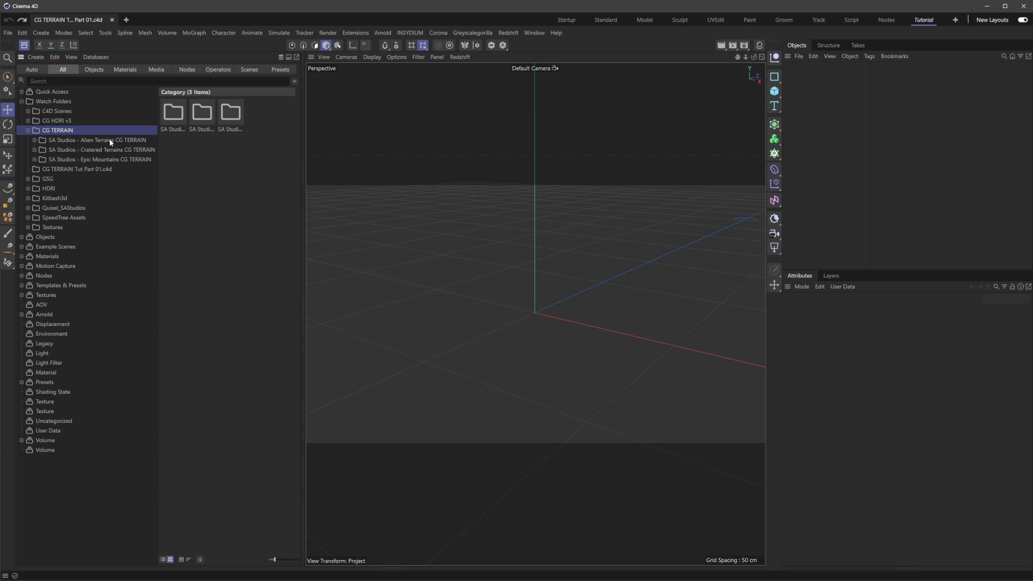
{"action": "left_click", "coordinate": [98, 140]}
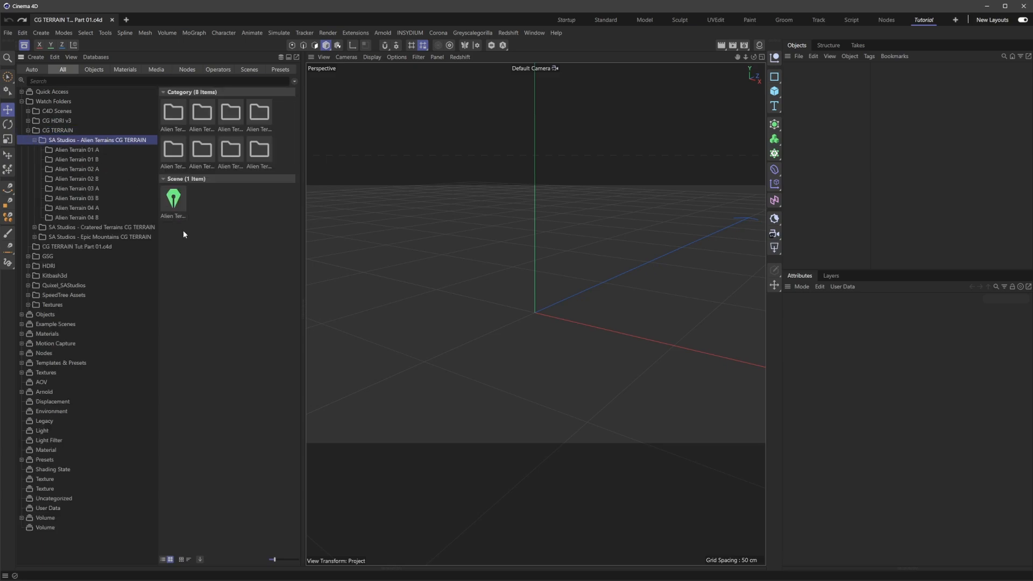
{"action": "mouse_move", "coordinate": [236, 185]}
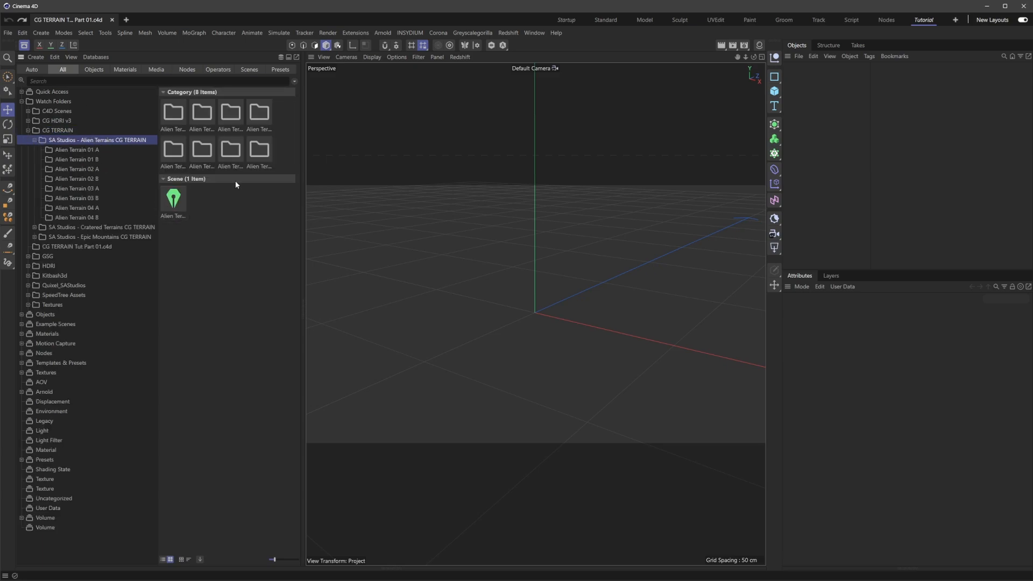
{"action": "mouse_move", "coordinate": [225, 315]}
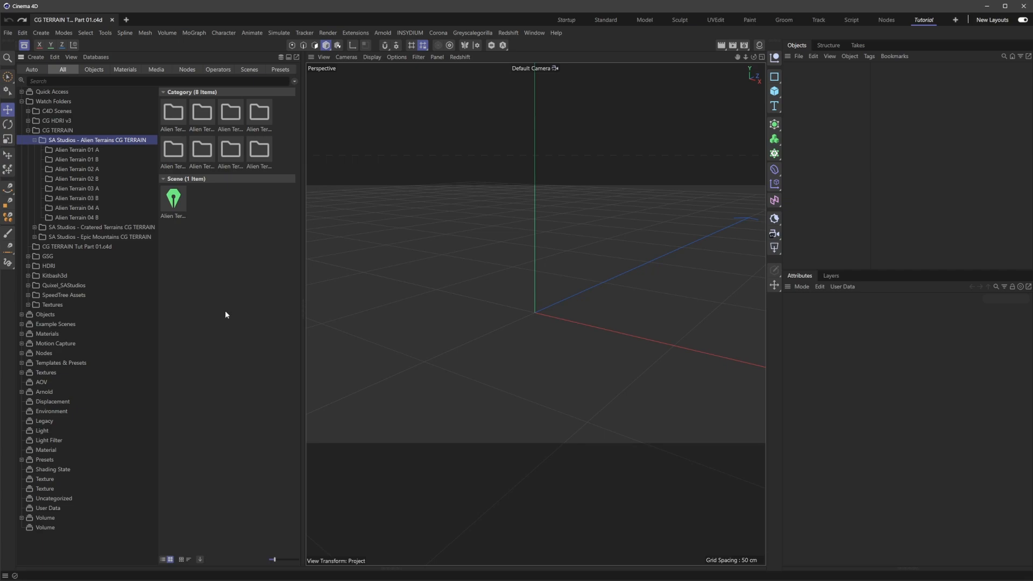
{"action": "mouse_move", "coordinate": [292, 195]}
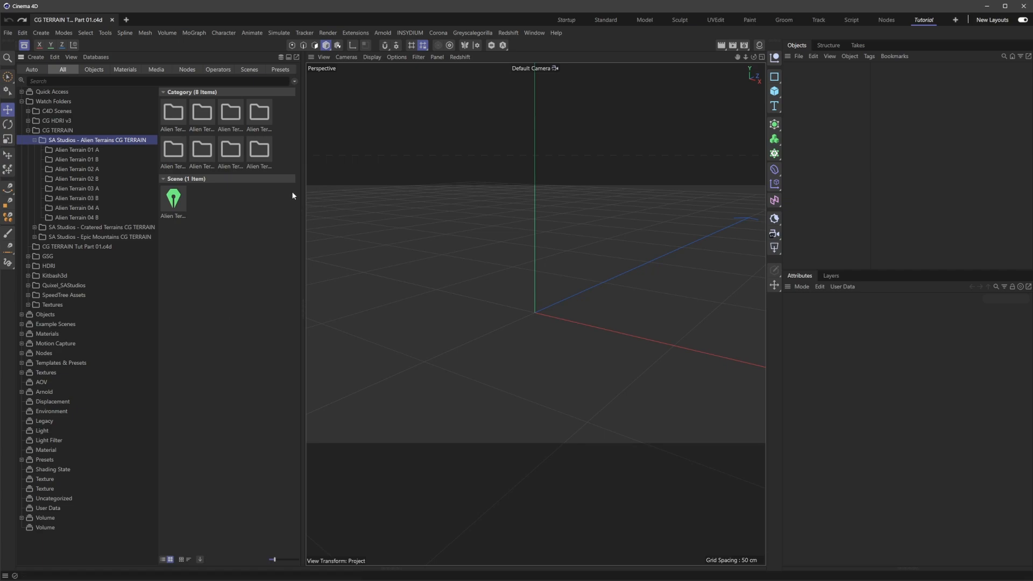
Preview the Alien Terrain 01 A, 01 B and 02 A texture maps with enlarged thumbnails
{"action": "left_click", "coordinate": [76, 149]}
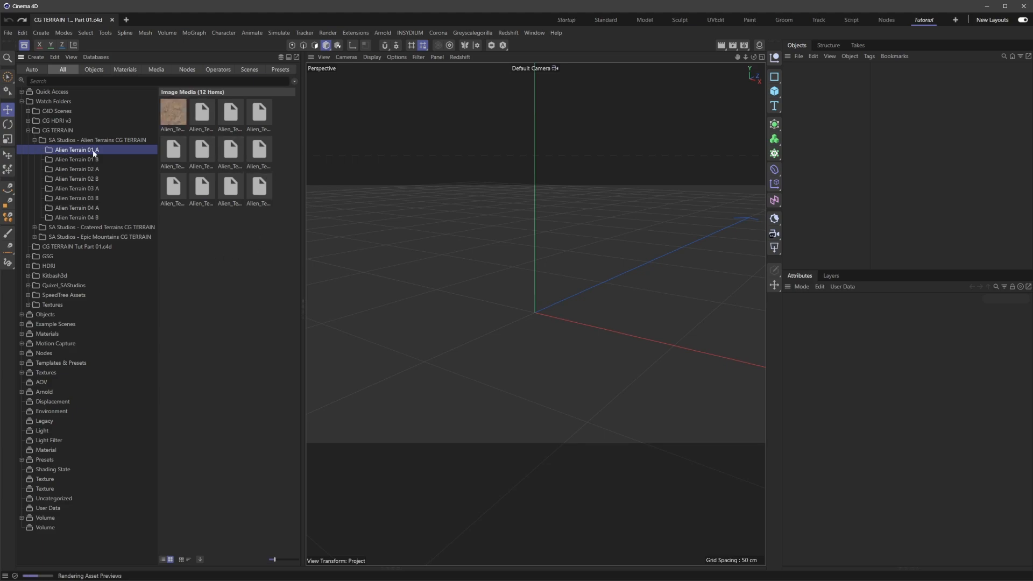
{"action": "mouse_move", "coordinate": [125, 204]}
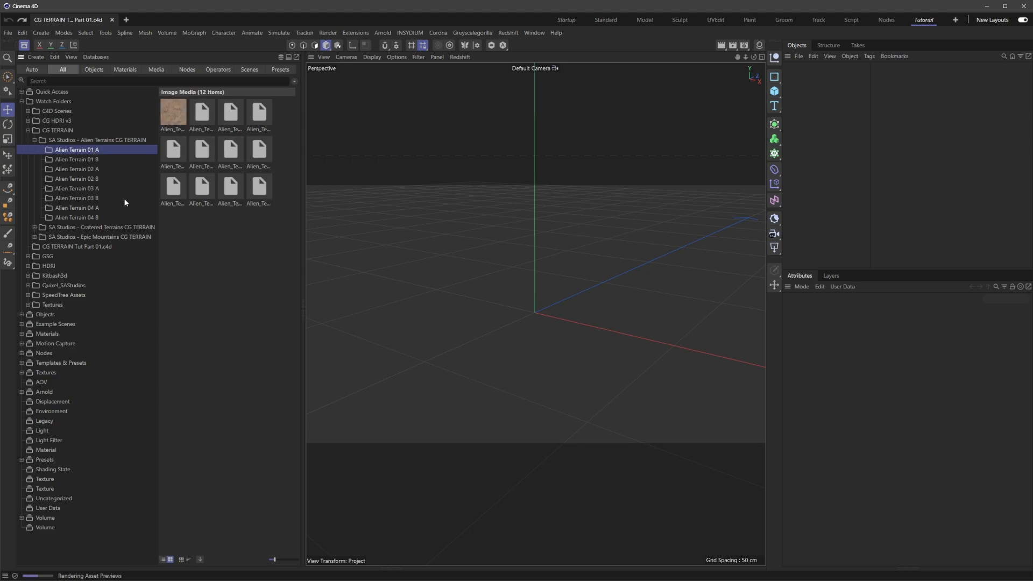
{"action": "left_click_drag", "start_coordinate": [272, 559], "coordinate": [284, 560]}
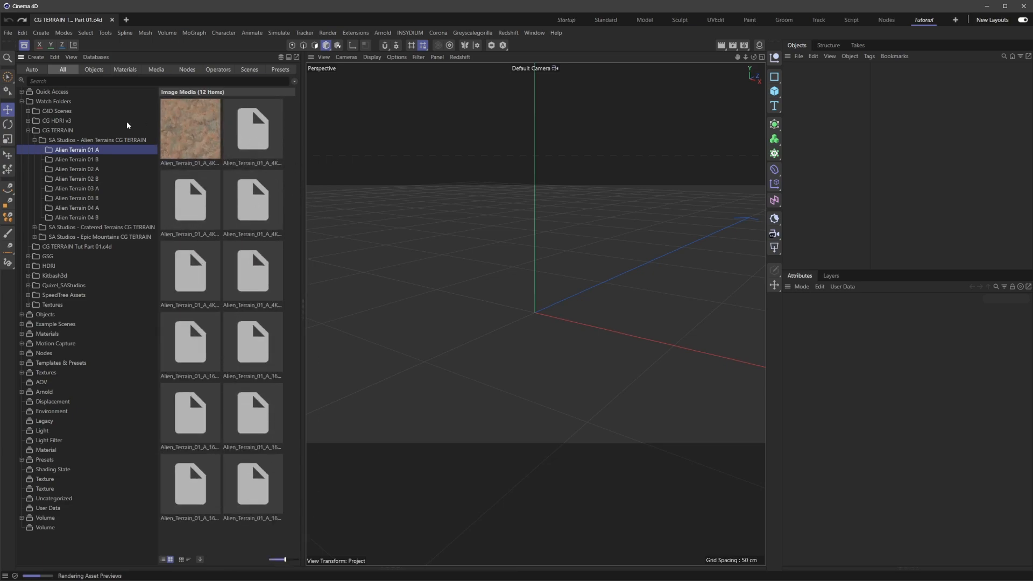
{"action": "left_click", "coordinate": [77, 159]}
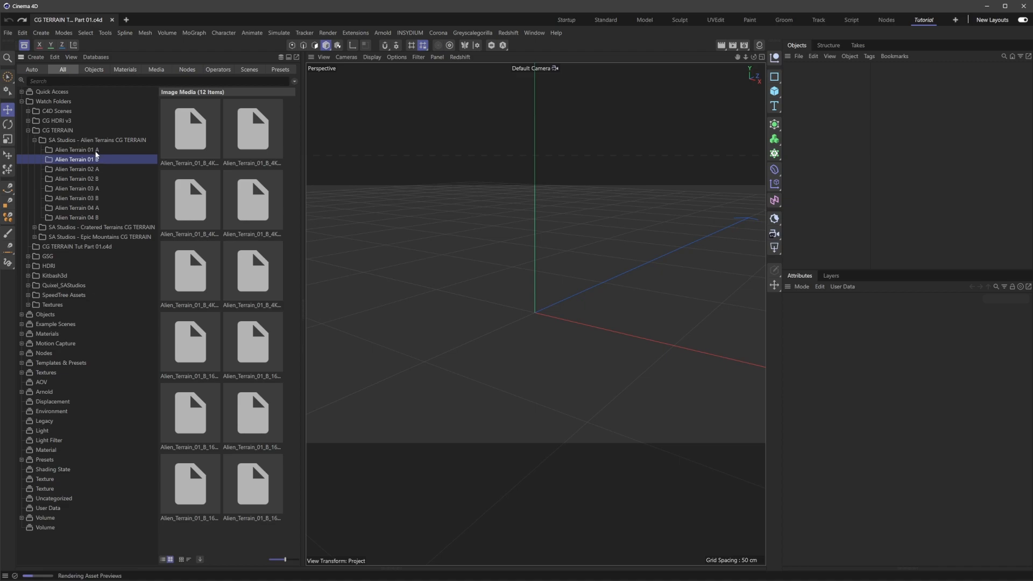
{"action": "left_click", "coordinate": [76, 150]}
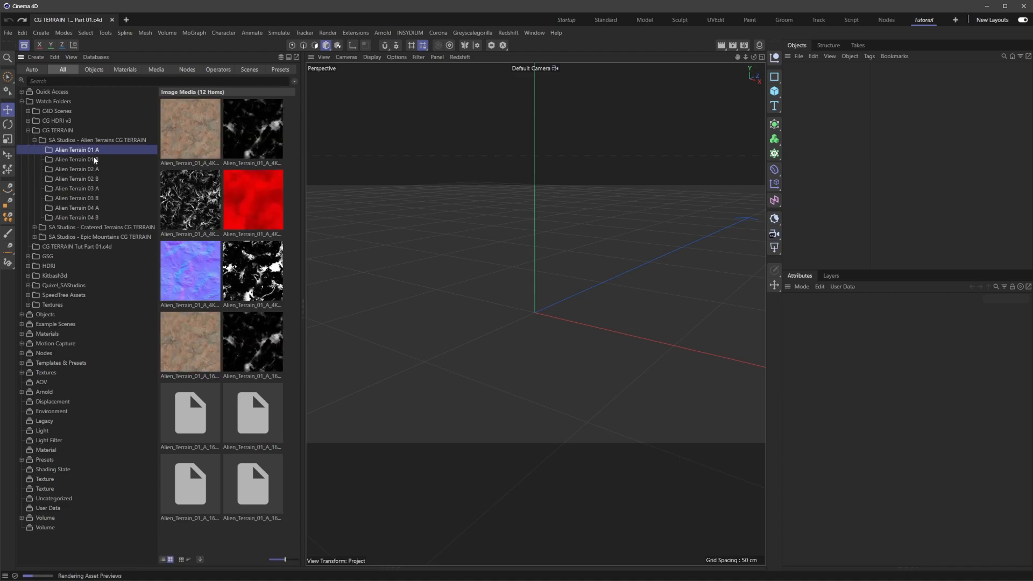
{"action": "left_click", "coordinate": [76, 160]}
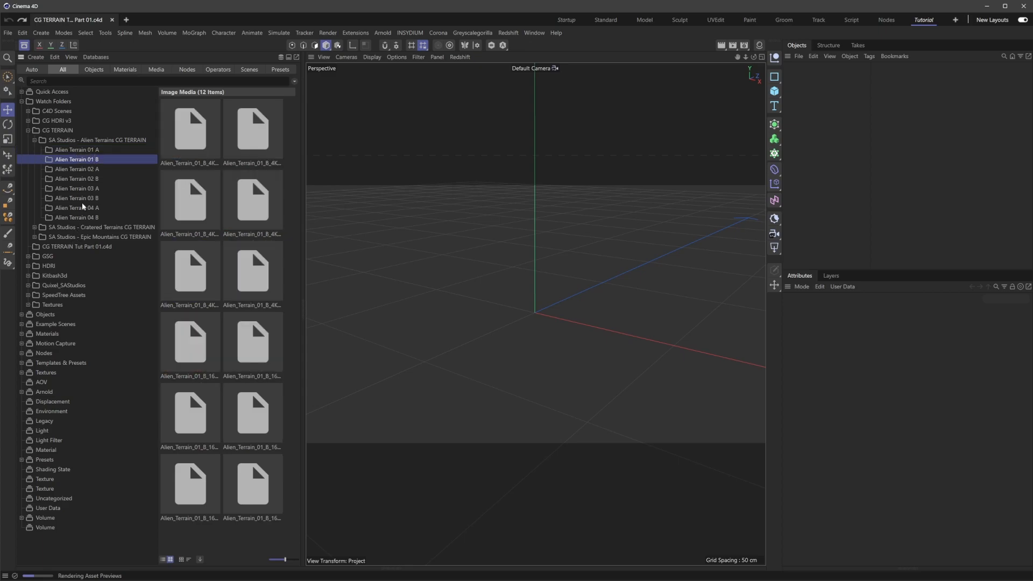
{"action": "left_click", "coordinate": [76, 168]}
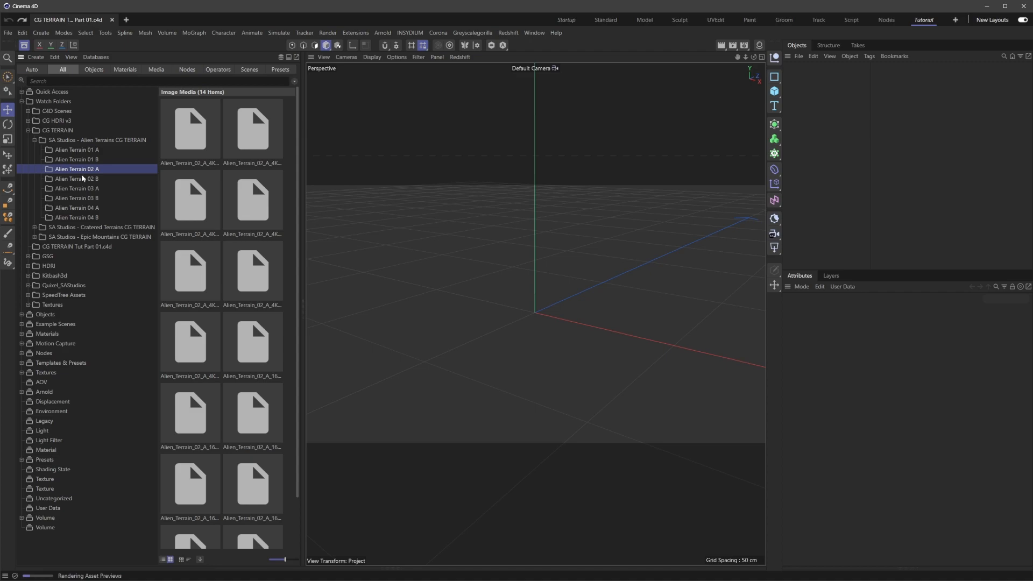
{"action": "mouse_move", "coordinate": [87, 159]}
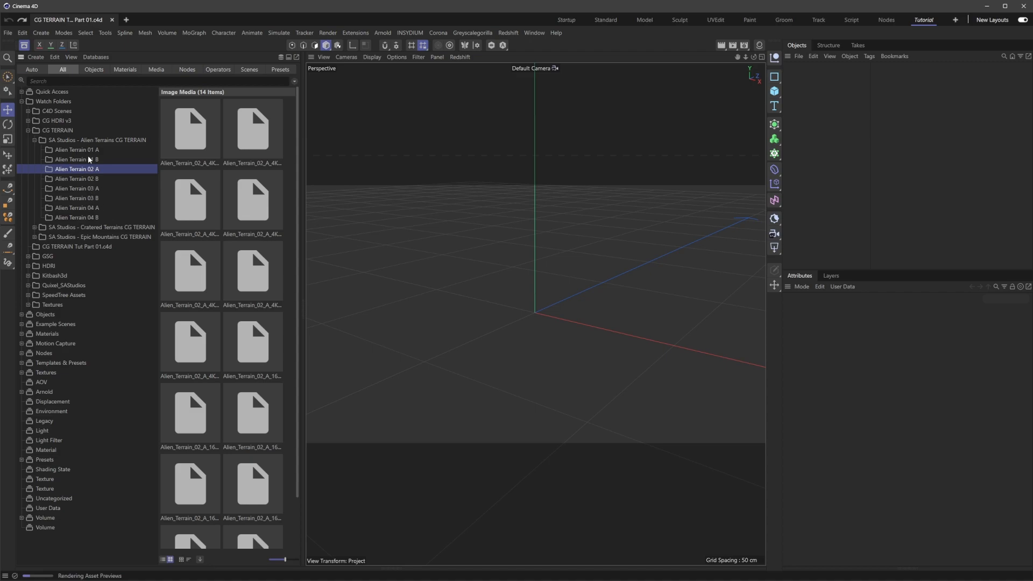
{"action": "left_click", "coordinate": [75, 149]}
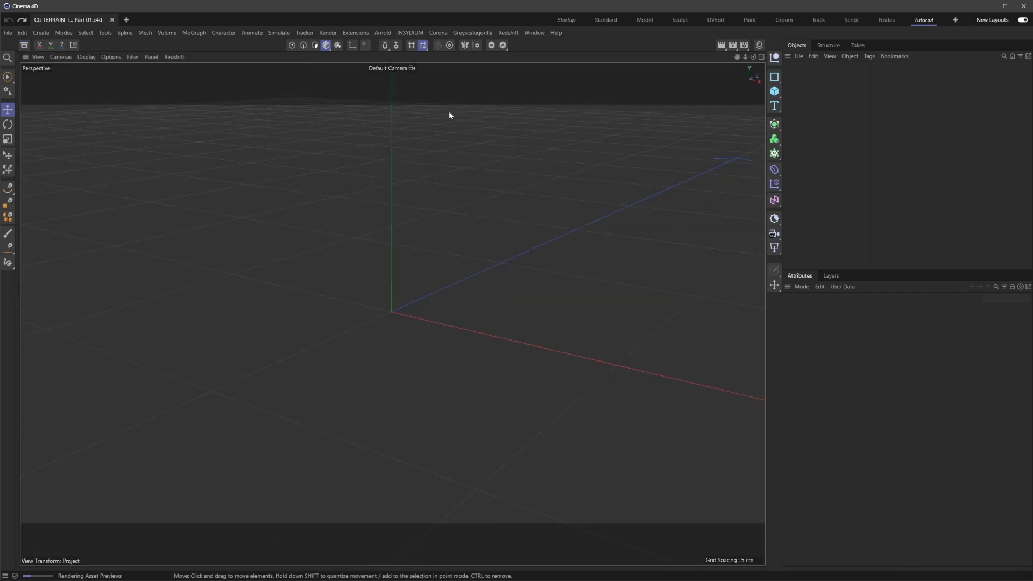
Add a plane primitive to the scene and select it
{"action": "left_click", "coordinate": [775, 91]}
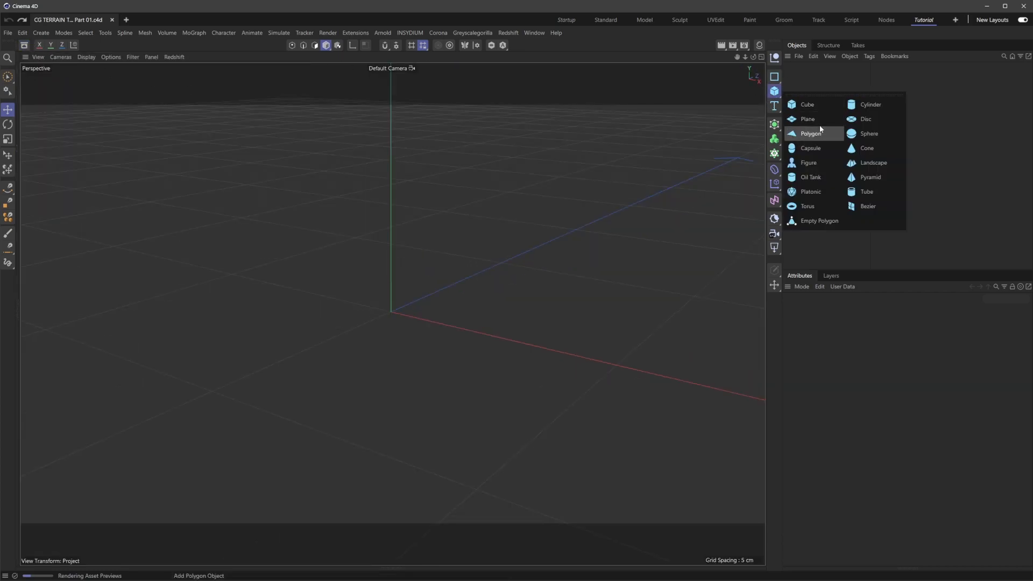
{"action": "left_click", "coordinate": [808, 119]}
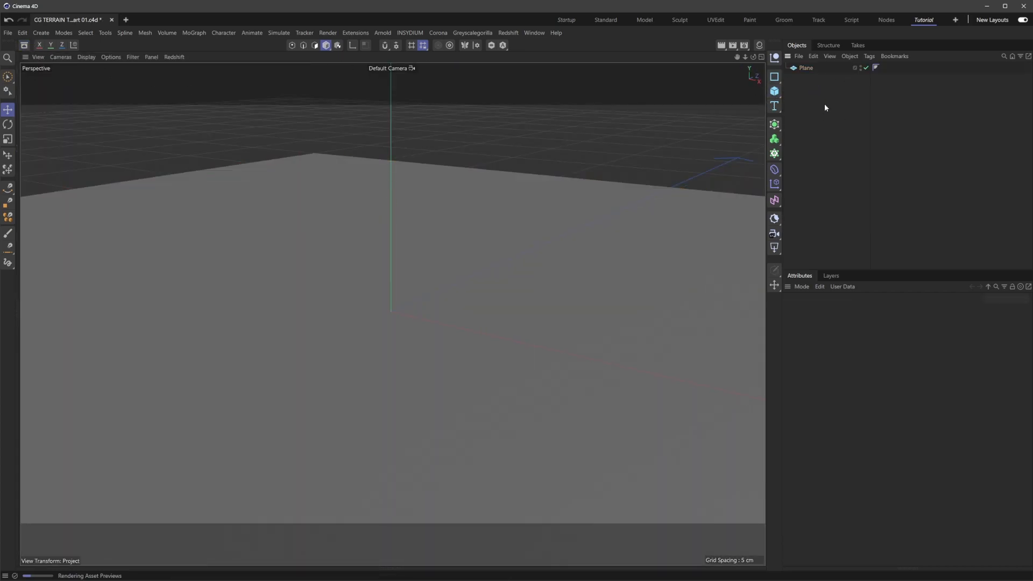
{"action": "left_click", "coordinate": [804, 67]}
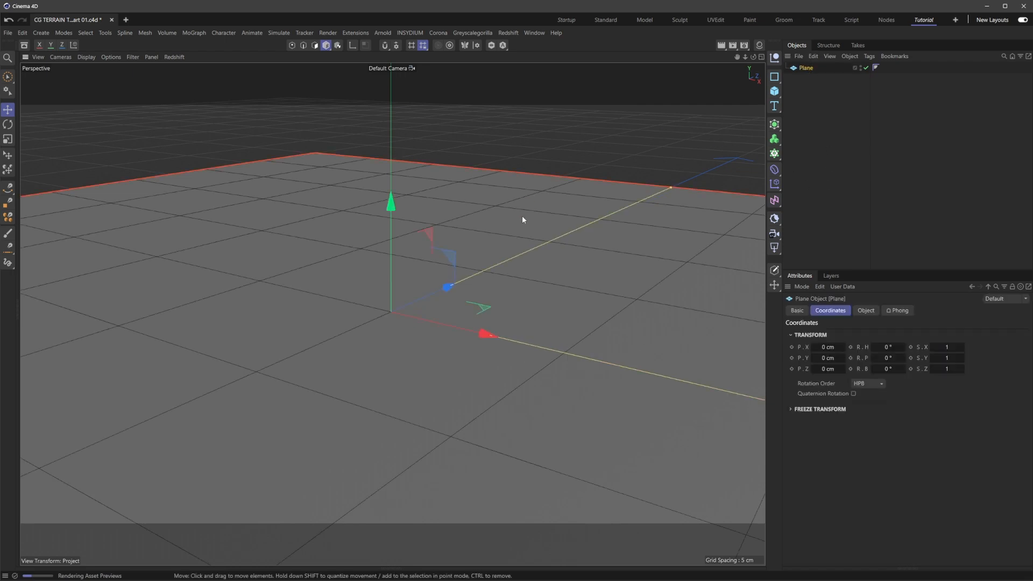
Switch the viewport display to Gouraud Shading (Lines) so the plane's grid shows
{"action": "left_click", "coordinate": [86, 57]}
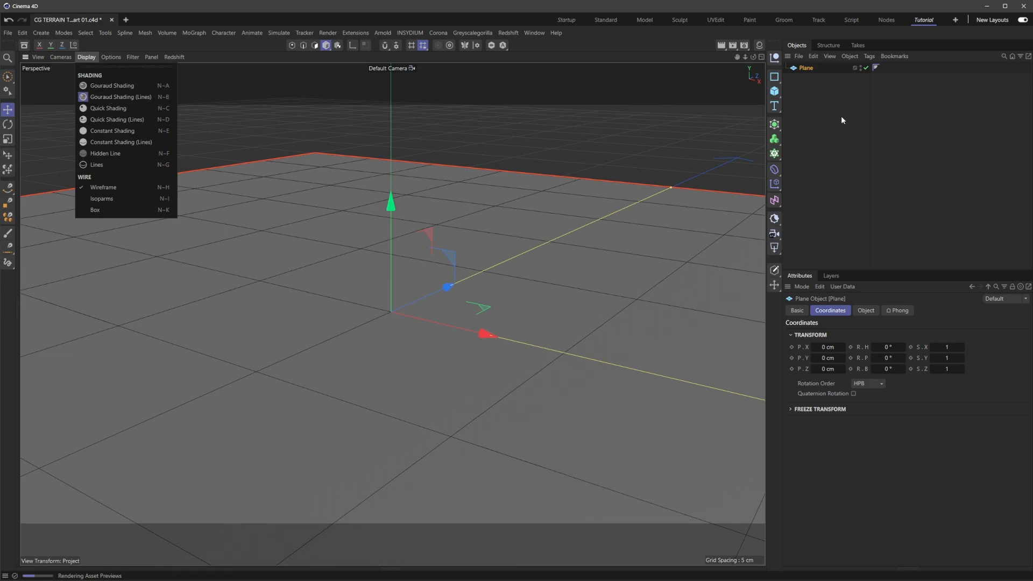
{"action": "left_click", "coordinate": [697, 204]}
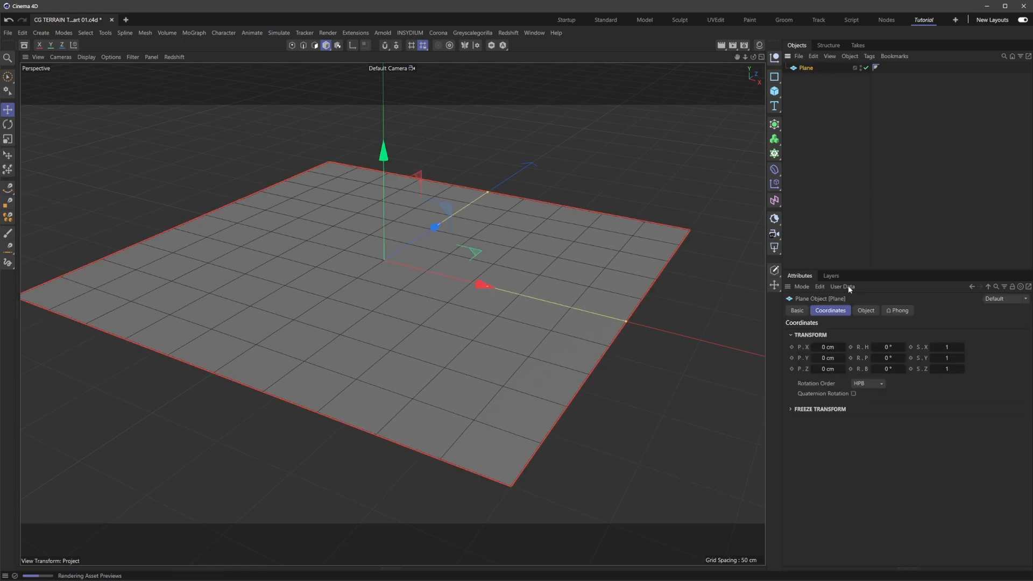
Give the plane 512 width segments and 512 height segments
{"action": "left_click", "coordinate": [865, 309]}
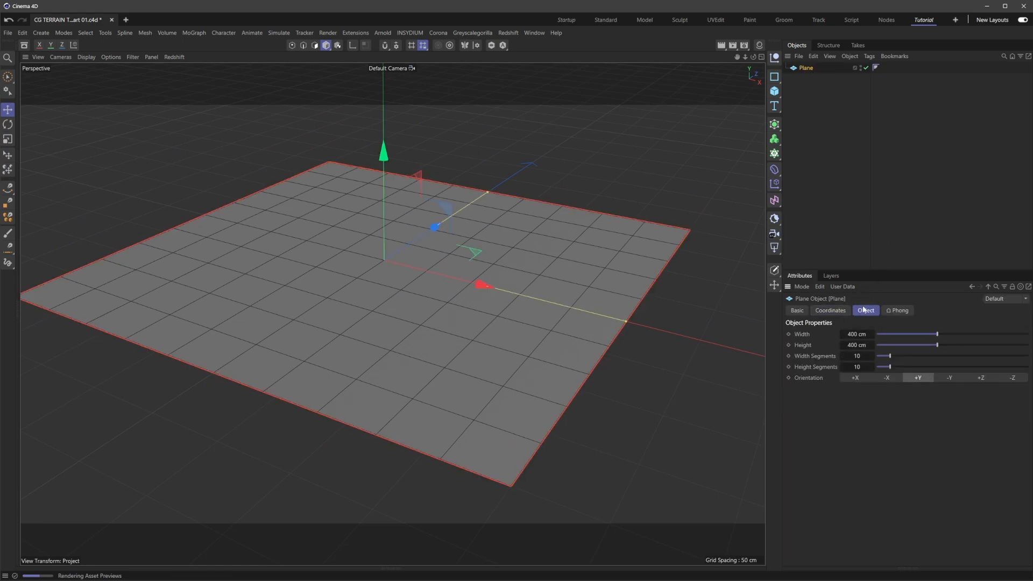
{"action": "left_click", "coordinate": [857, 356]}
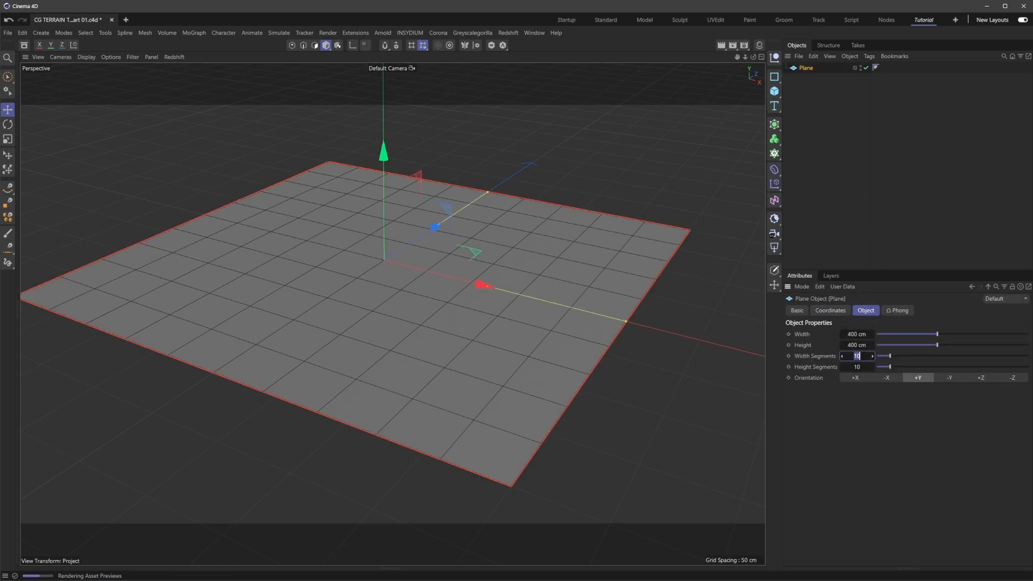
{"action": "type", "text": "512"}
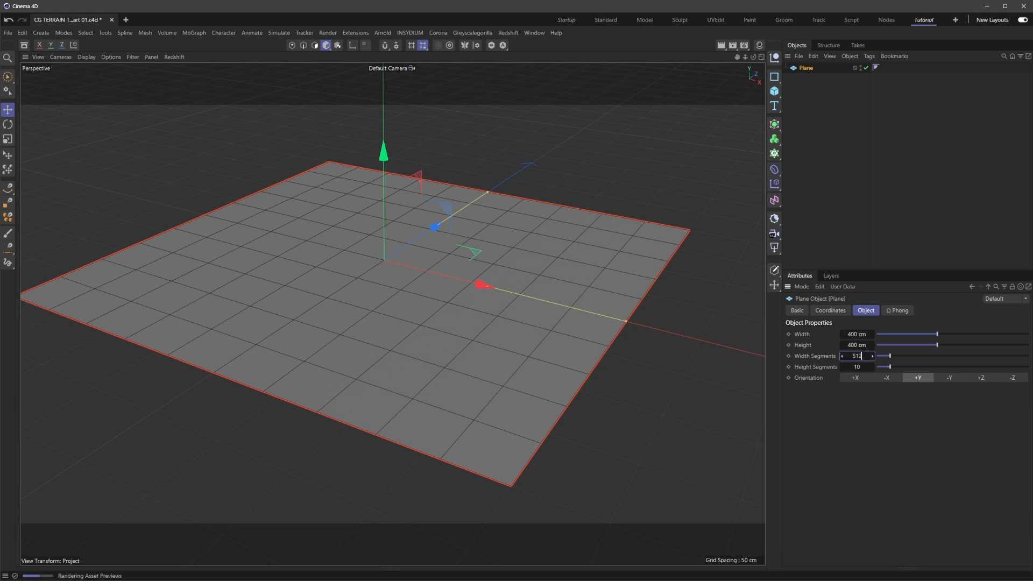
{"action": "type", "text": "512"}
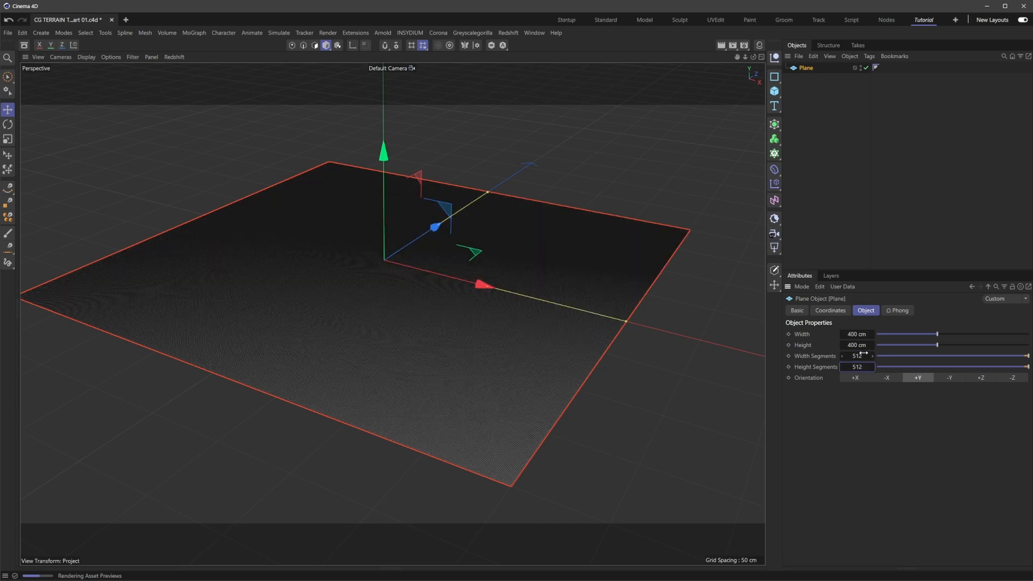
{"action": "left_click", "coordinate": [856, 367]}
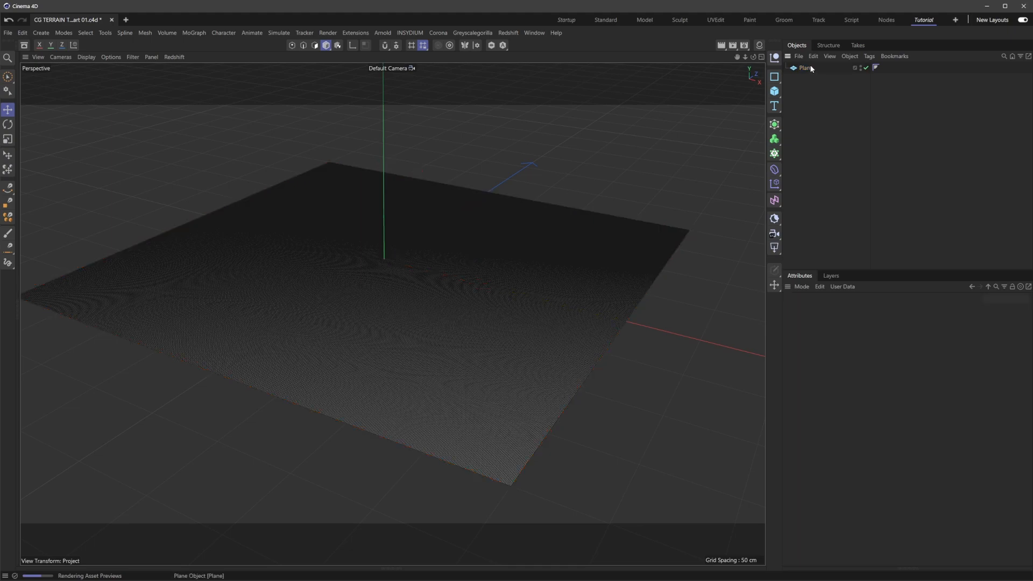
Rename the plane Terrain VP and name its duplicate Terrain Render
{"action": "left_click", "coordinate": [806, 68]}
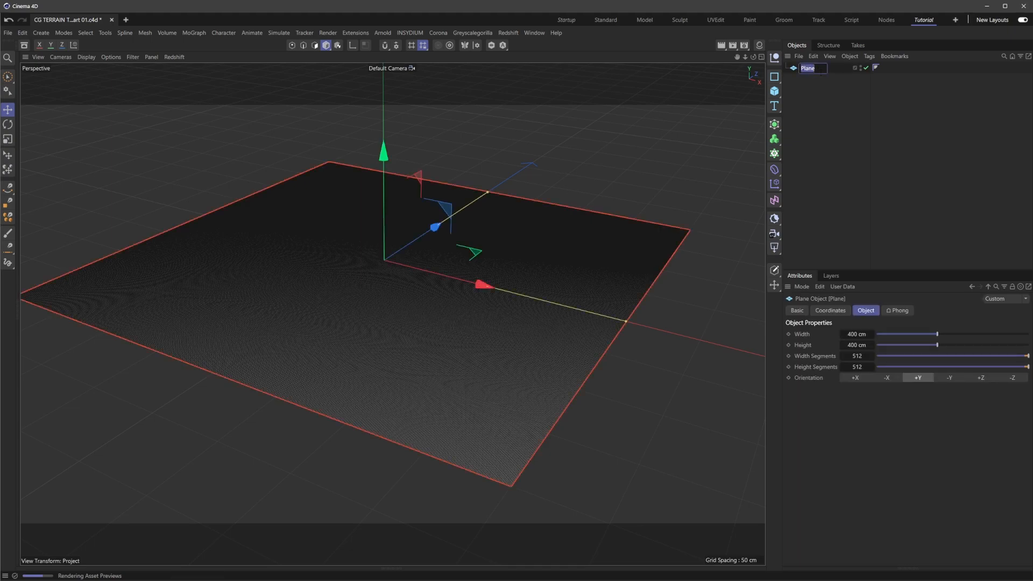
{"action": "type", "text": "Terrain"}
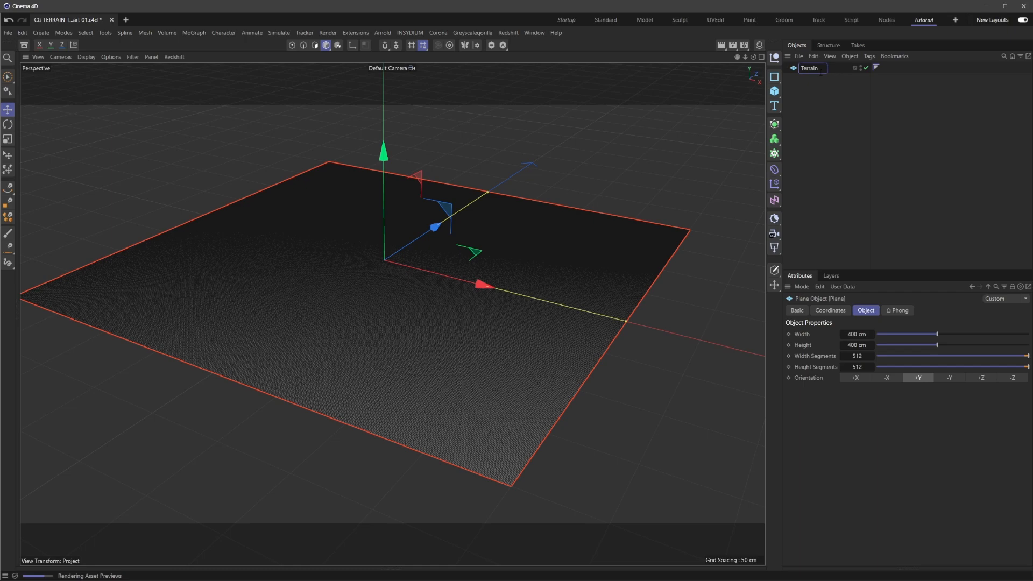
{"action": "type", "text": "Terrain VP"}
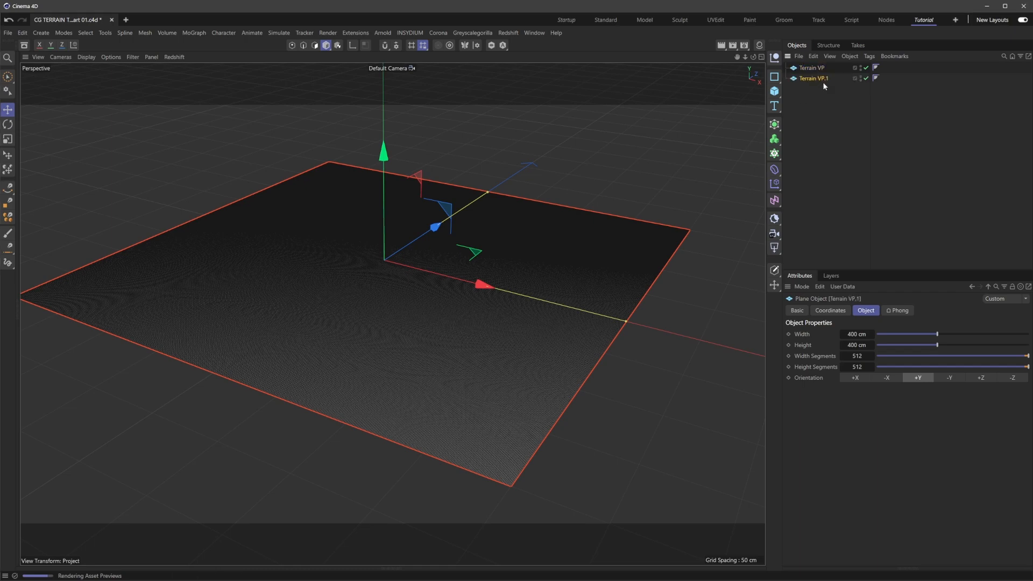
{"action": "double_click", "coordinate": [814, 79]}
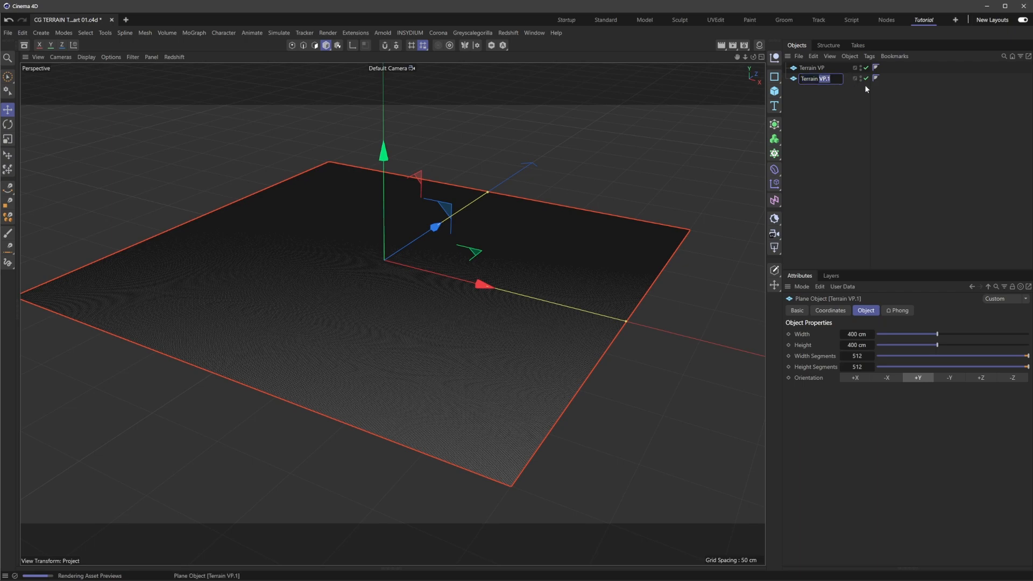
{"action": "type", "text": "Terrain Render"}
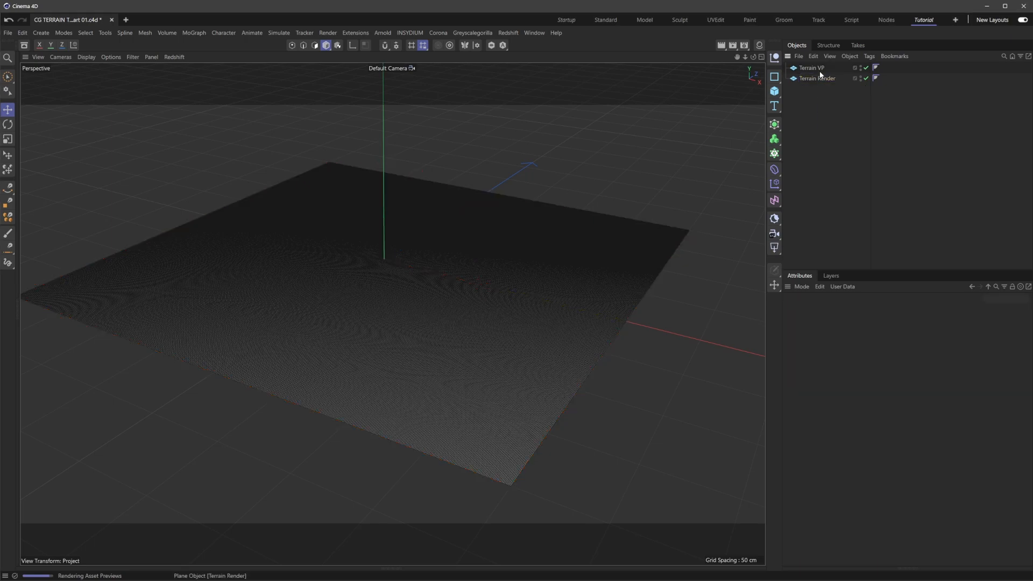
{"action": "mouse_move", "coordinate": [826, 80]}
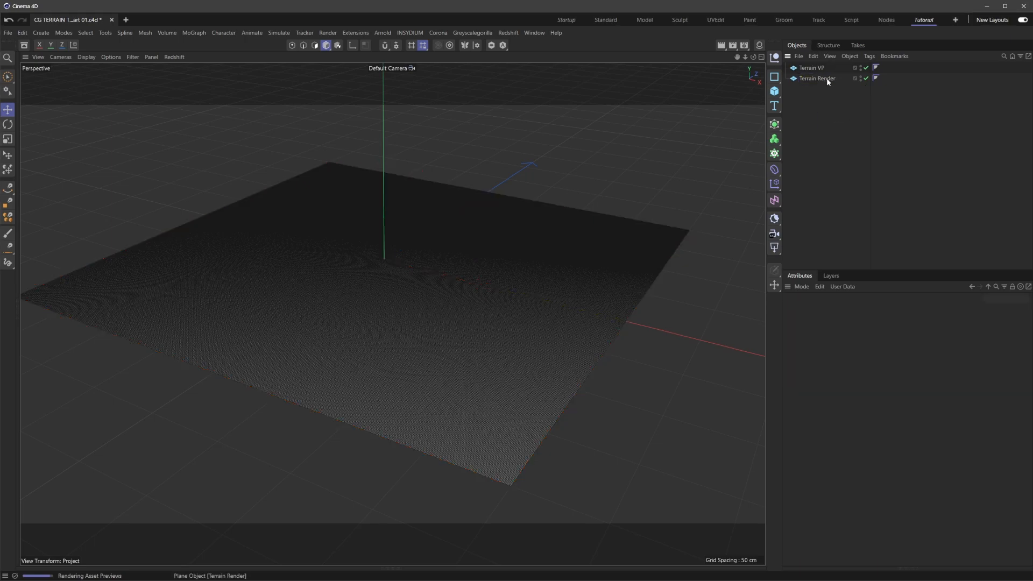
Add a Redshift Object tag to Terrain Render
{"action": "right_click", "coordinate": [815, 79]}
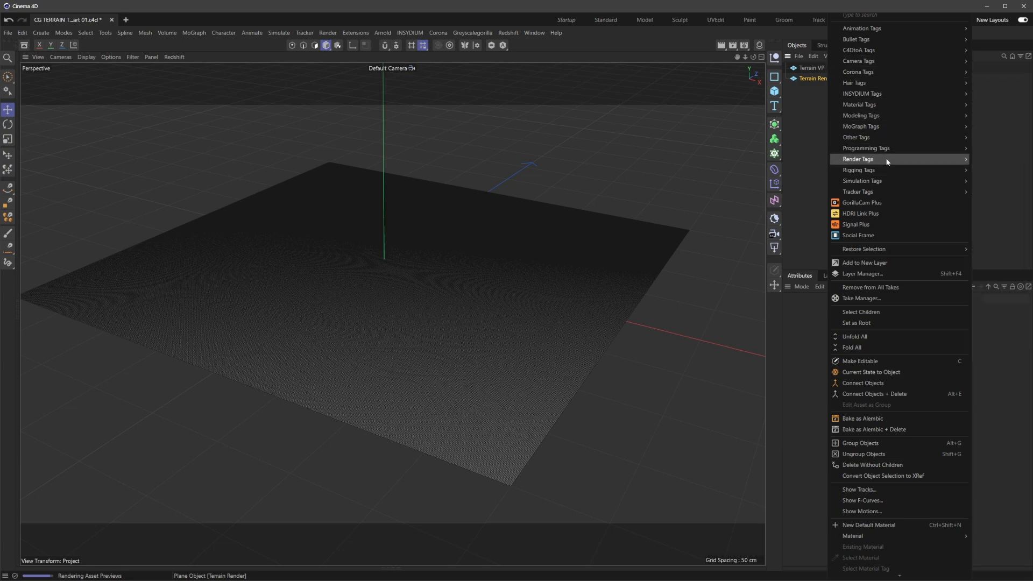
{"action": "mouse_move", "coordinate": [859, 170]}
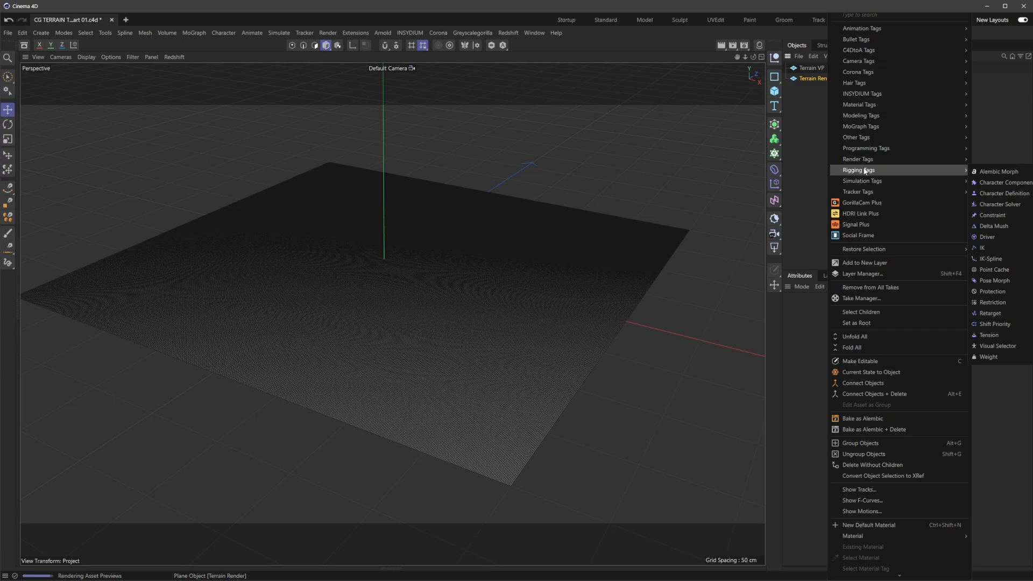
{"action": "left_click", "coordinate": [876, 78]}
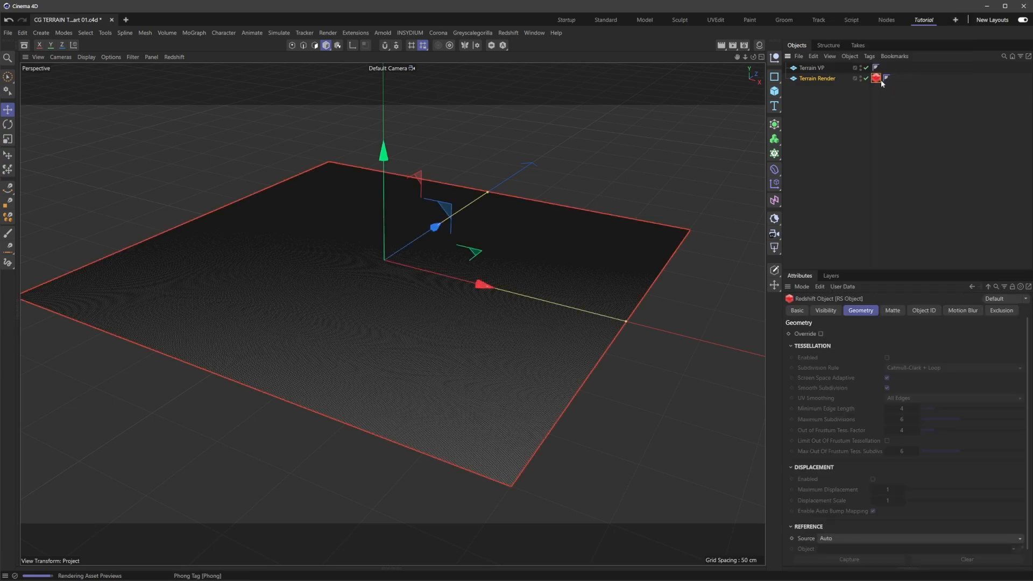
{"action": "left_click", "coordinate": [885, 77]}
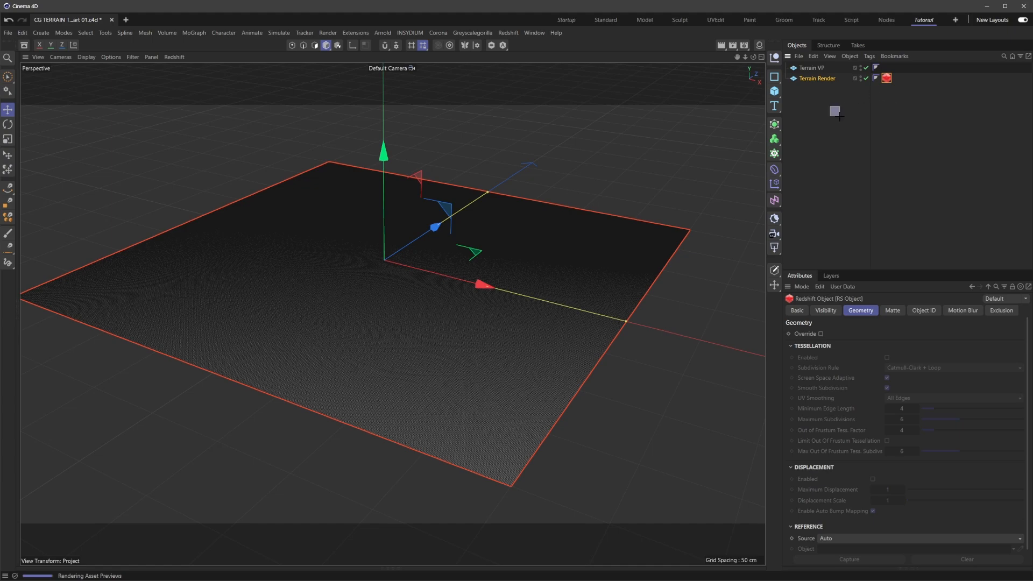
Select both terrain planes and set their shared width to 1000 cm
{"action": "left_click", "coordinate": [86, 57]}
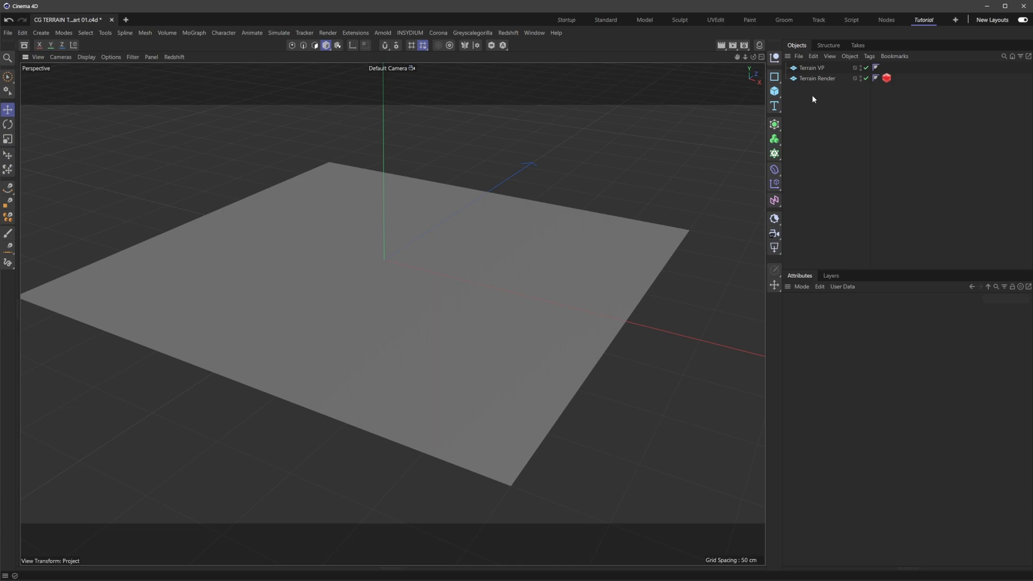
{"action": "left_click", "coordinate": [816, 77]}
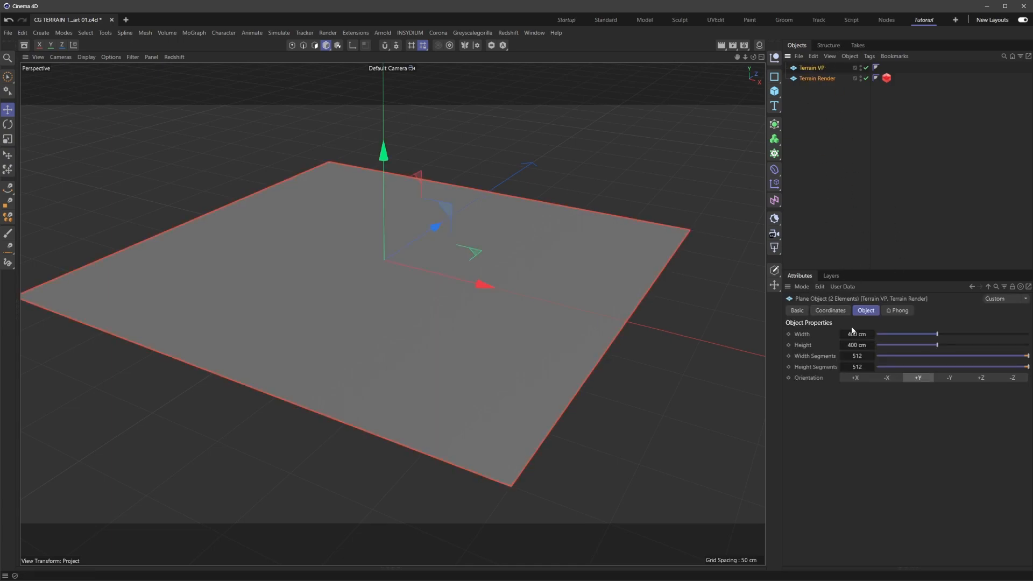
{"action": "left_click", "coordinate": [857, 333]}
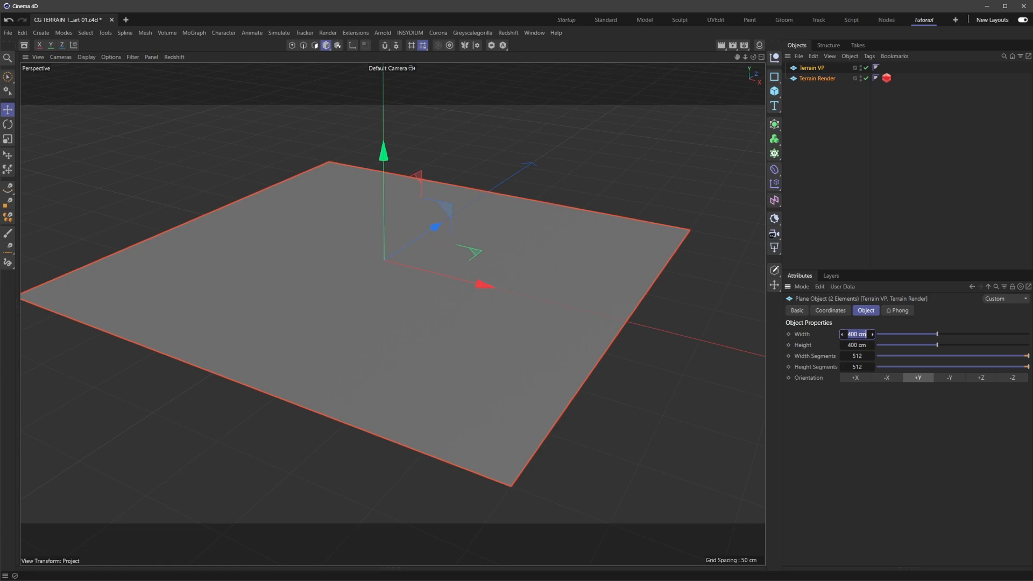
{"action": "type", "text": "1000"}
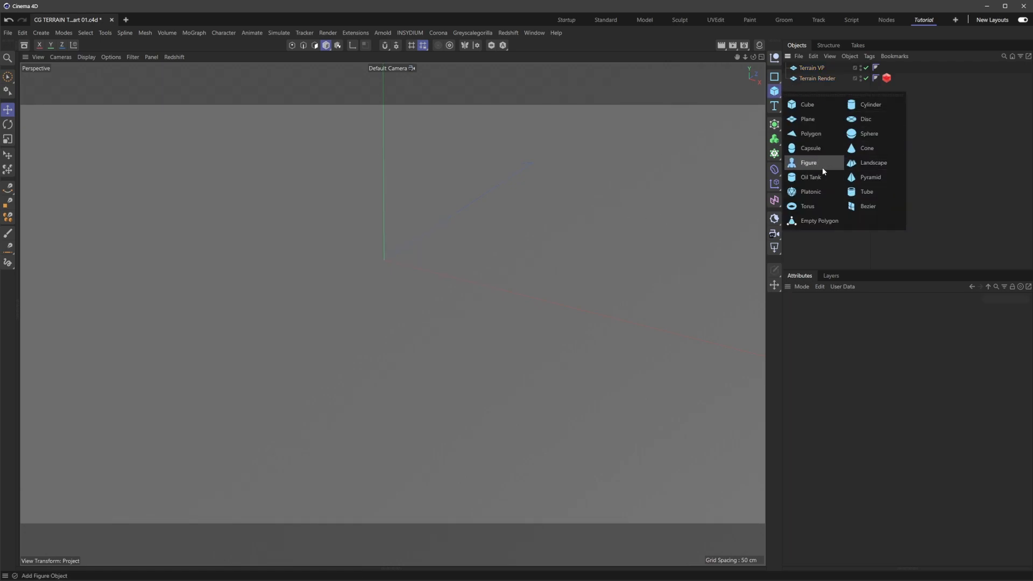
Add a Figure primitive at the terrain centre and review its coordinates
{"action": "left_click", "coordinate": [808, 162]}
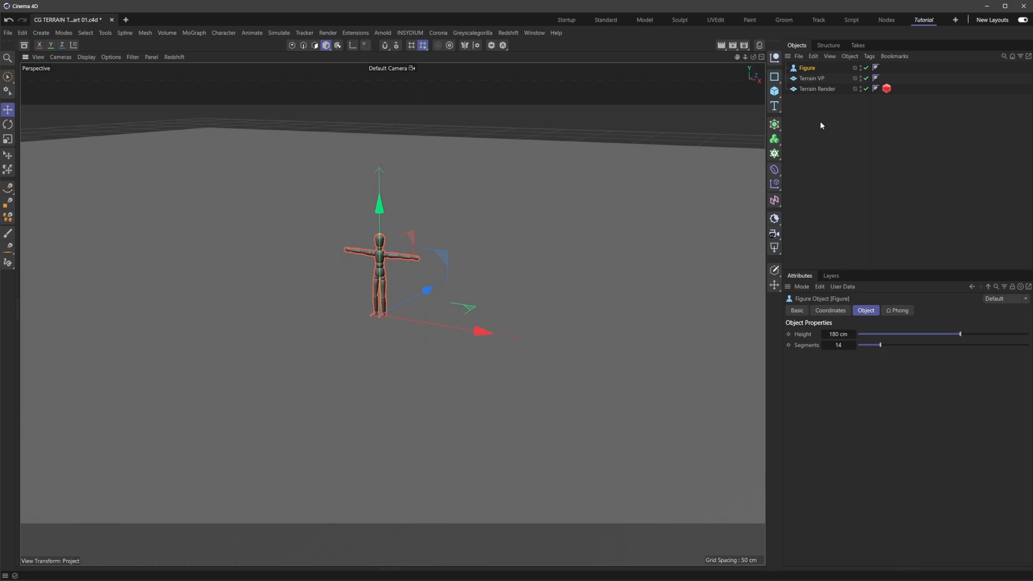
{"action": "mouse_move", "coordinate": [819, 126]}
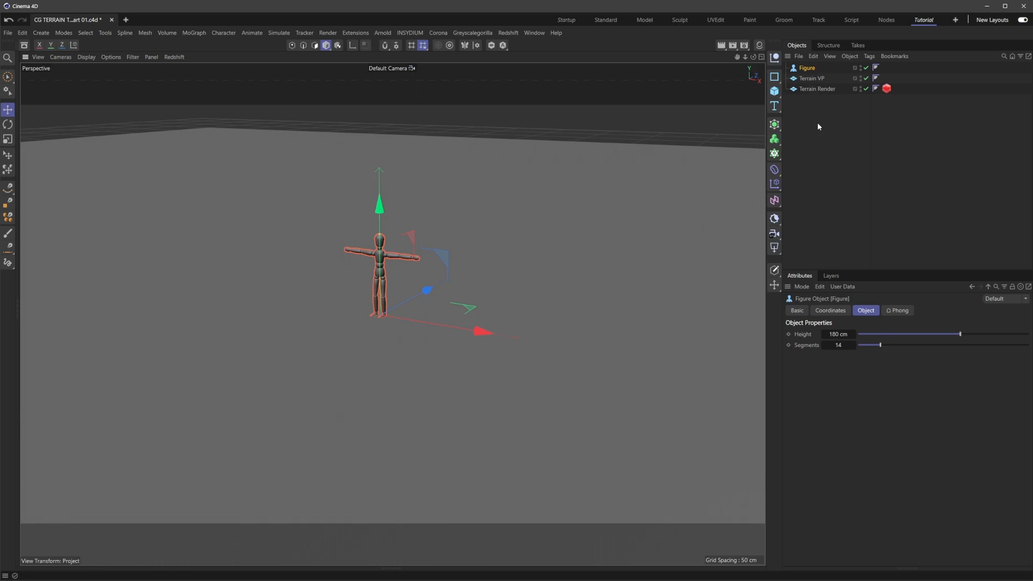
{"action": "left_click", "coordinate": [806, 68]}
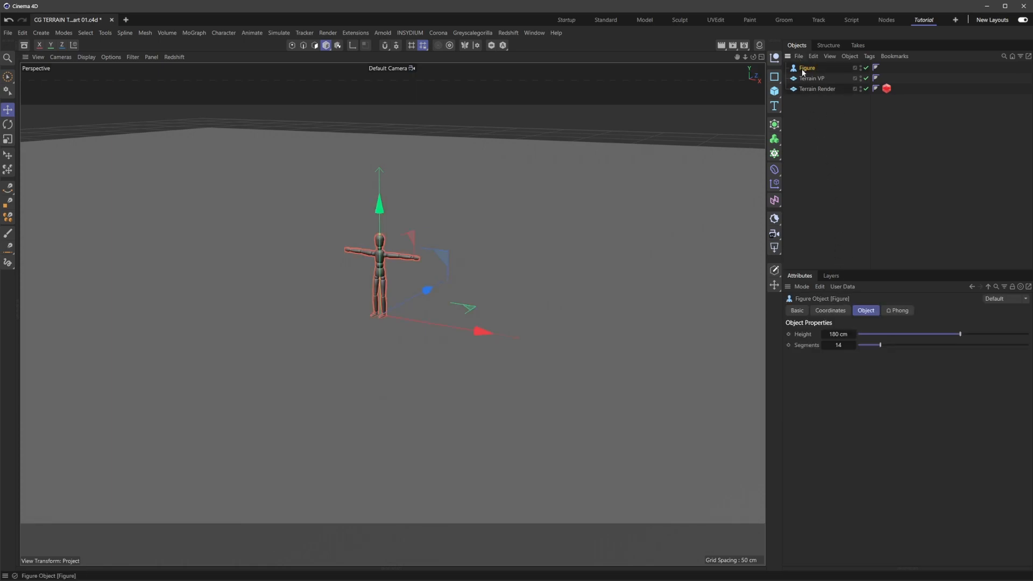
{"action": "left_click", "coordinate": [830, 310]}
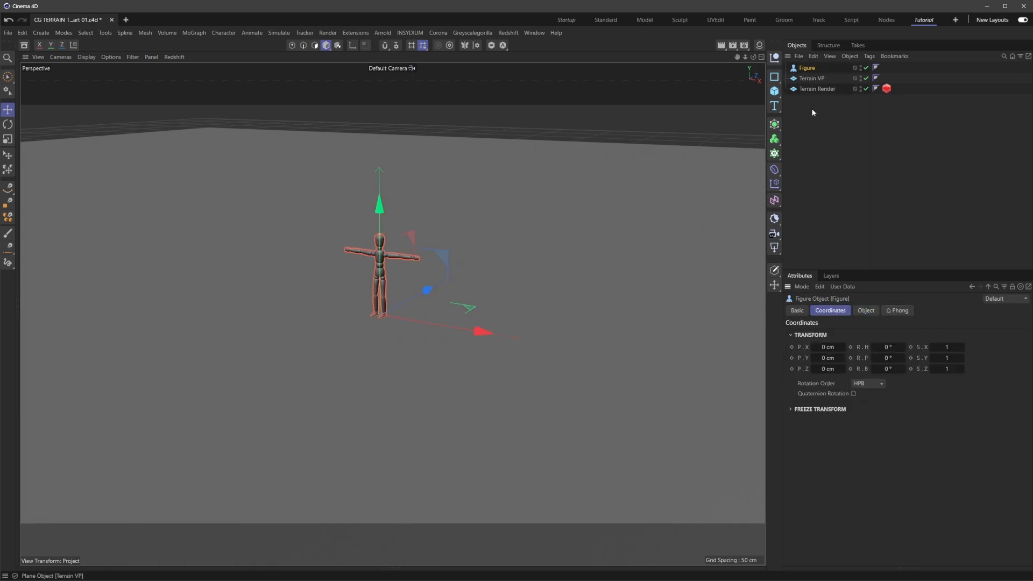
{"action": "left_click", "coordinate": [947, 347]}
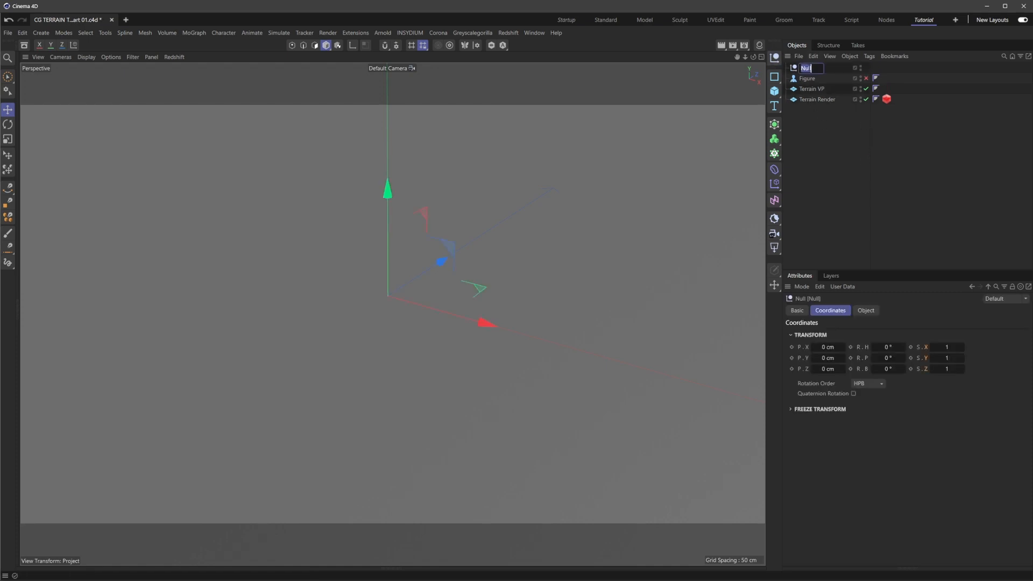
Name the new null CG TERRAIN and nest both terrain planes inside it
{"action": "type", "text": "CG TERRAIN"}
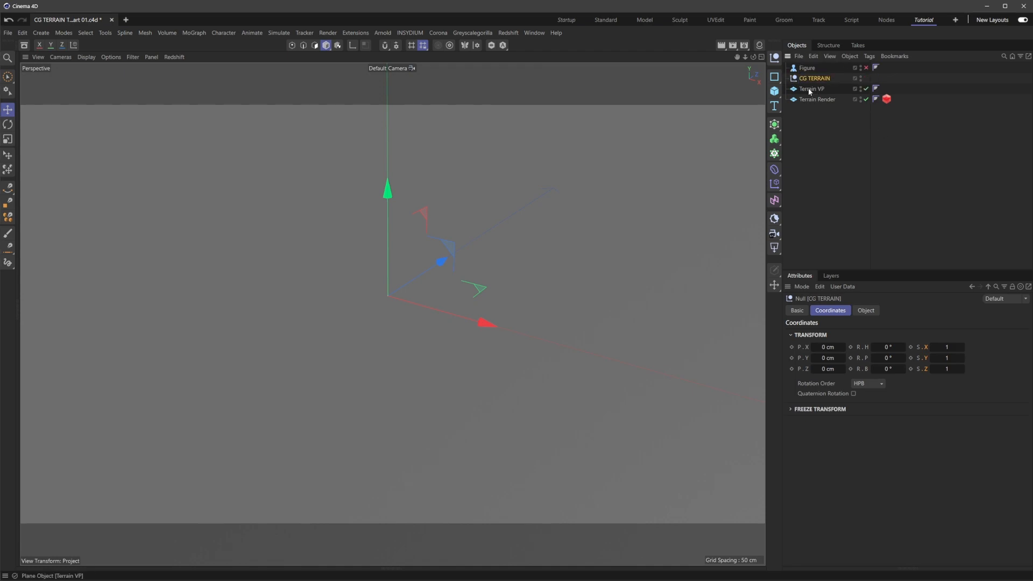
{"action": "left_click", "coordinate": [815, 90]}
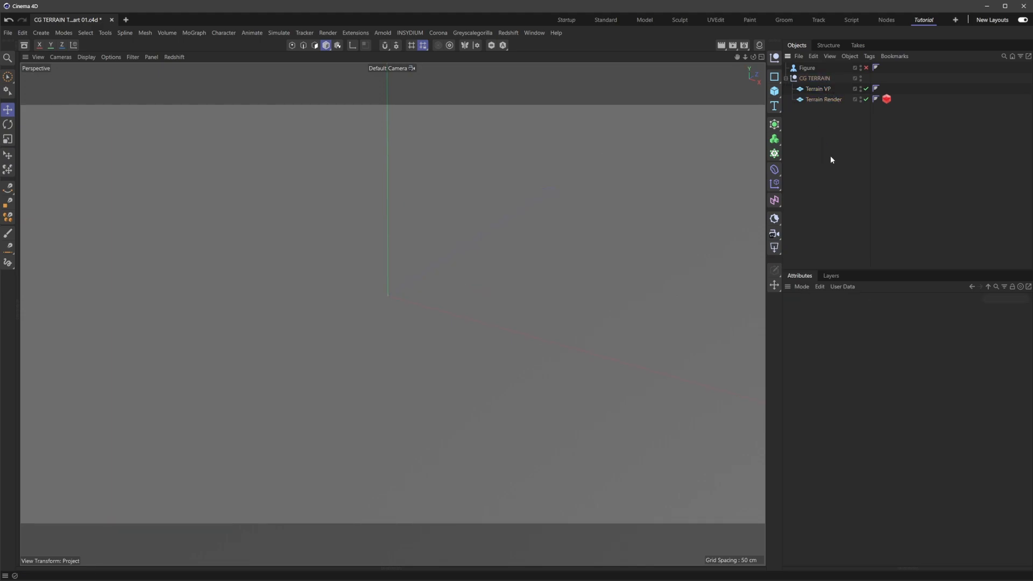
{"action": "mouse_move", "coordinate": [775, 169]}
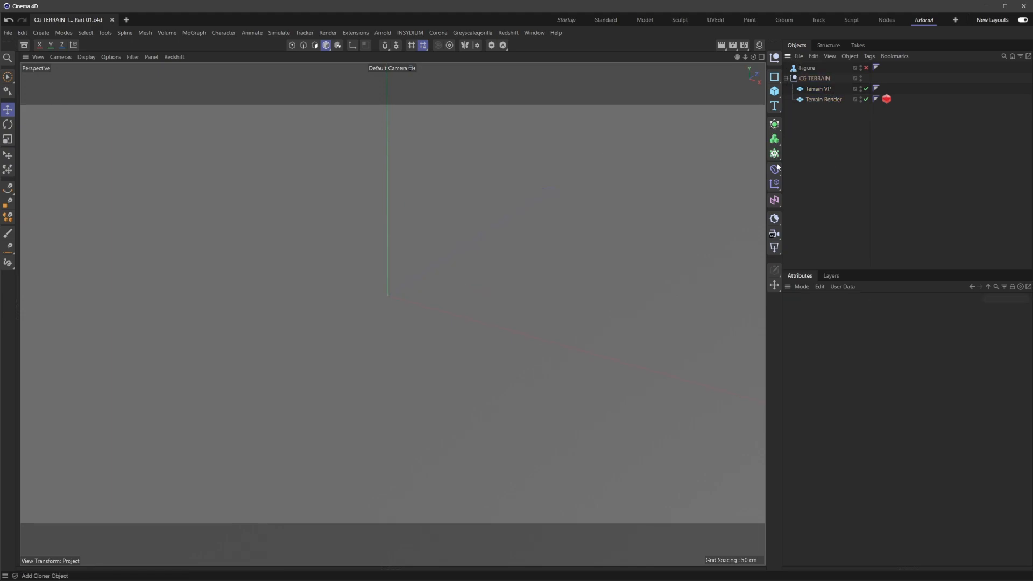
Add a Displacer deformer and place it as a child of Terrain VP
{"action": "left_click", "coordinate": [774, 169]}
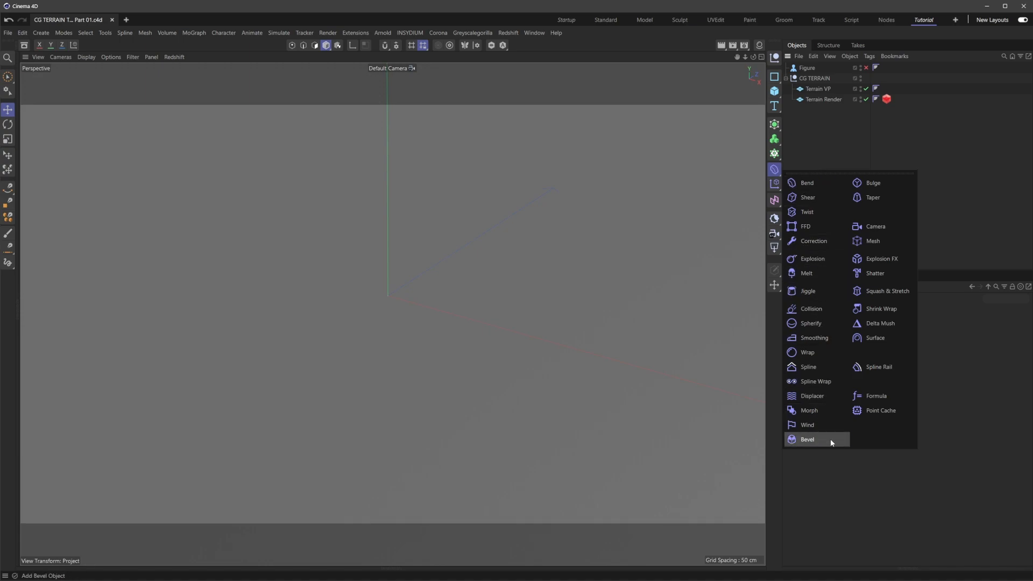
{"action": "mouse_move", "coordinate": [821, 396]}
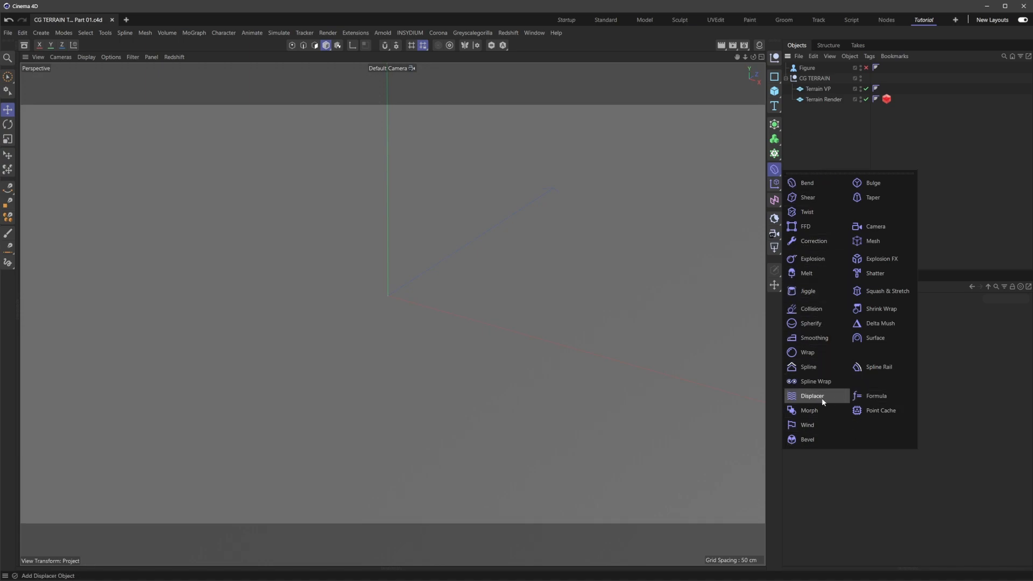
{"action": "left_click", "coordinate": [811, 396]}
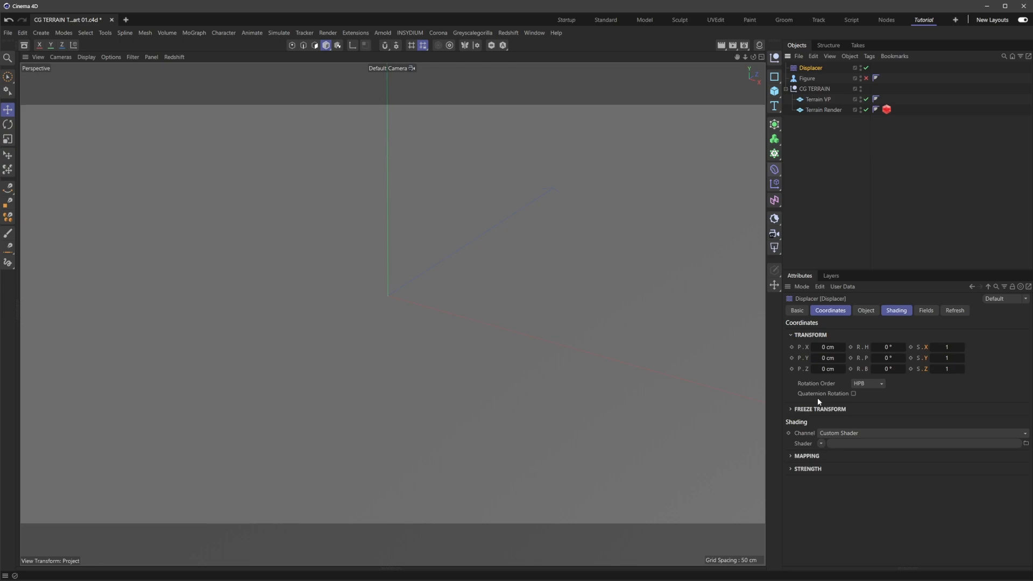
{"action": "left_click", "coordinate": [809, 68]}
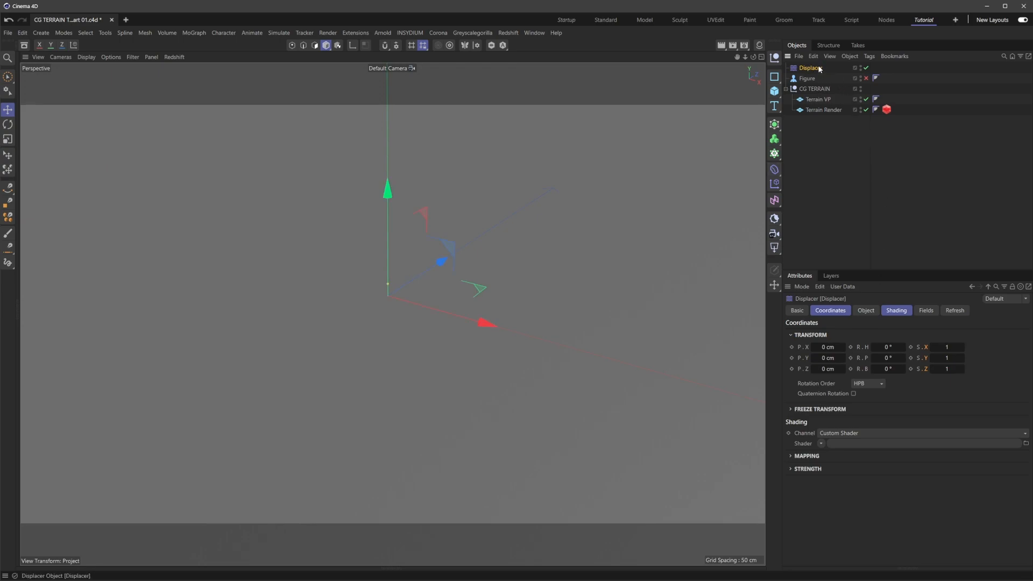
{"action": "left_click", "coordinate": [819, 99]}
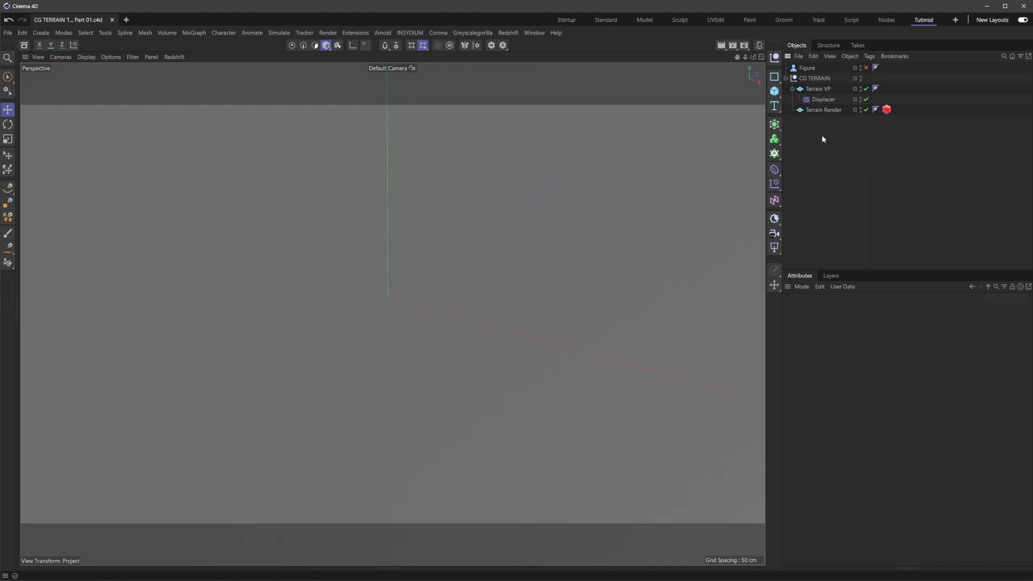
{"action": "mouse_move", "coordinate": [850, 118]}
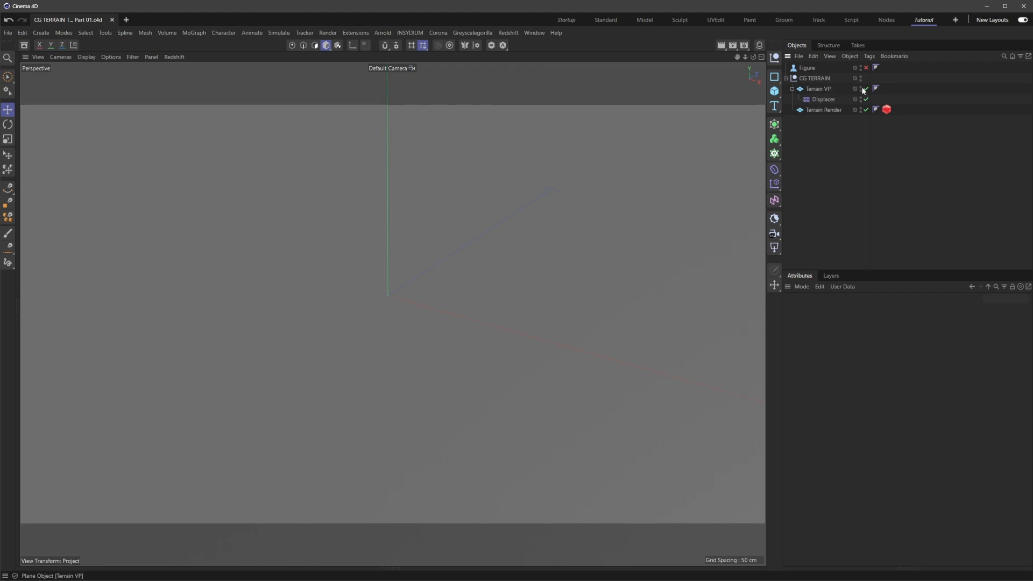
Set Terrain VP's Renderer Visibility to Off, then check Terrain Render's Basic properties
{"action": "left_click", "coordinate": [865, 88]}
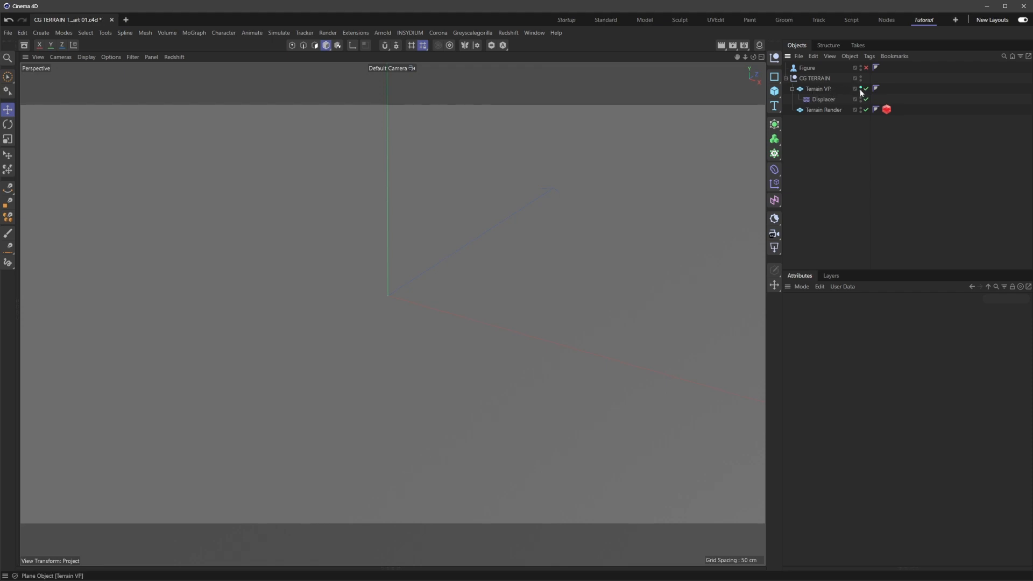
{"action": "left_click", "coordinate": [817, 88]}
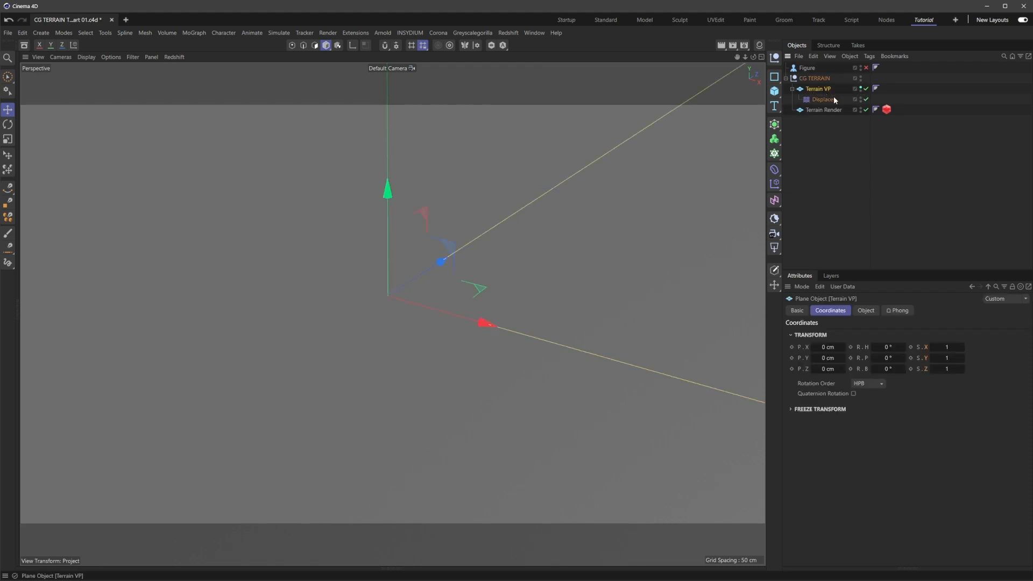
{"action": "left_click", "coordinate": [796, 309]}
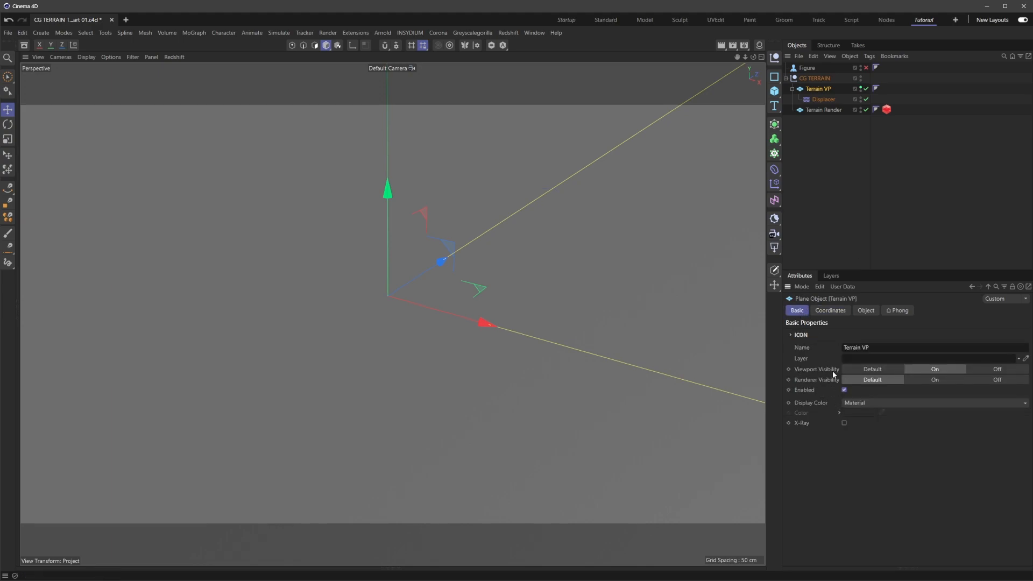
{"action": "mouse_move", "coordinate": [872, 176]}
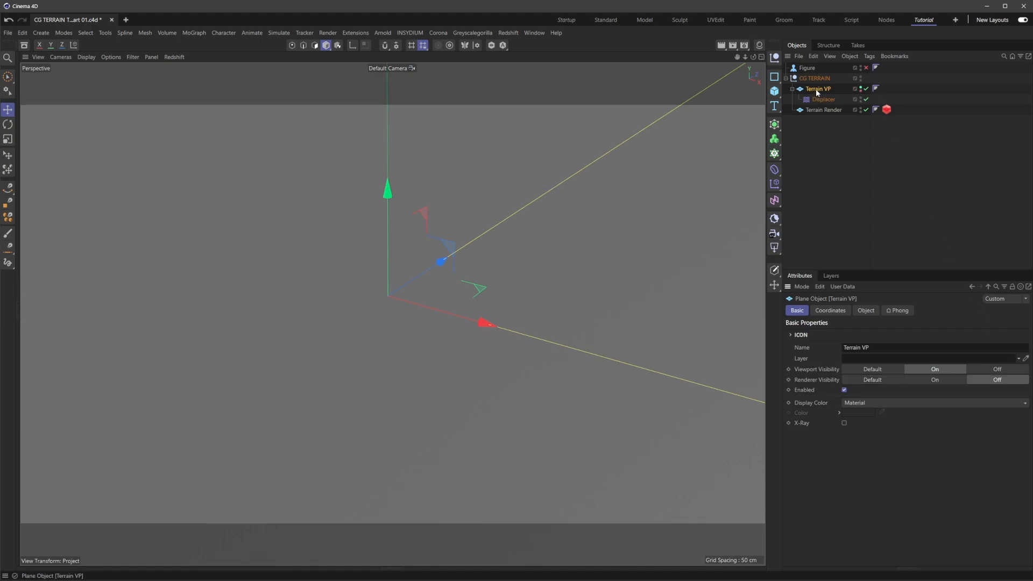
{"action": "left_click", "coordinate": [822, 110]}
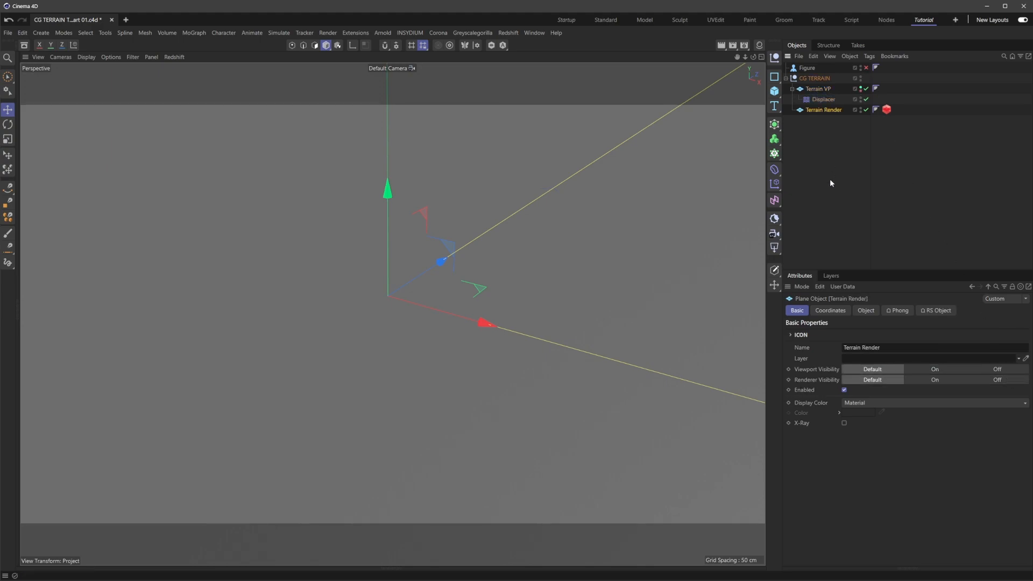
{"action": "mouse_move", "coordinate": [845, 206]}
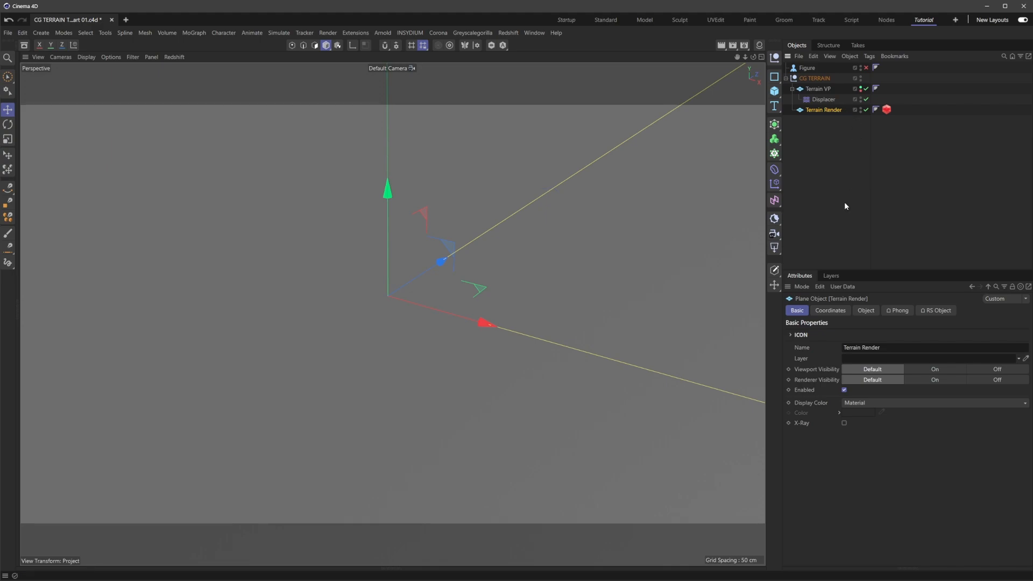
{"action": "mouse_move", "coordinate": [822, 378]}
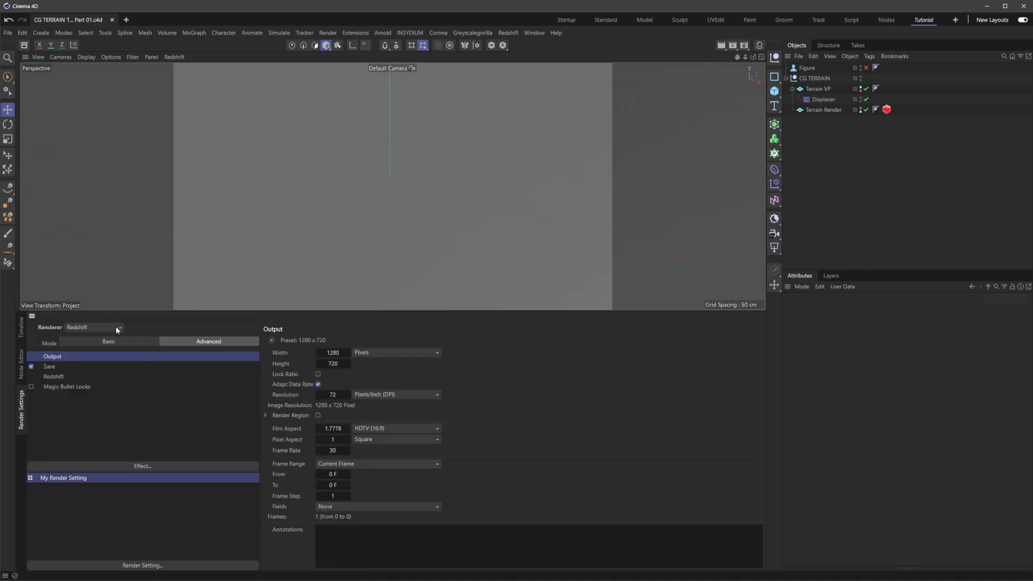
Review the Render Settings Output page, confirming Redshift at 1280 × 720
{"action": "left_click", "coordinate": [118, 327]}
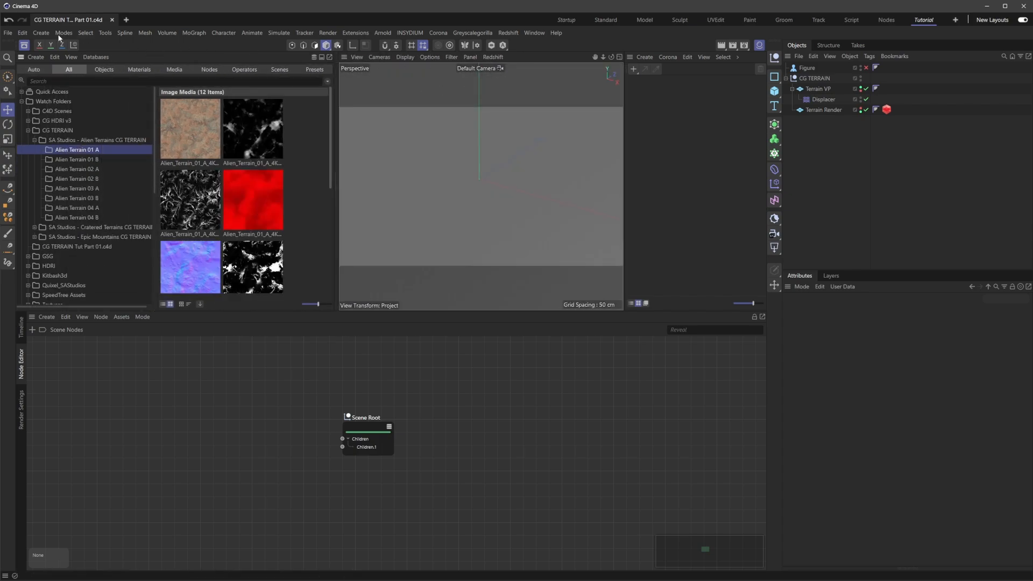
Switch to the Asset Browser / Node Editor layout showing the Alien Terrain 01 A maps
{"action": "left_click", "coordinate": [534, 33]}
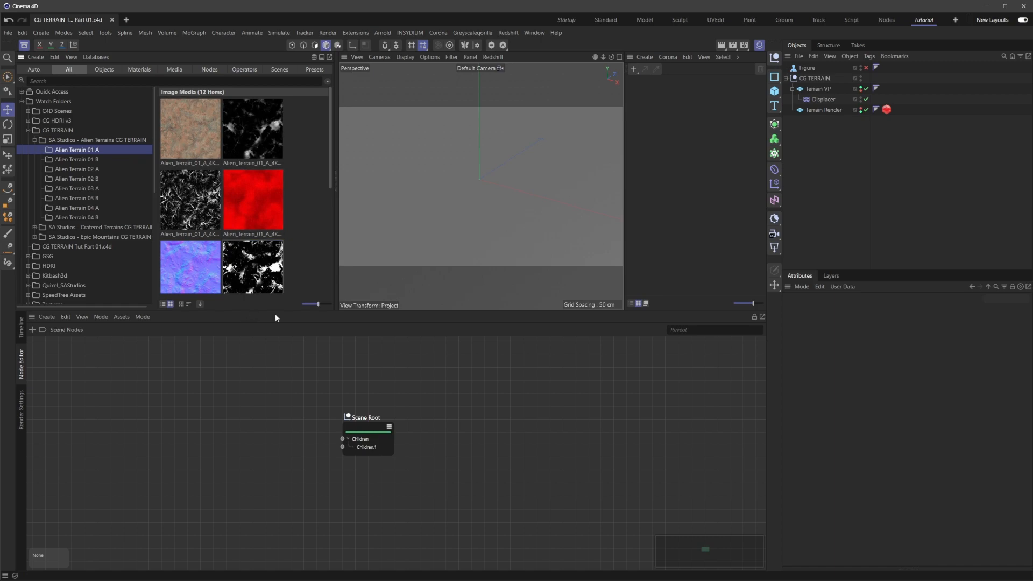
Create a new Redshift Standard material via Create > Redshift > Materials > Standard
{"action": "left_click", "coordinate": [644, 57]}
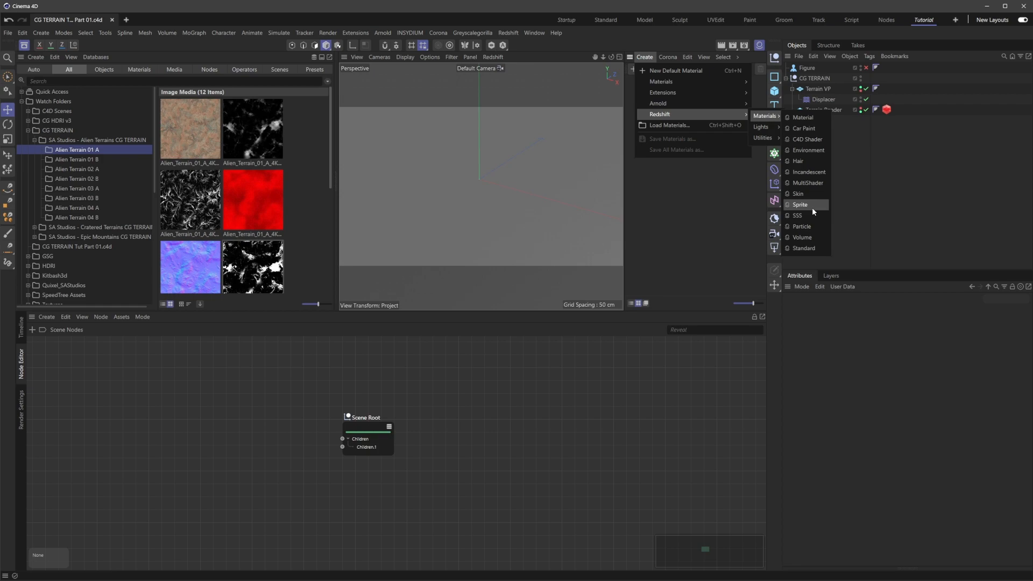
{"action": "left_click", "coordinate": [803, 247]}
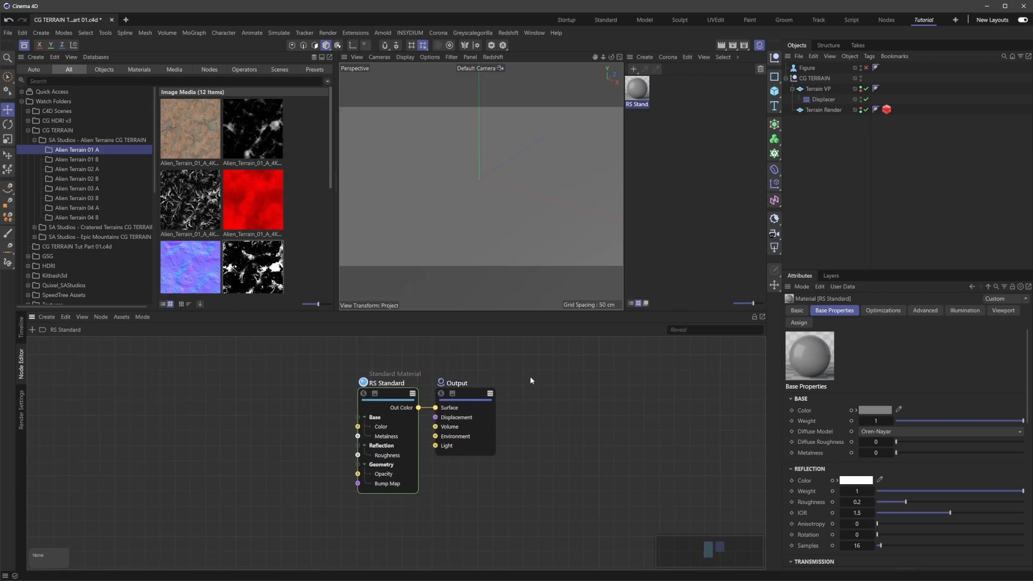
{"action": "mouse_move", "coordinate": [792, 402]}
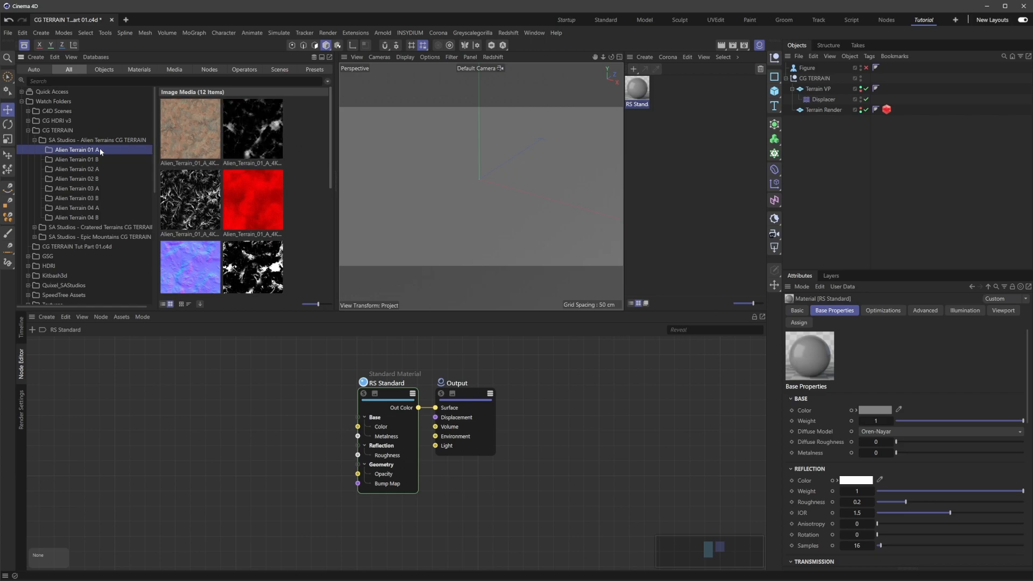
Drop the Alien_Terrain_01_A_4K_basecolor image into the node graph as a Texture node
{"action": "left_click", "coordinate": [190, 128]}
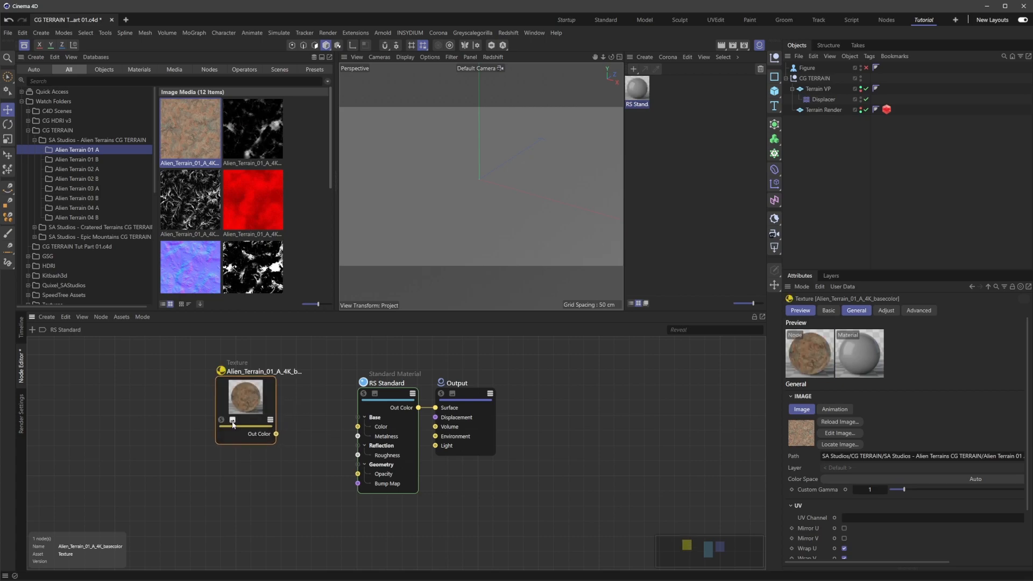
{"action": "left_click_drag", "start_coordinate": [246, 395], "coordinate": [221, 392]}
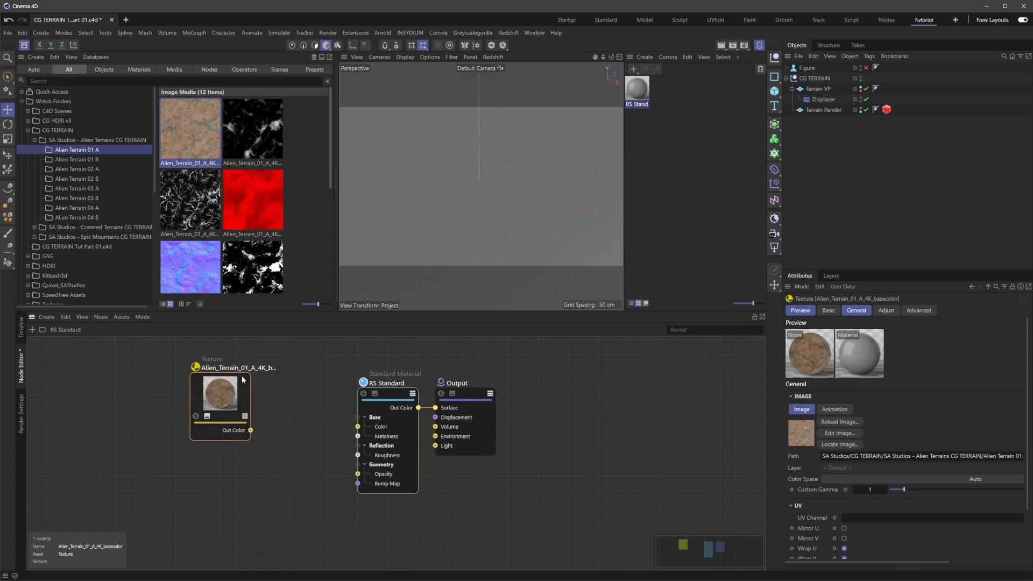
{"action": "mouse_move", "coordinate": [315, 305]}
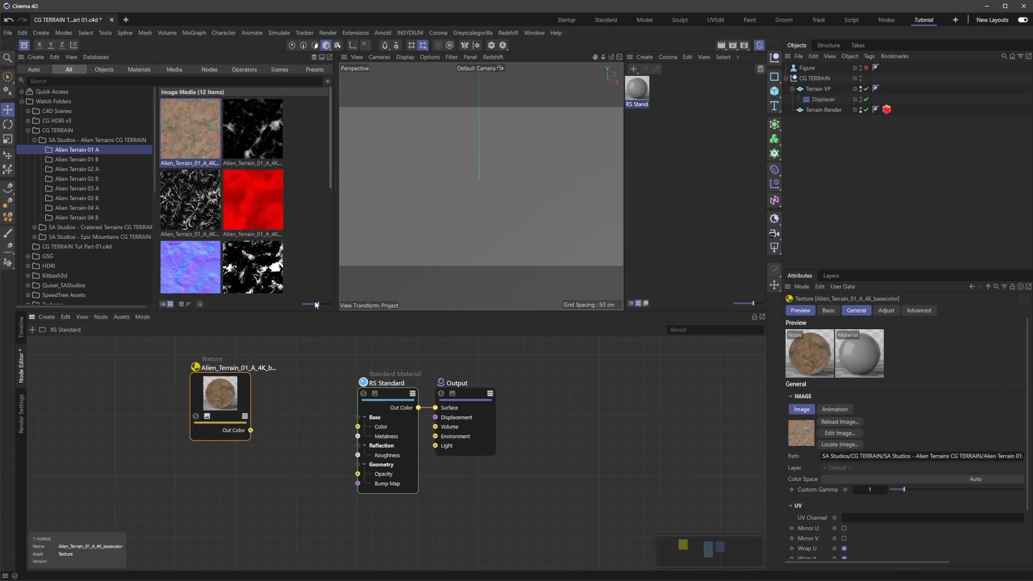
{"action": "left_click_drag", "start_coordinate": [315, 303], "coordinate": [308, 304]}
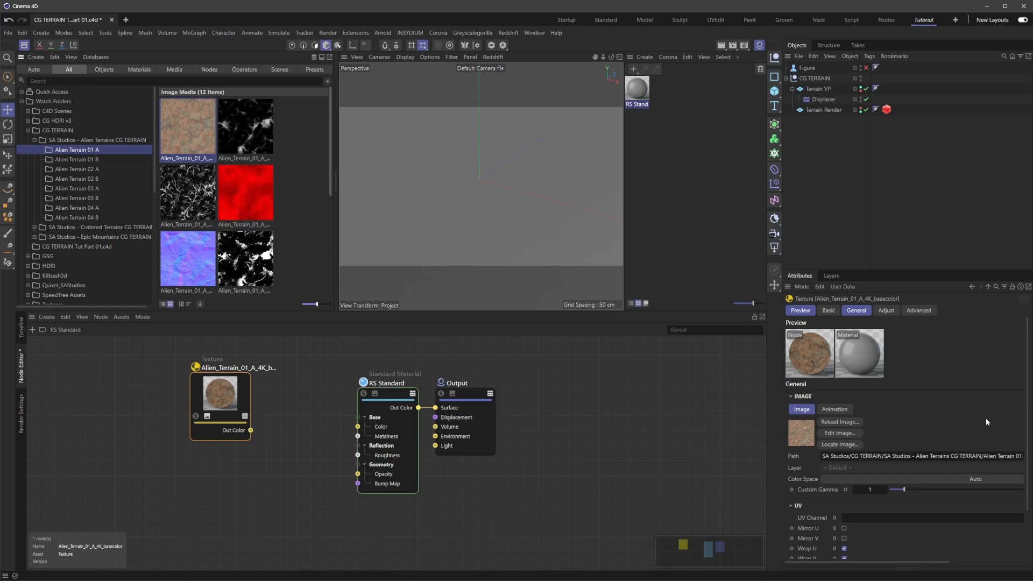
Shorten the texture Path to the bare file name and check its colour space
{"action": "triple_click", "coordinate": [921, 455]}
{"action": "type", "text": "Alien_Terrain_01_A_4K_basecolor.jpg"}
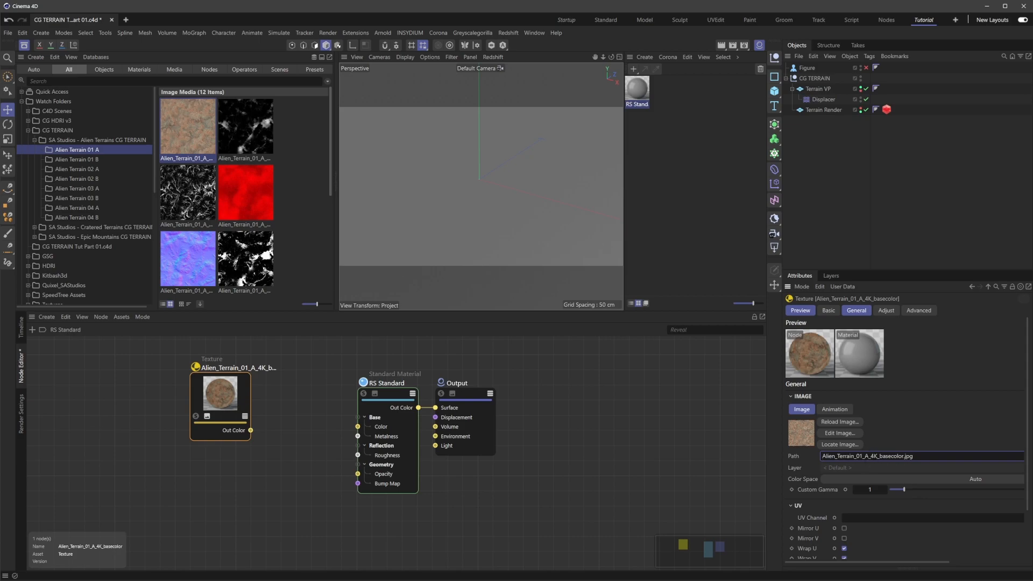
{"action": "left_click", "coordinate": [856, 456]}
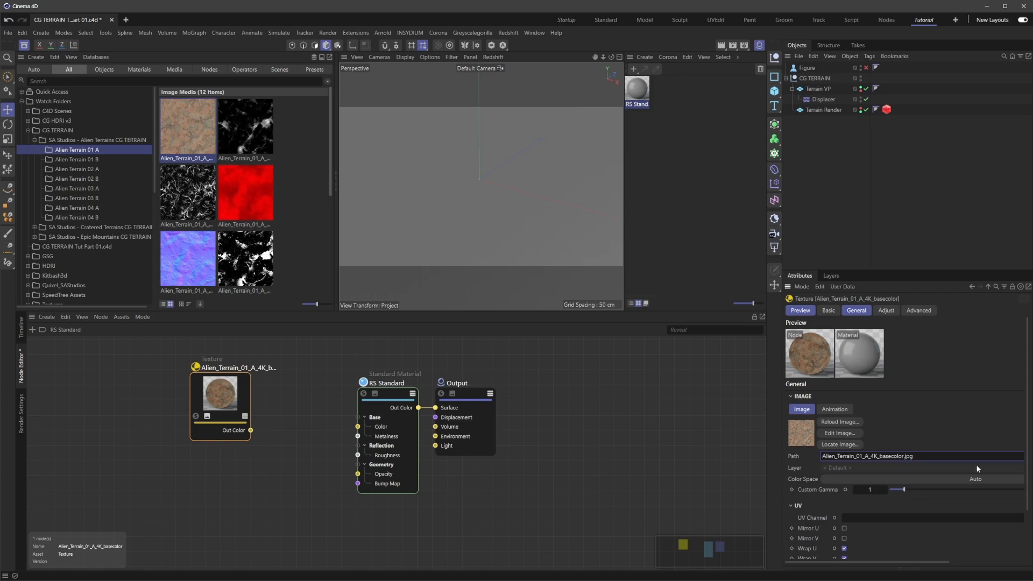
{"action": "left_click", "coordinate": [889, 456]}
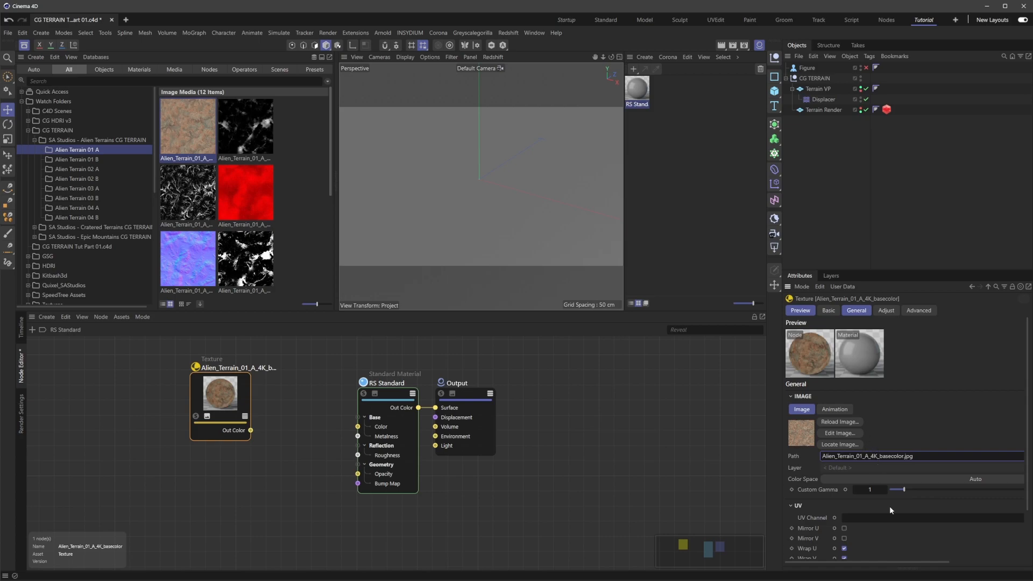
{"action": "left_click", "coordinate": [856, 456]}
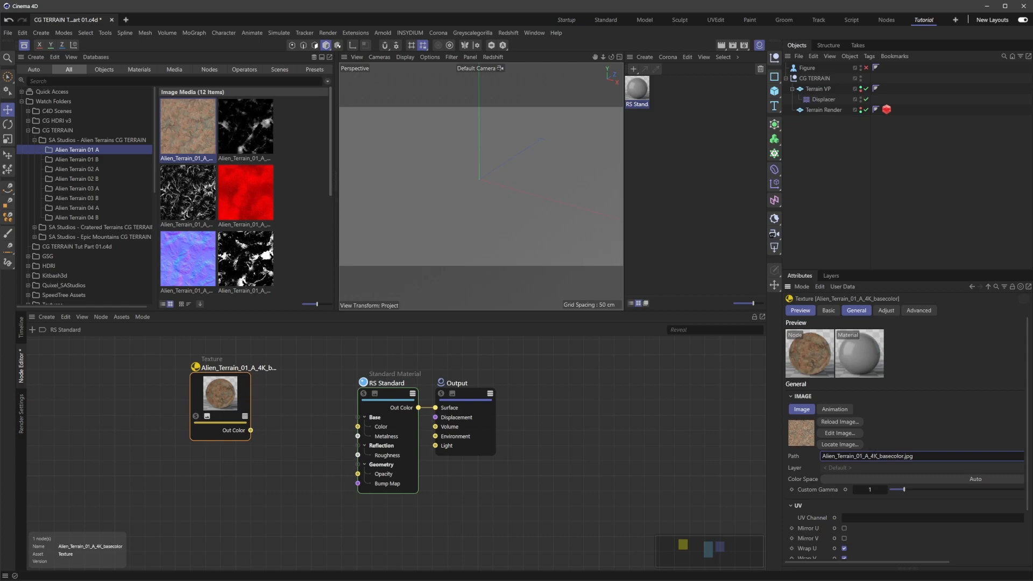
{"action": "left_click", "coordinate": [871, 456]}
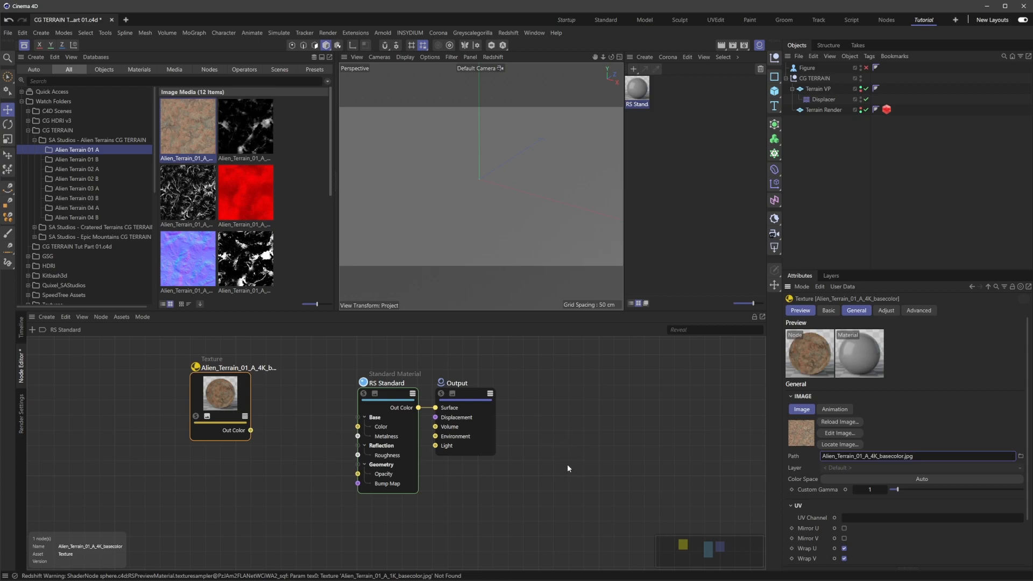
{"action": "left_click", "coordinate": [226, 395]}
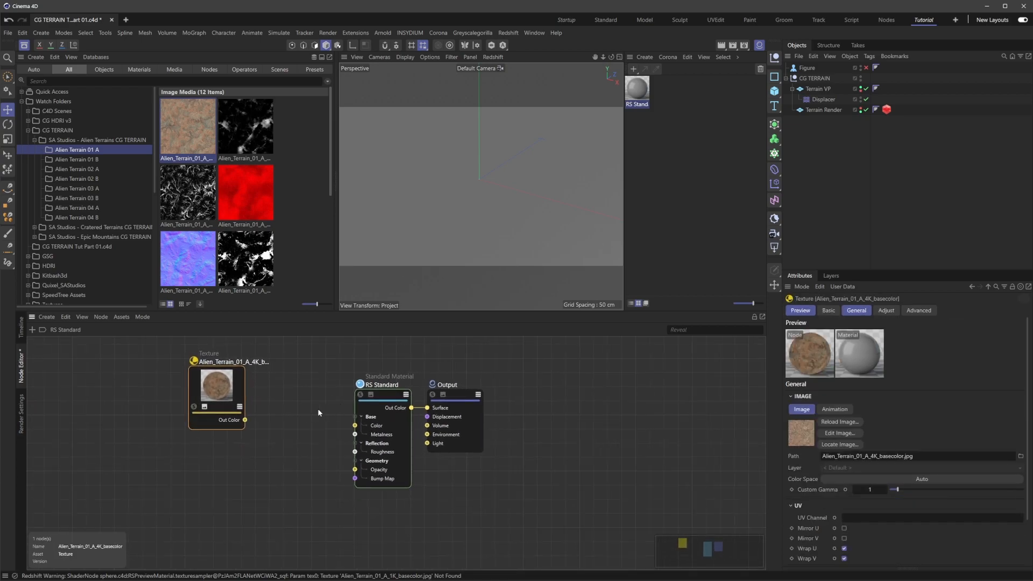
Wire the basecolor texture into the material's base Color and collapse reflection, transmission, coat
{"action": "left_click_drag", "start_coordinate": [244, 419], "coordinate": [354, 426]}
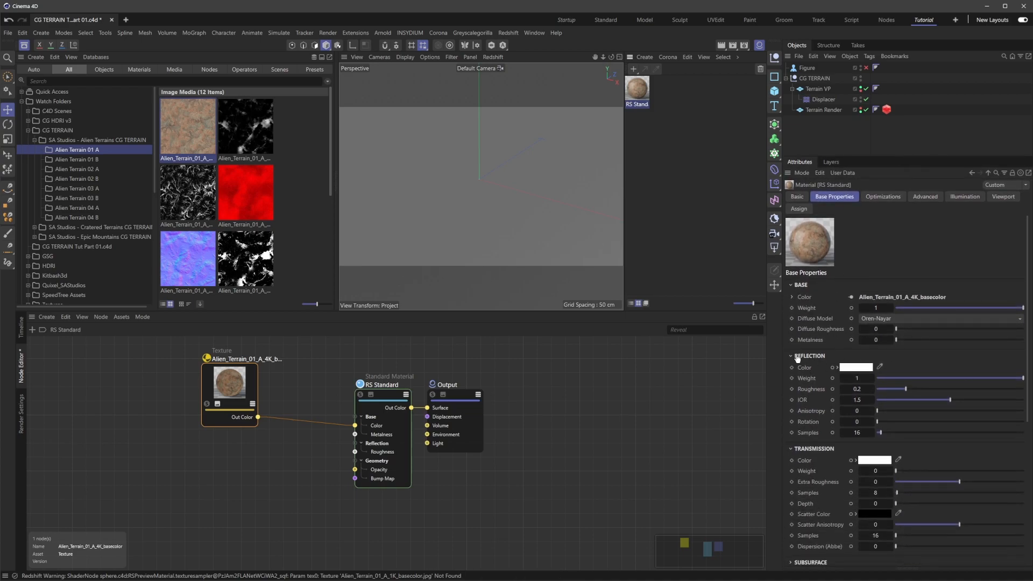
{"action": "left_click", "coordinate": [791, 356]}
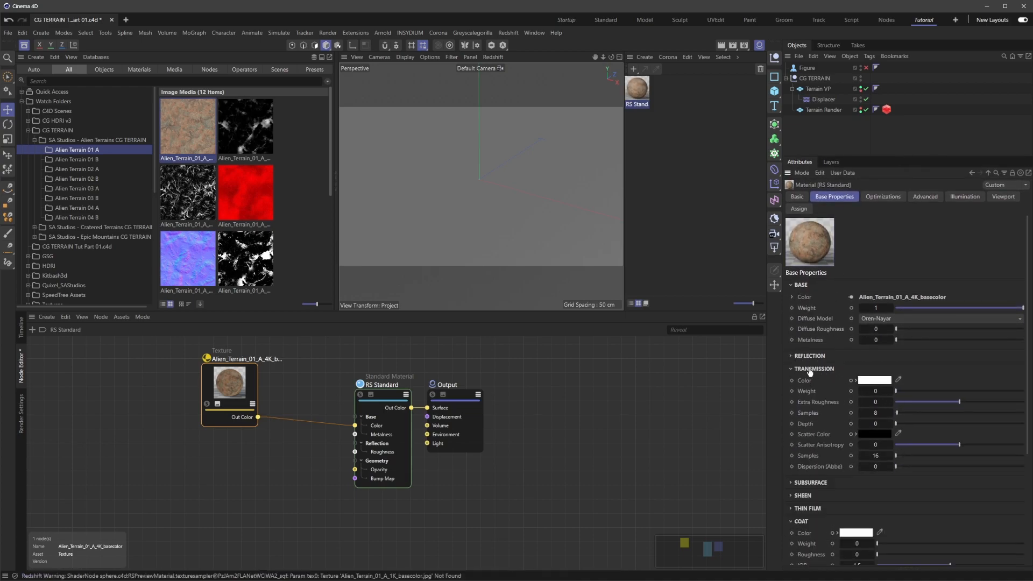
{"action": "left_click", "coordinate": [814, 368]}
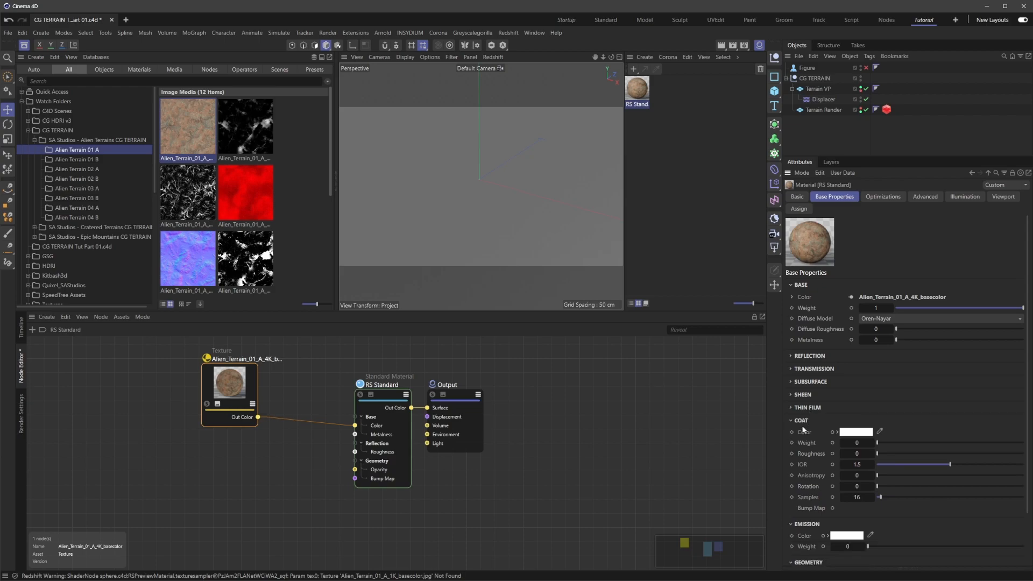
{"action": "left_click", "coordinate": [790, 421]}
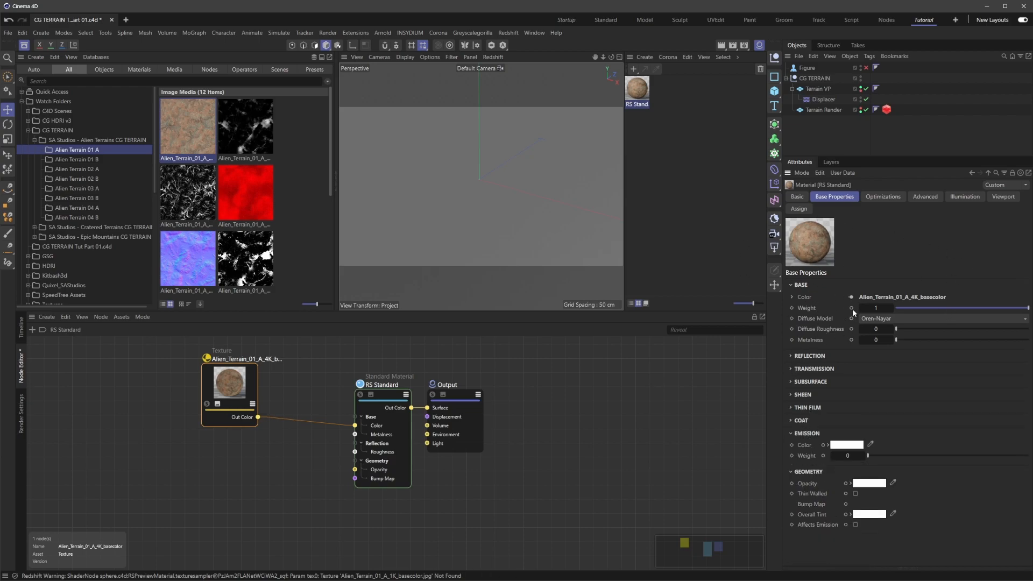
{"action": "mouse_move", "coordinate": [813, 322]}
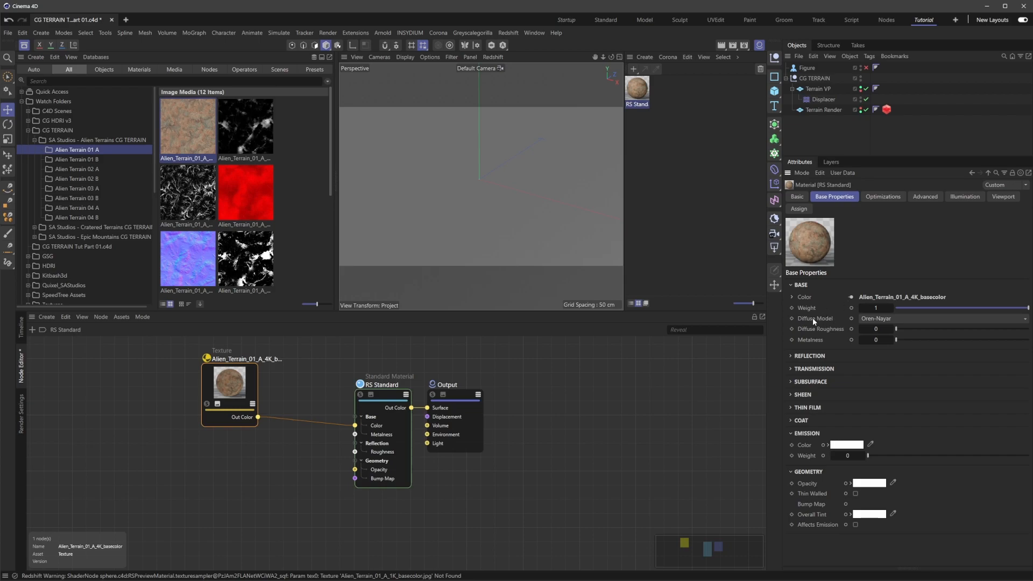
Set the material's Diffuse Model to d'Eon Lambertian Spheres
{"action": "left_click", "coordinate": [940, 318]}
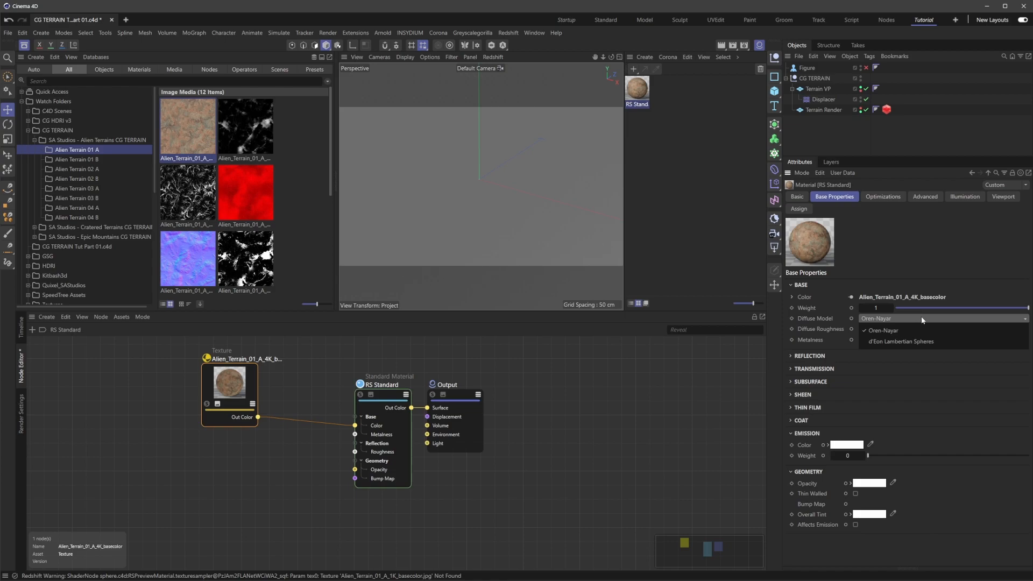
{"action": "mouse_move", "coordinate": [913, 341]}
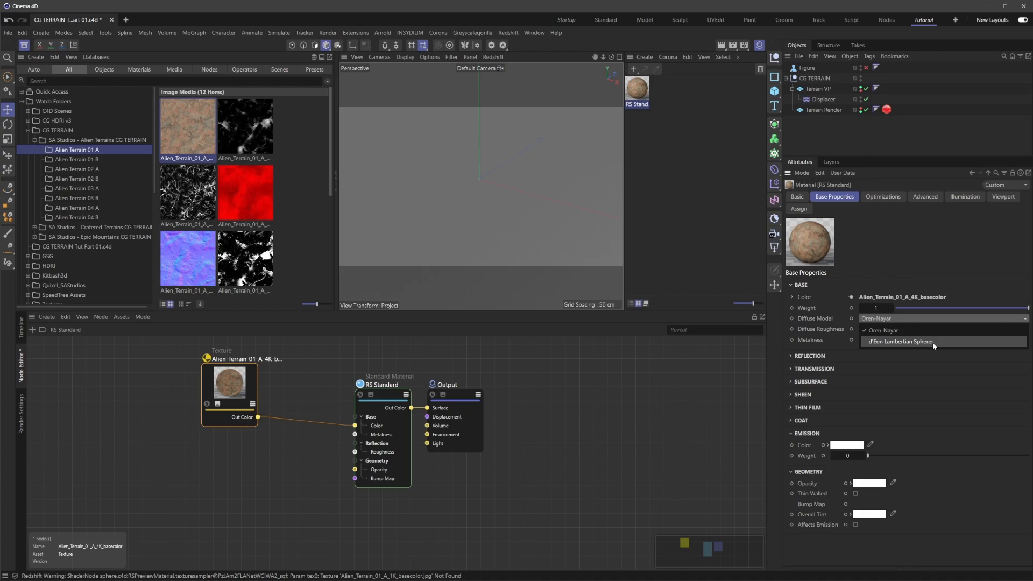
{"action": "left_click", "coordinate": [901, 341]}
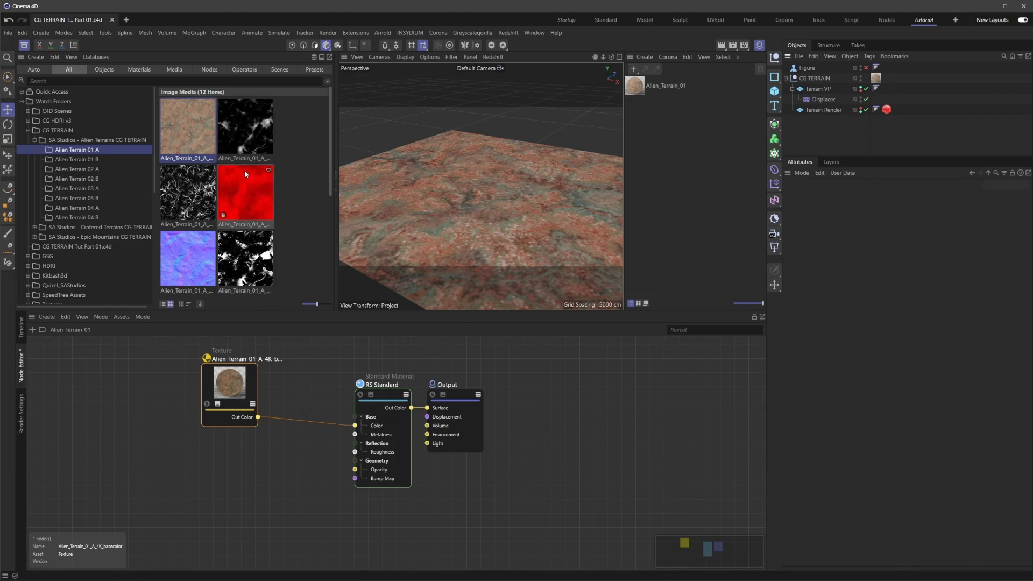
Add the Alien Terrain height map as a second texture node in the graph
{"action": "left_click", "coordinate": [244, 192]}
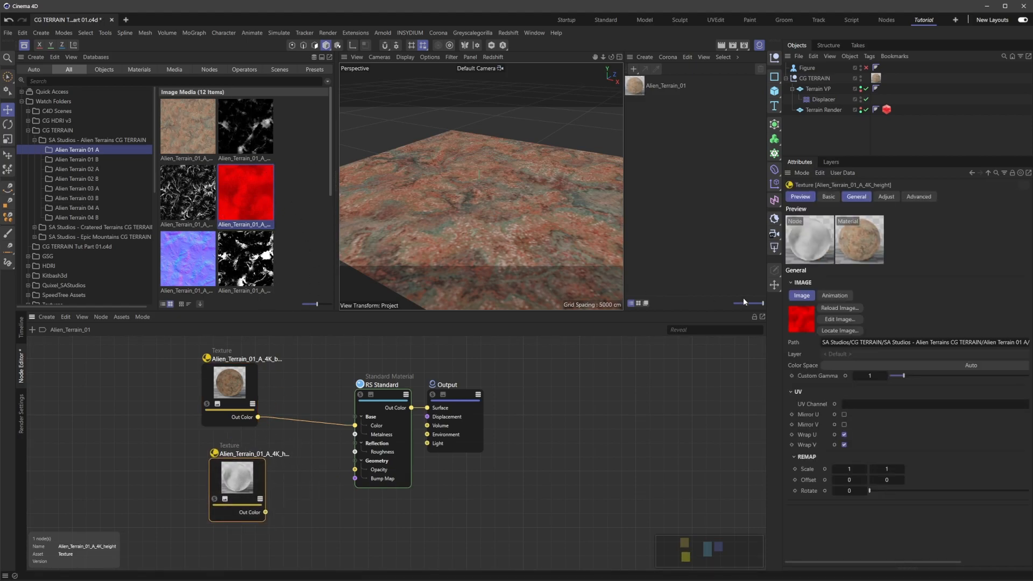
{"action": "left_click", "coordinate": [922, 342]}
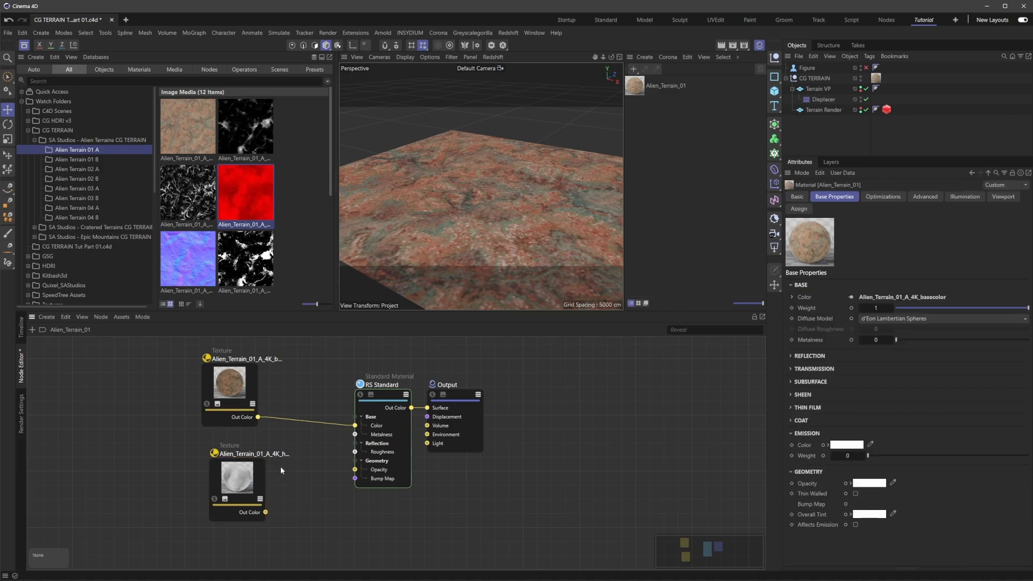
{"action": "left_click", "coordinate": [236, 484]}
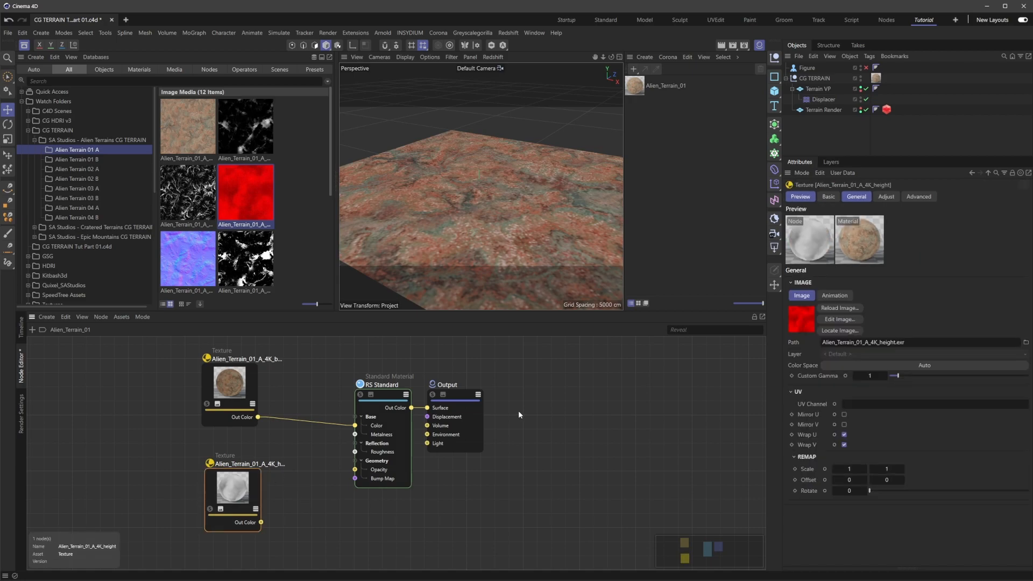
{"action": "mouse_move", "coordinate": [569, 330]}
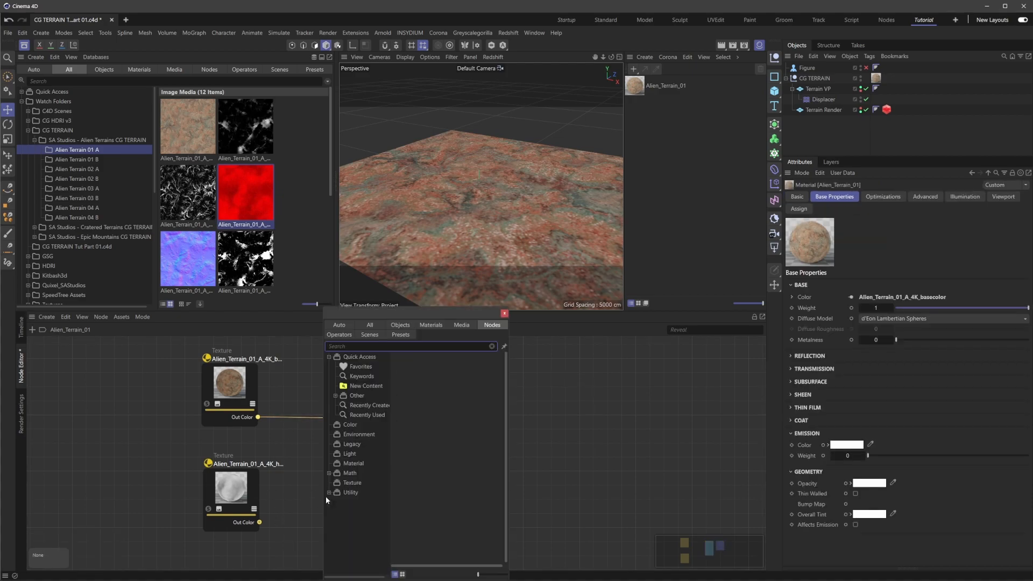
Add a Displacement node, expose TexMap, and wire it into the Output's Displacement input
{"action": "type", "text": "dis"}
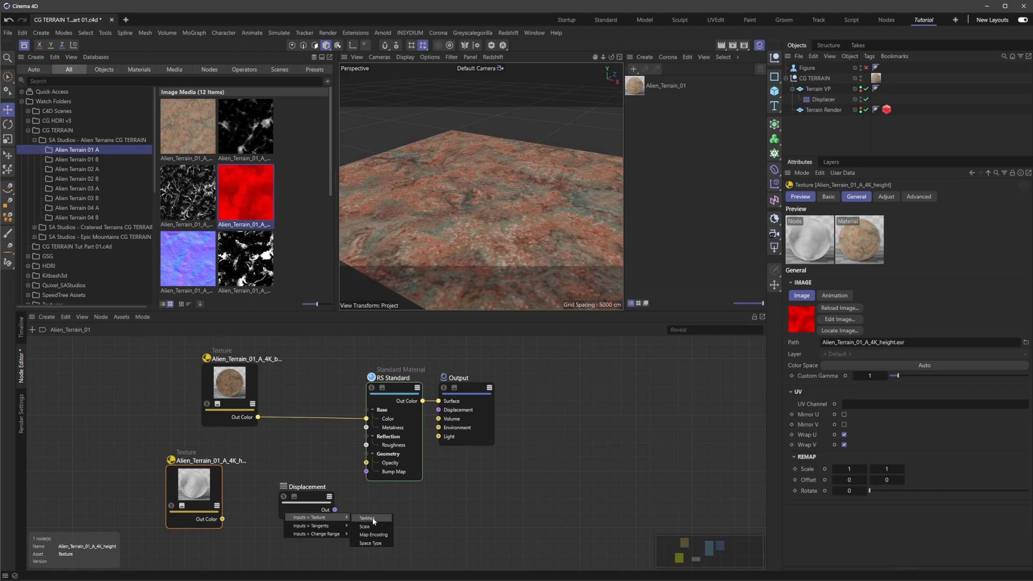
{"action": "left_click", "coordinate": [367, 518]}
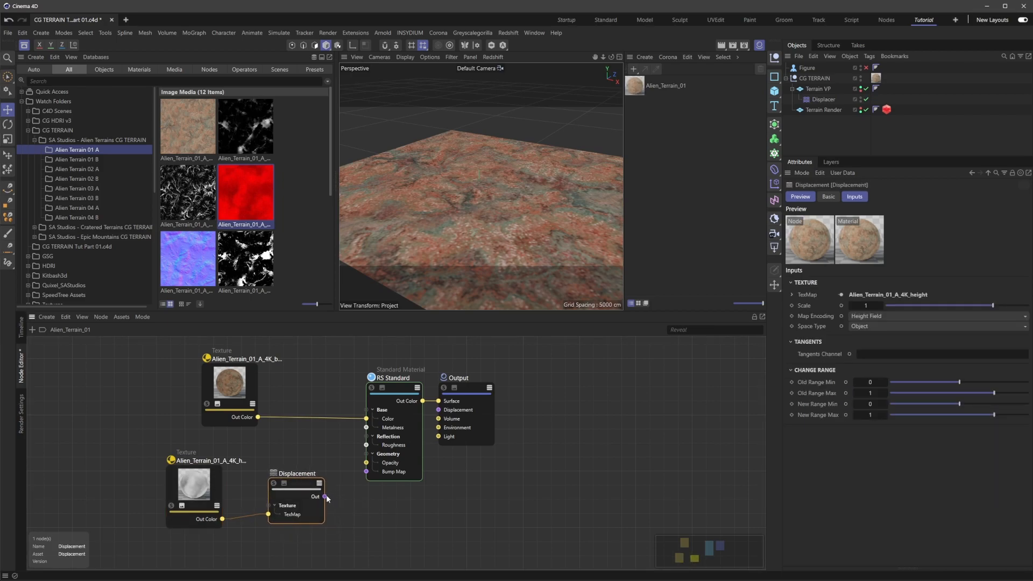
{"action": "left_click_drag", "start_coordinate": [324, 496], "coordinate": [438, 410]}
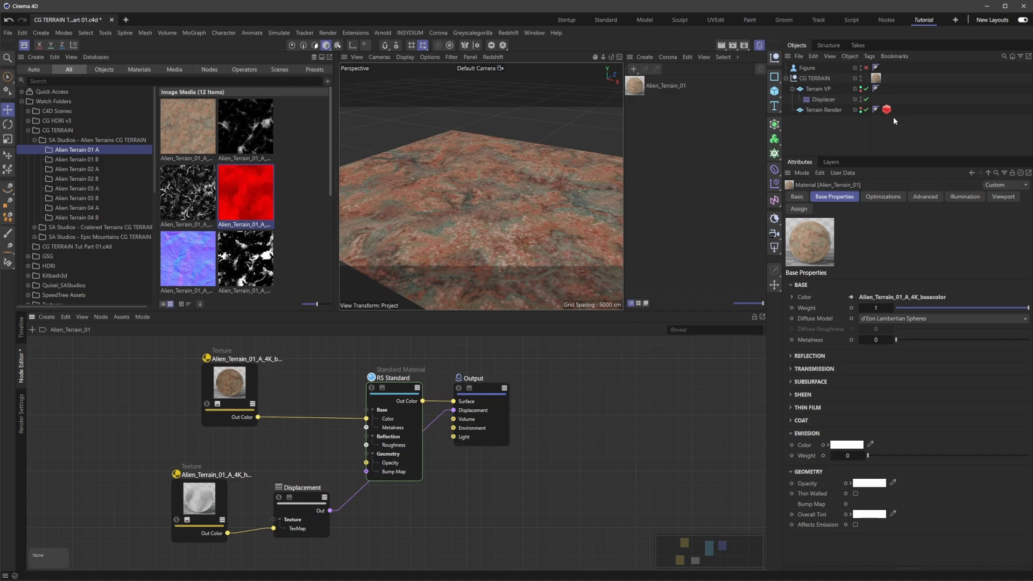
In Terrain Render's Redshift Object tag, enable the Geometry override
{"action": "left_click", "coordinate": [887, 110]}
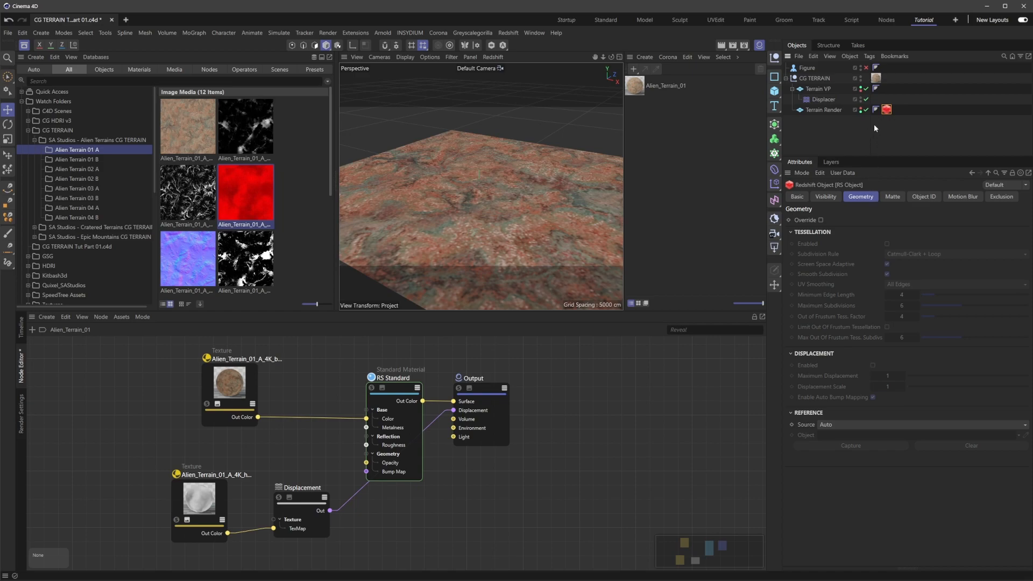
{"action": "mouse_move", "coordinate": [869, 131]}
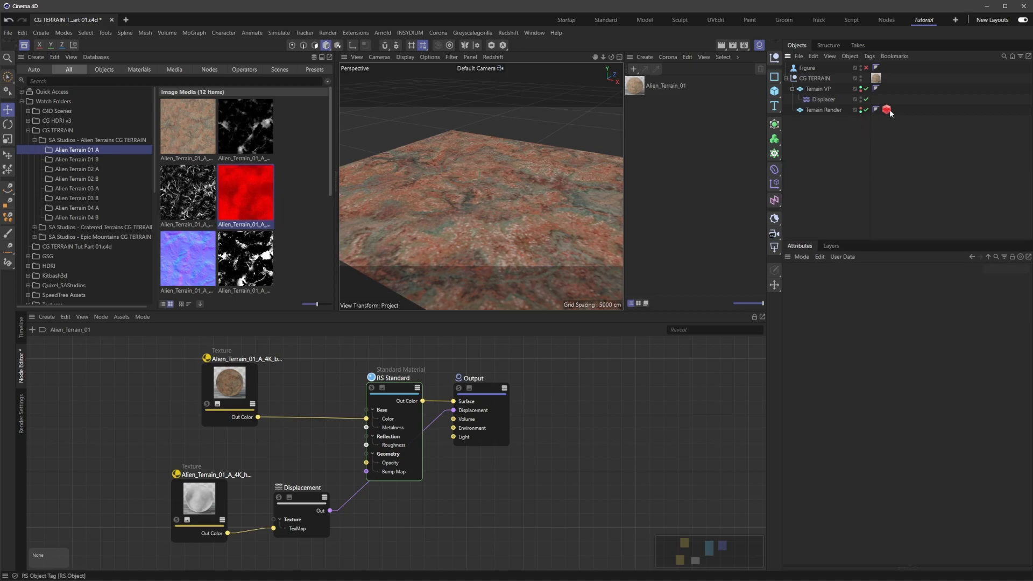
{"action": "left_click", "coordinate": [886, 110]}
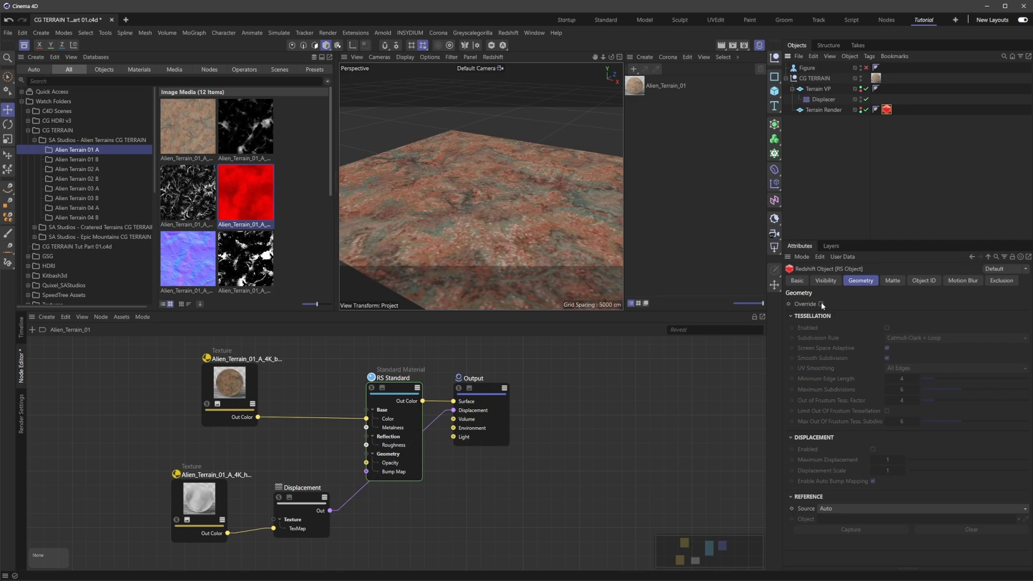
{"action": "left_click", "coordinate": [821, 304]}
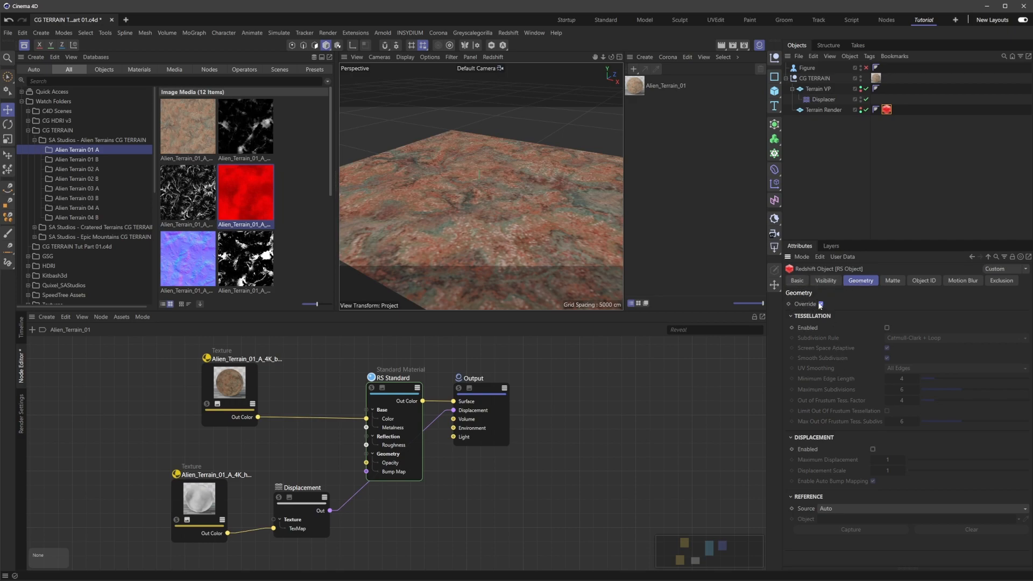
{"action": "left_click", "coordinate": [820, 303]}
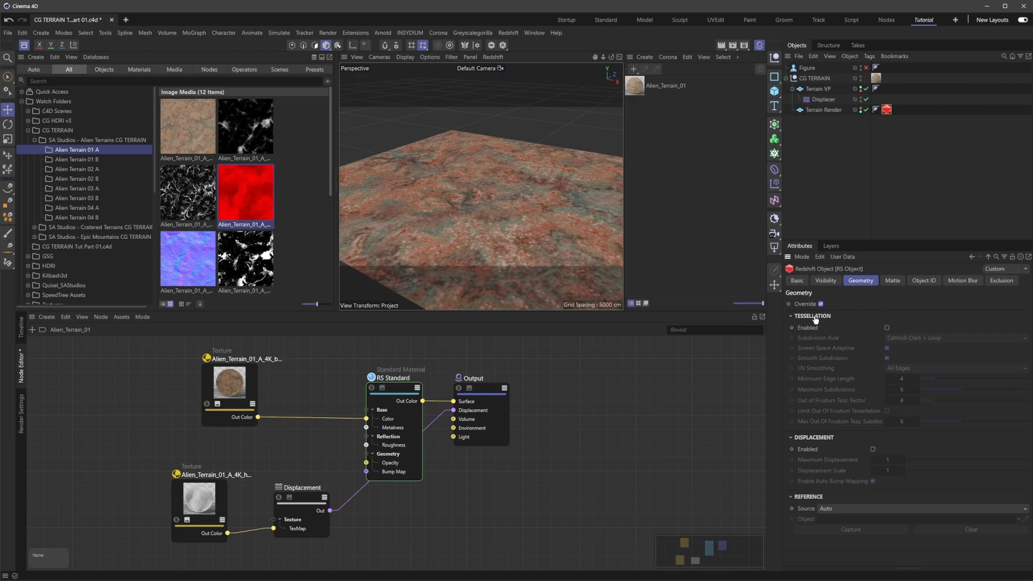
Enable Tessellation and Displacement for the Terrain Render object
{"action": "left_click", "coordinate": [886, 327]}
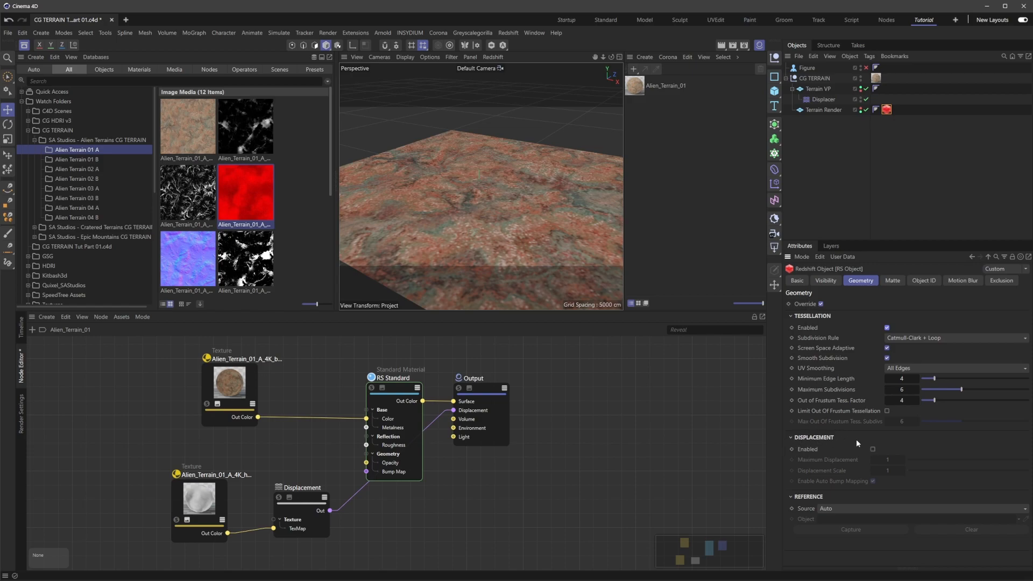
{"action": "left_click", "coordinate": [873, 450]}
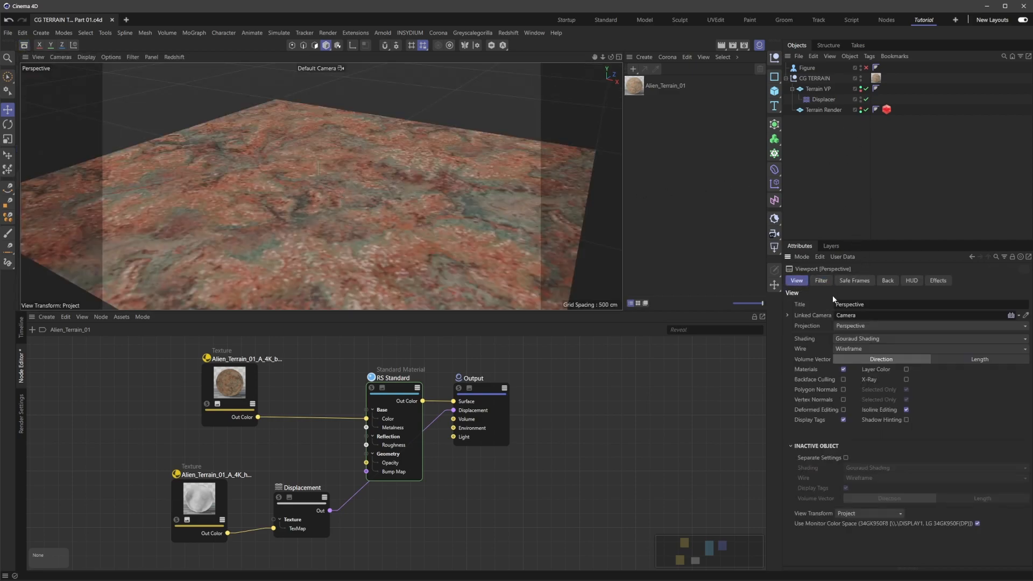
Load Alien_Terrain_01_A_4K_height.exr as the Displacer deformer's shader
{"action": "left_click", "coordinate": [853, 279]}
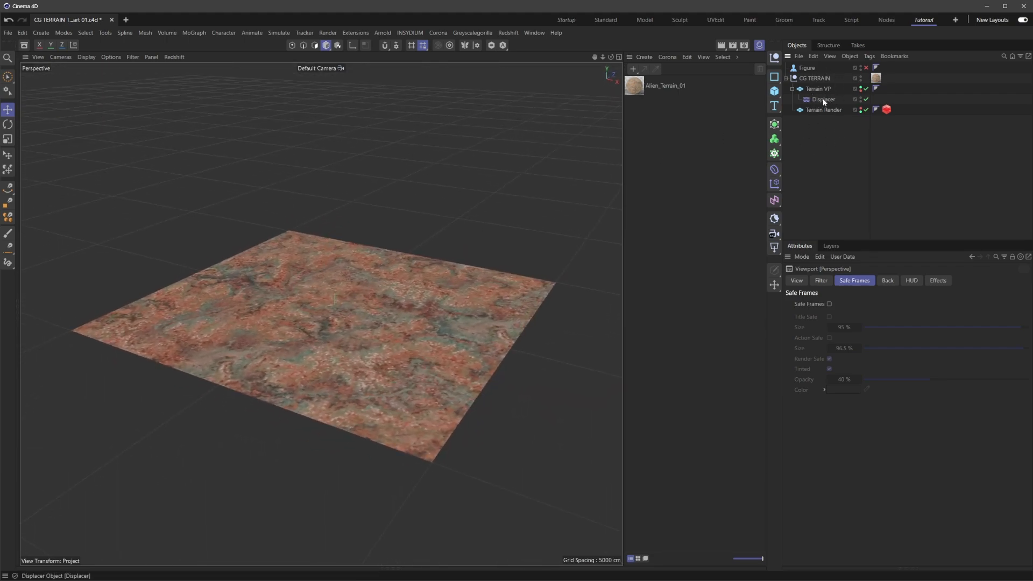
{"action": "left_click", "coordinate": [822, 99]}
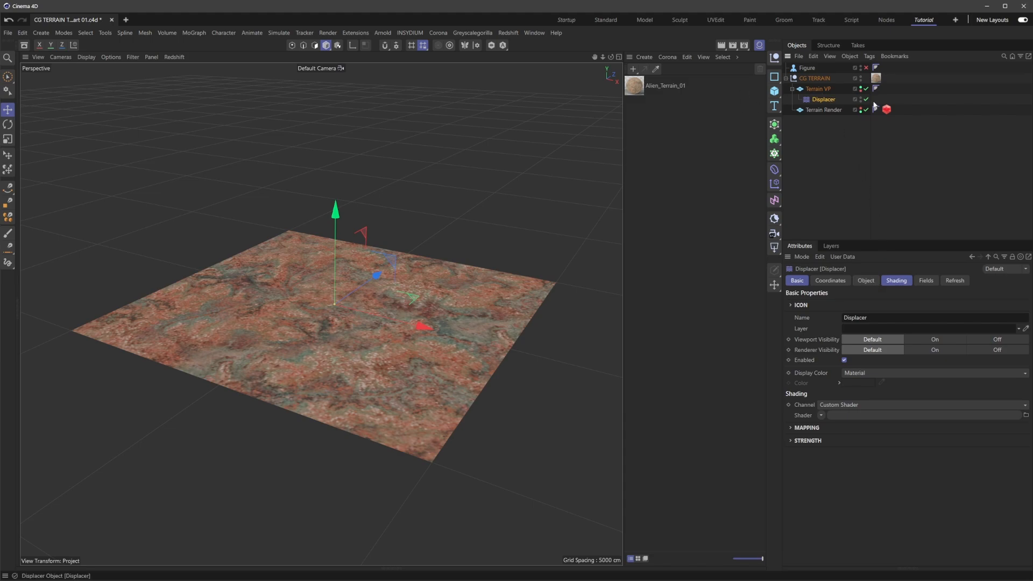
{"action": "left_click", "coordinate": [865, 279]}
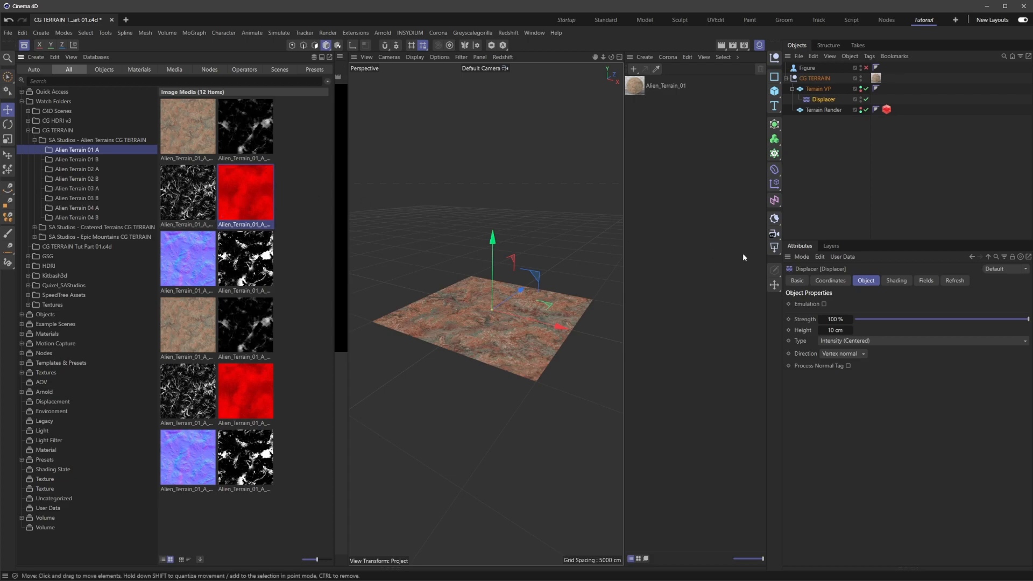
{"action": "left_click", "coordinate": [895, 280]}
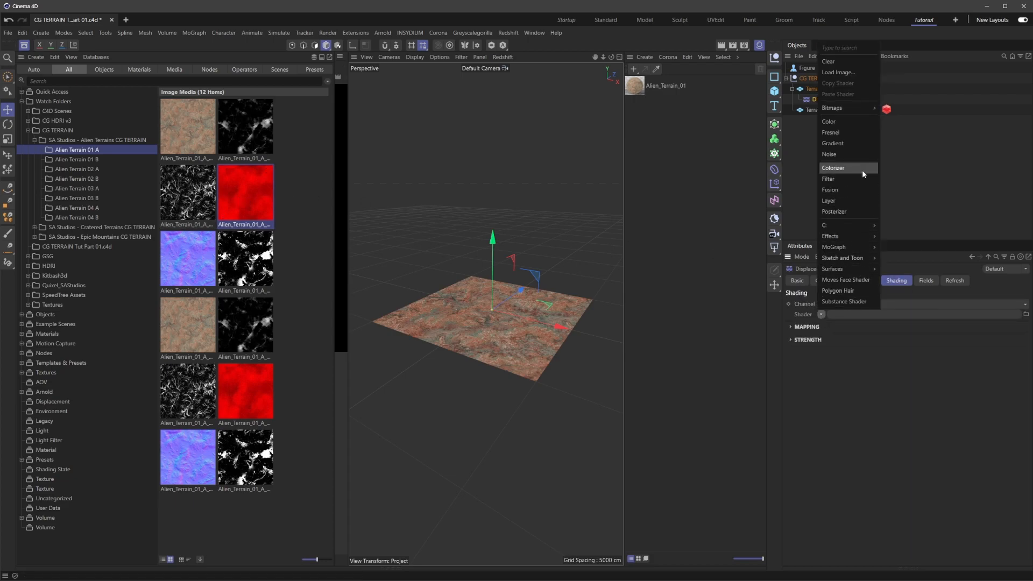
{"action": "mouse_move", "coordinate": [843, 108]}
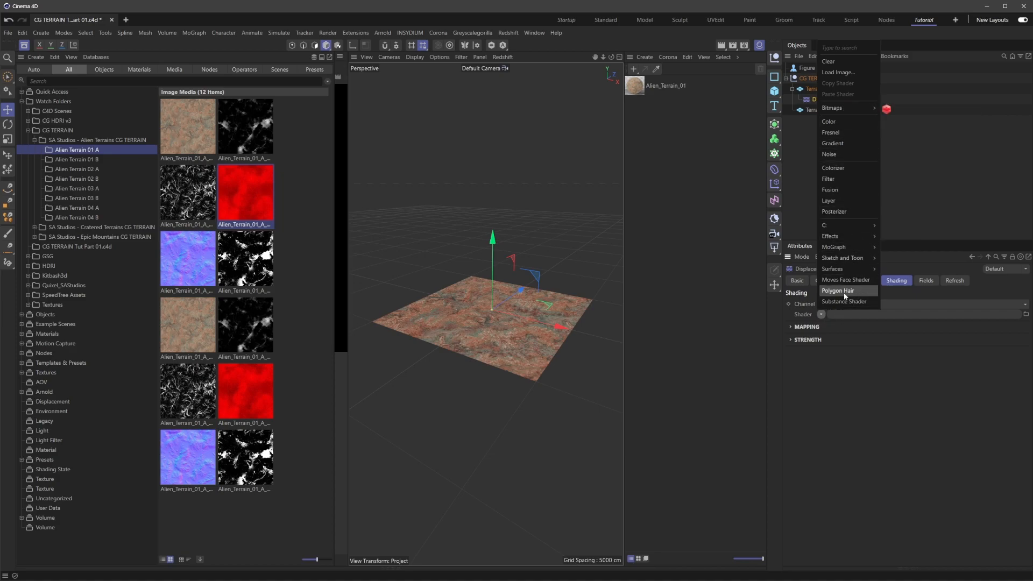
{"action": "mouse_move", "coordinate": [831, 108]}
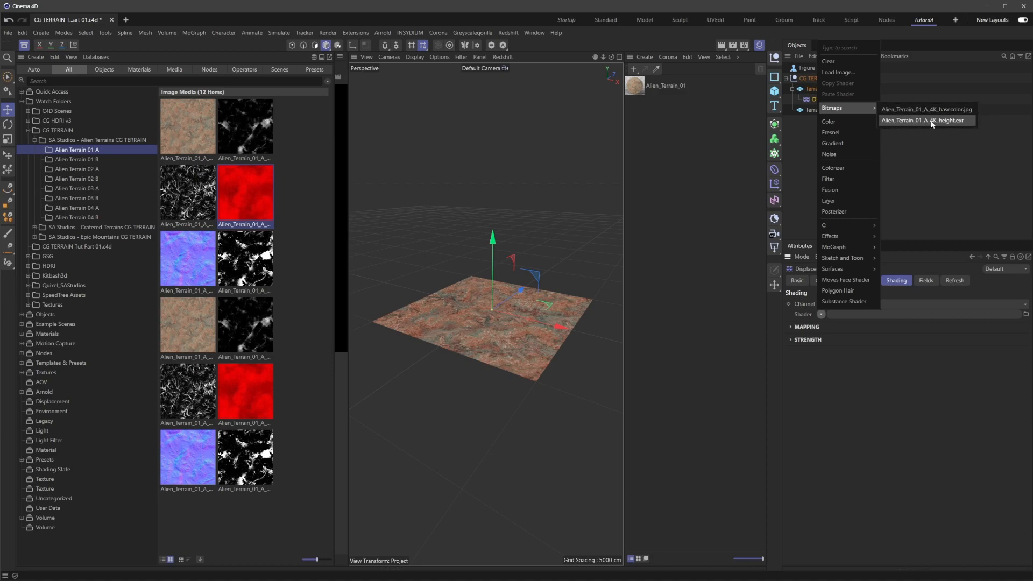
{"action": "left_click", "coordinate": [923, 119]}
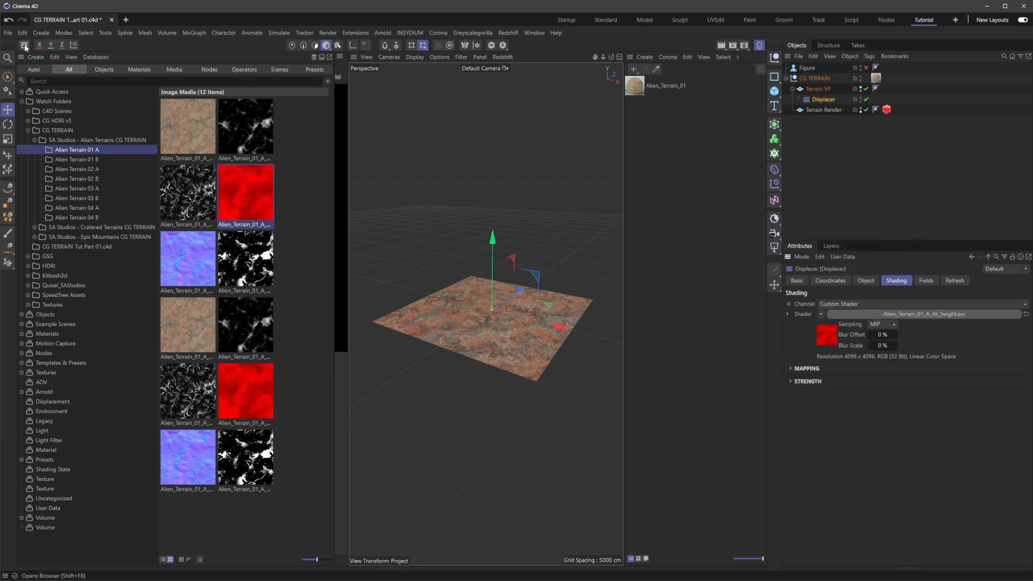
Restore the enlarged viewport layout and deselect the Displacer
{"action": "left_click", "coordinate": [25, 46]}
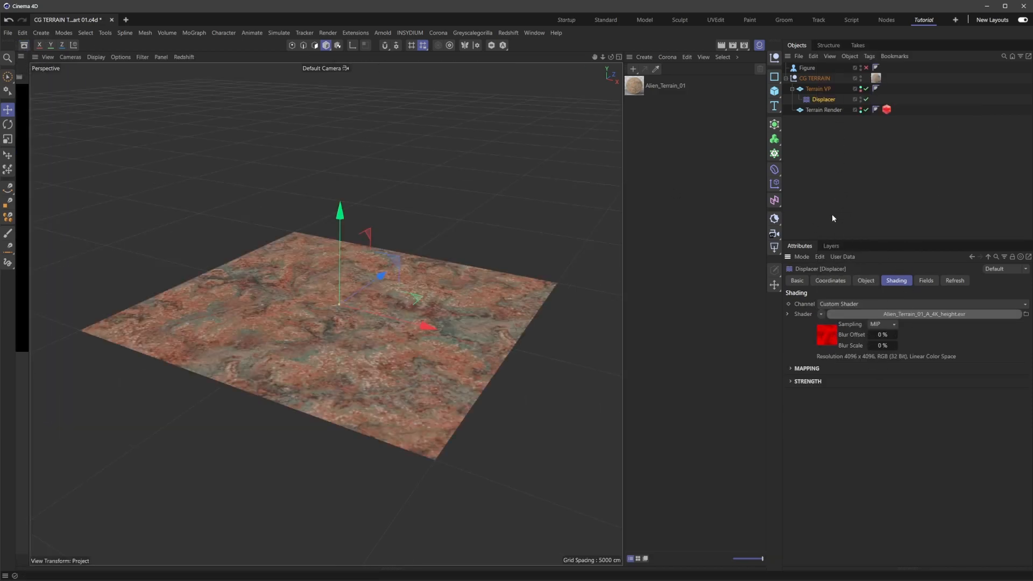
{"action": "left_click", "coordinate": [822, 99]}
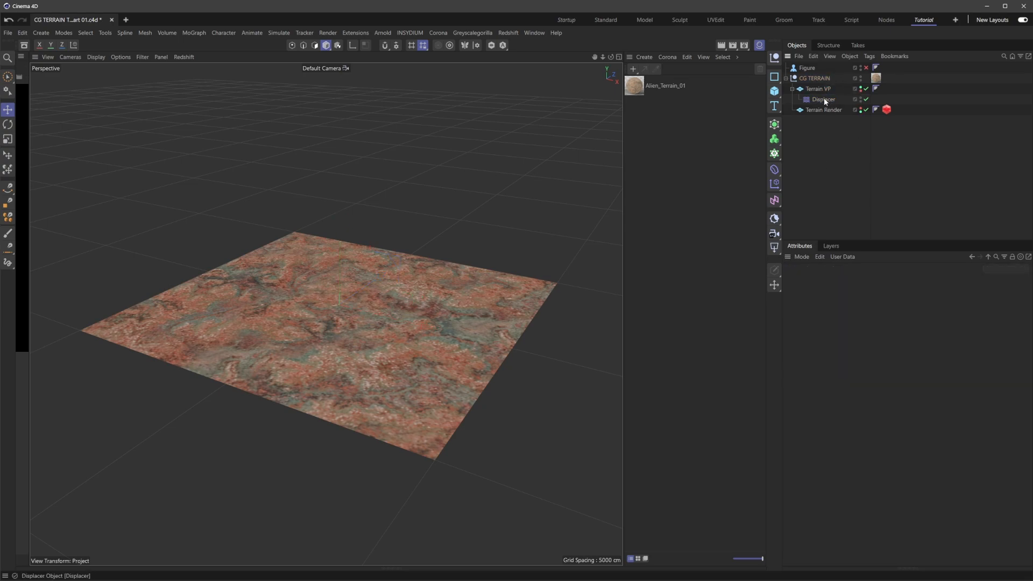
Set the Displacer Type to Intensity with a Height of 1000 cm
{"action": "left_click", "coordinate": [823, 99]}
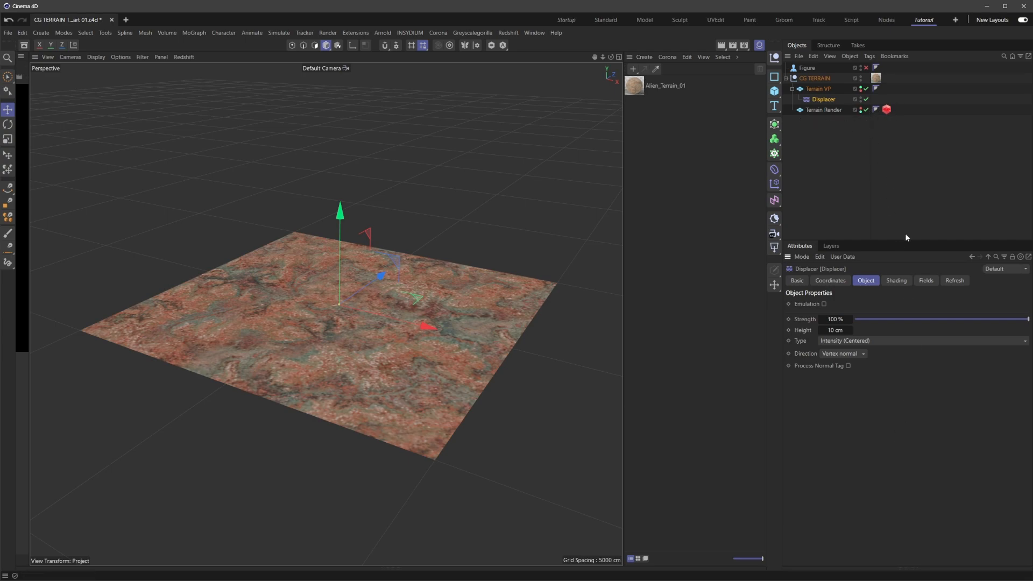
{"action": "mouse_move", "coordinate": [894, 384]}
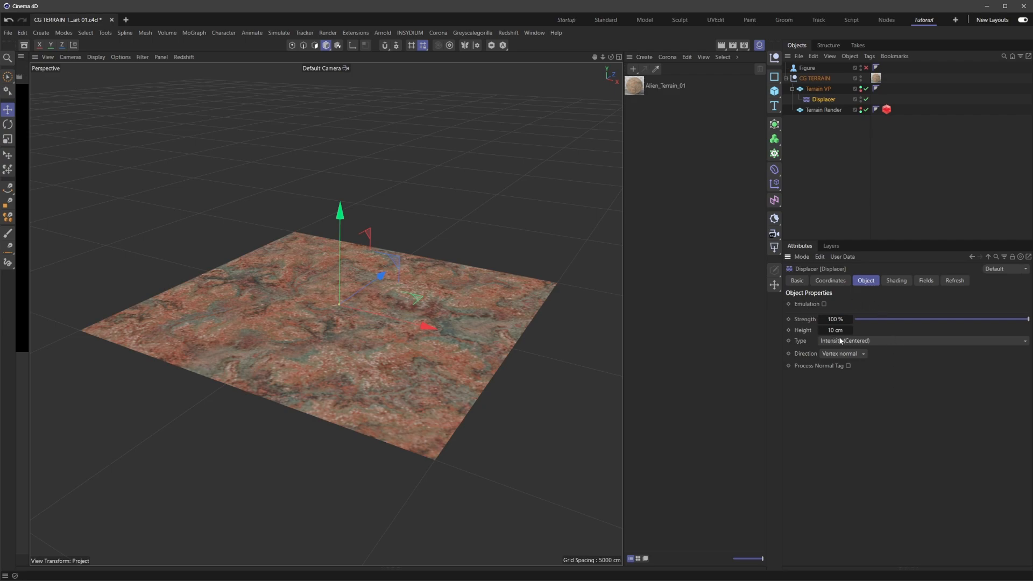
{"action": "left_click", "coordinate": [922, 341]}
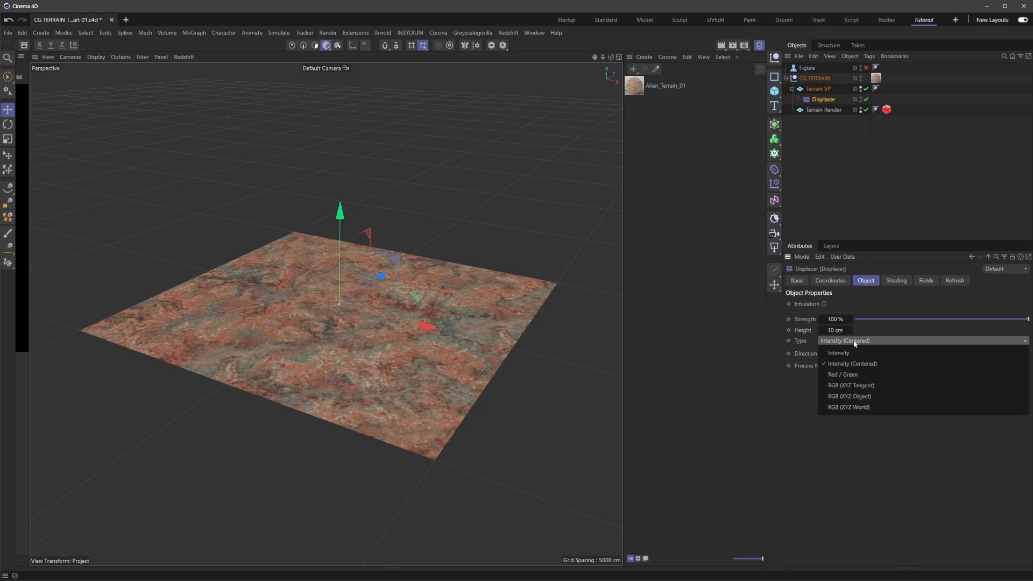
{"action": "mouse_move", "coordinate": [838, 352]}
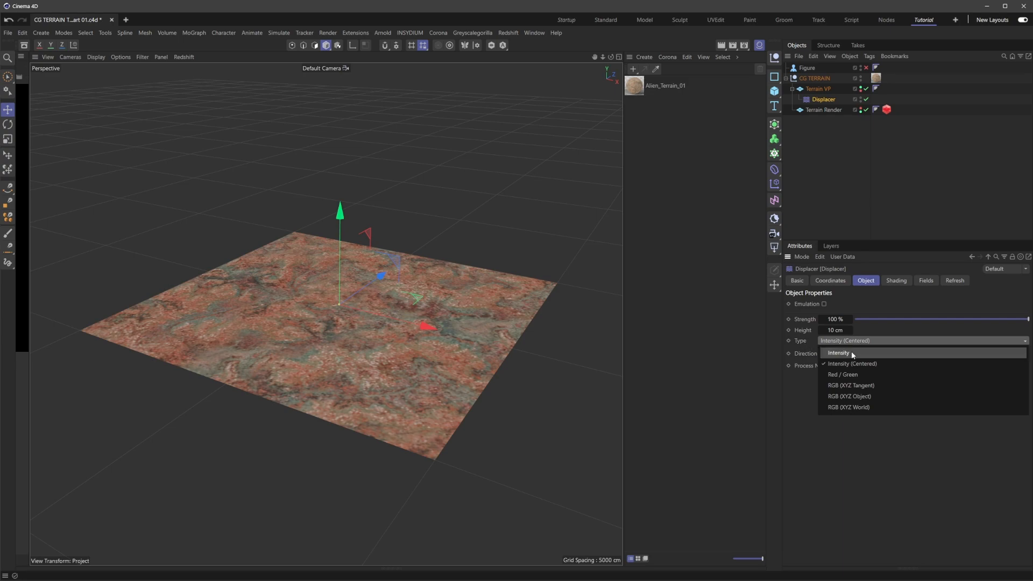
{"action": "left_click", "coordinate": [838, 353]}
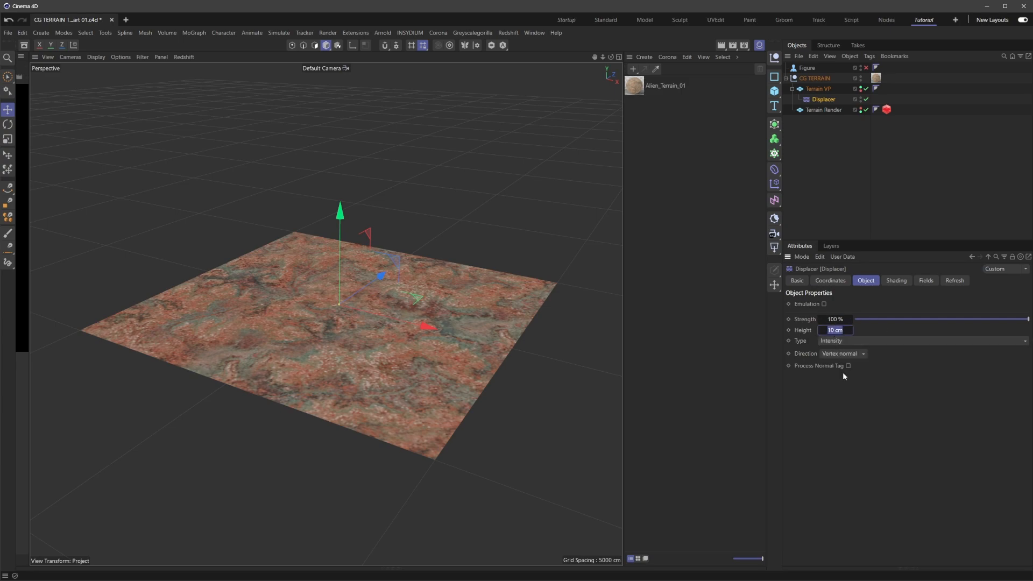
{"action": "type", "text": "100"}
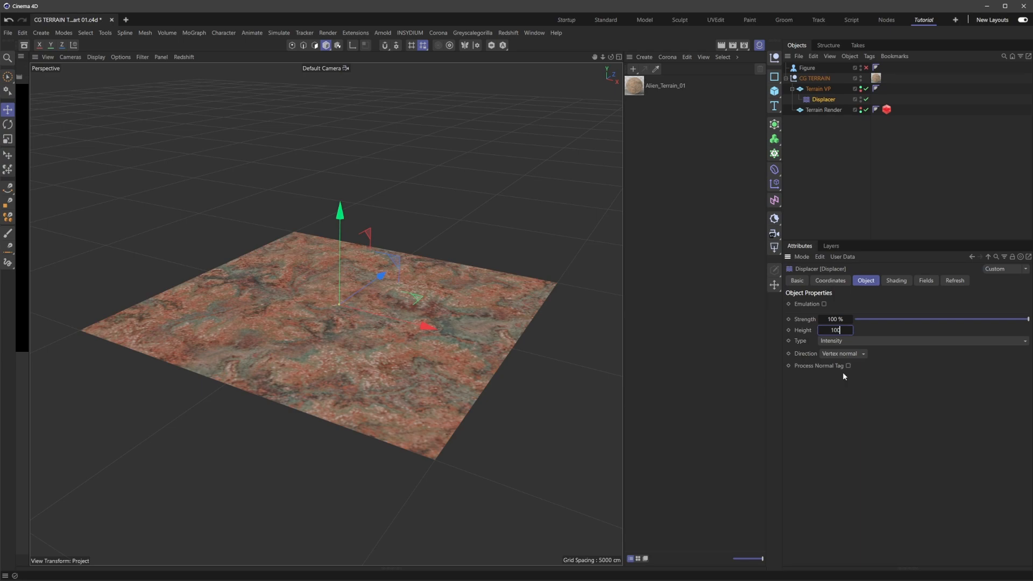
{"action": "type", "text": "1000"}
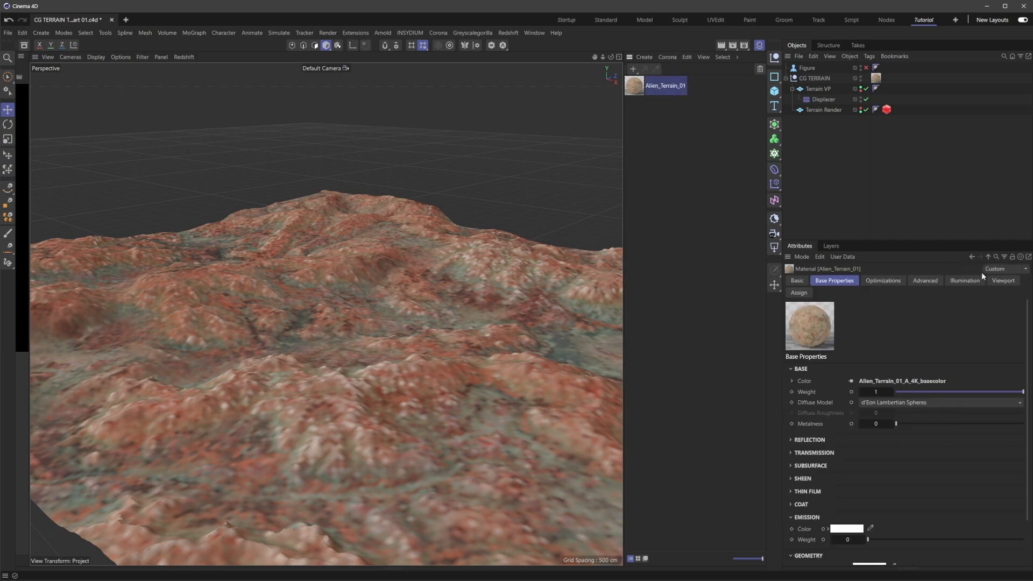
Set the Alien_Terrain_01 material's viewport Texture Preview Size to 2048x2048
{"action": "left_click", "coordinate": [1001, 279]}
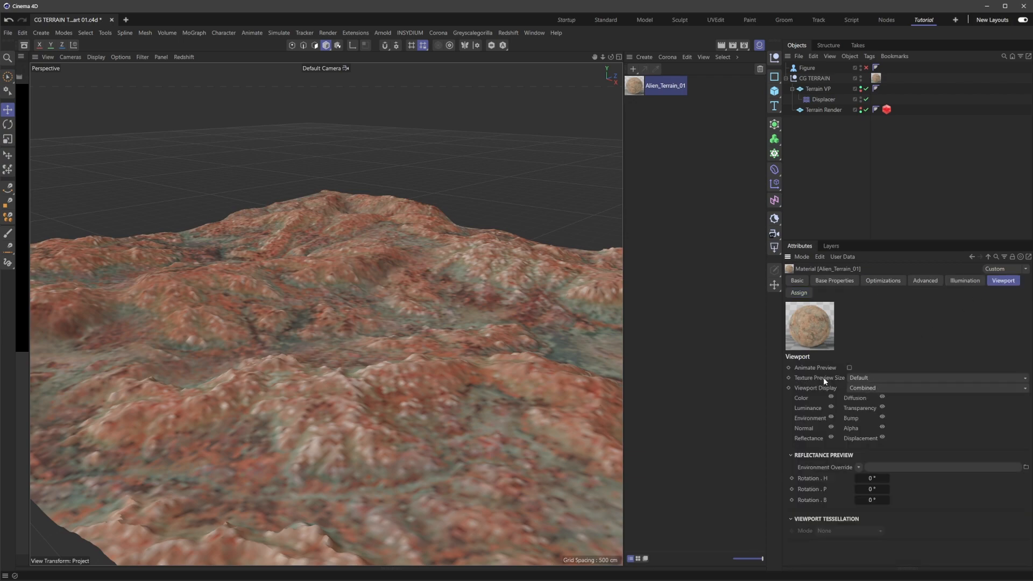
{"action": "left_click", "coordinate": [934, 378]}
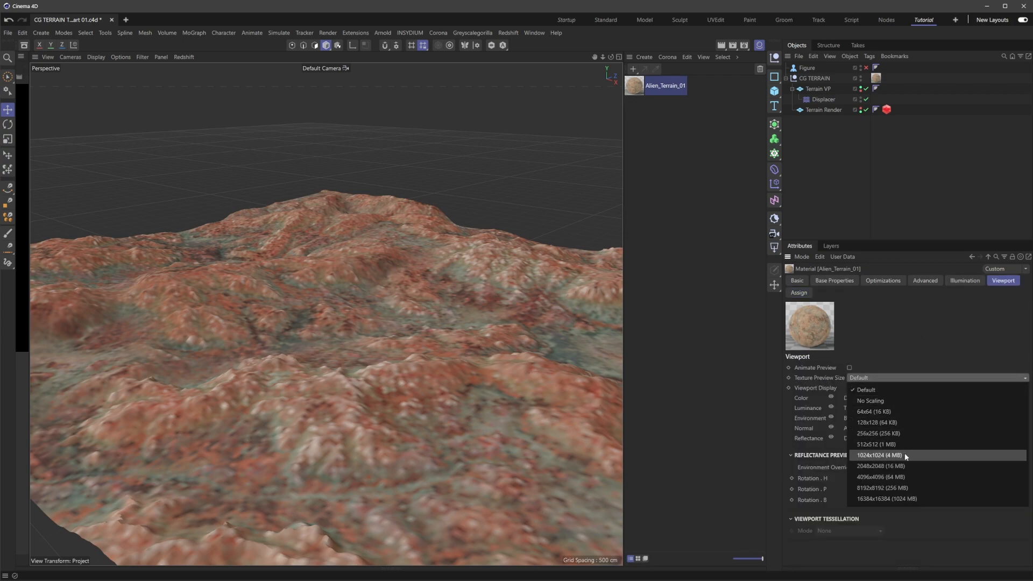
{"action": "left_click", "coordinate": [879, 465]}
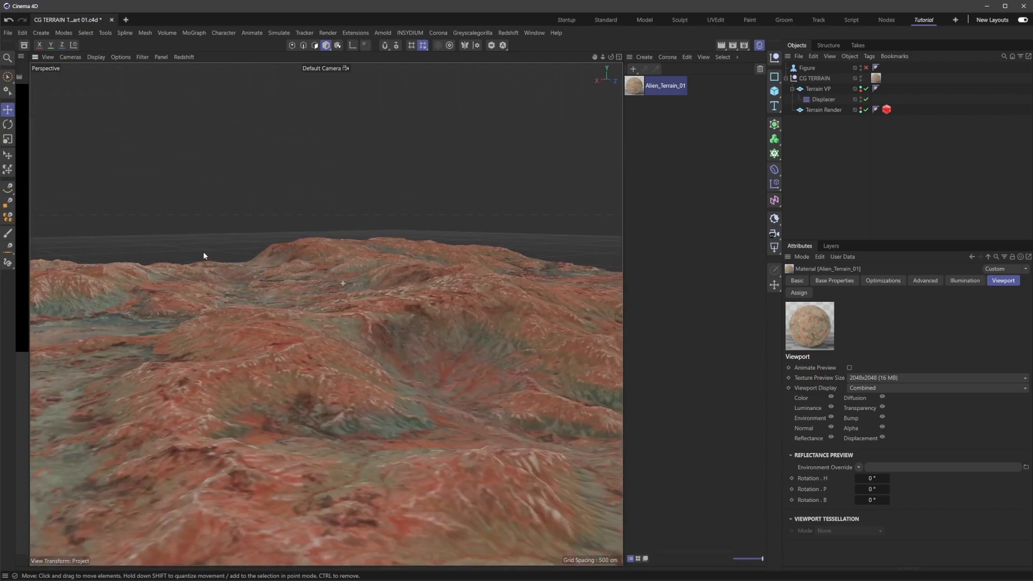
Select the Displacer and view its Object settings
{"action": "left_click", "coordinate": [860, 108]}
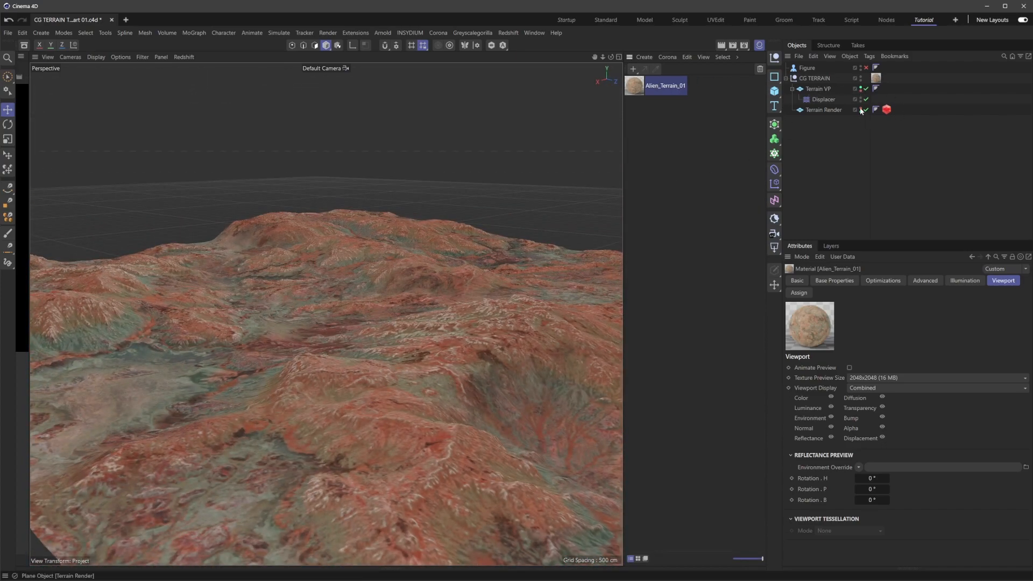
{"action": "left_click", "coordinate": [823, 99]}
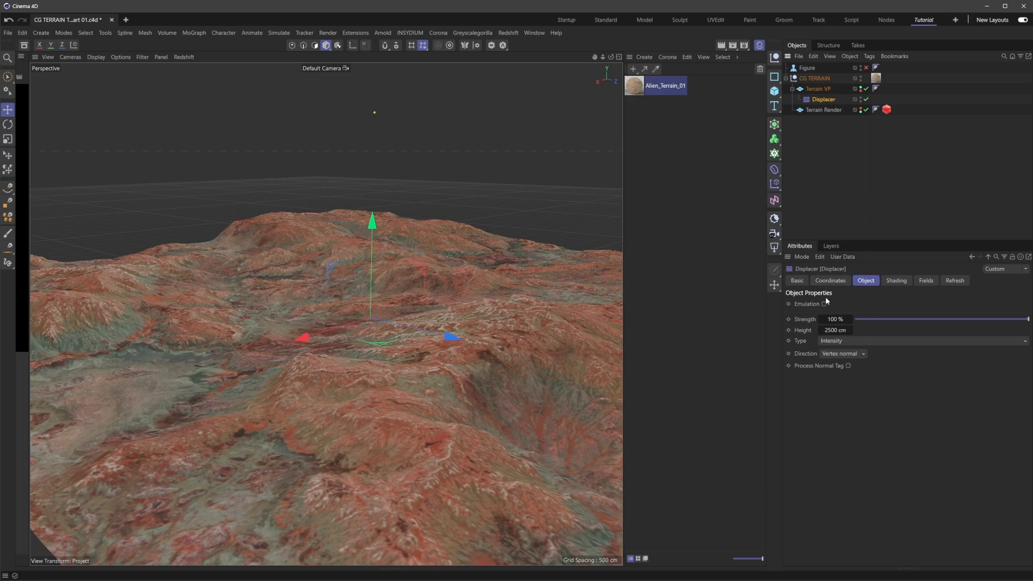
{"action": "left_click", "coordinate": [834, 330]}
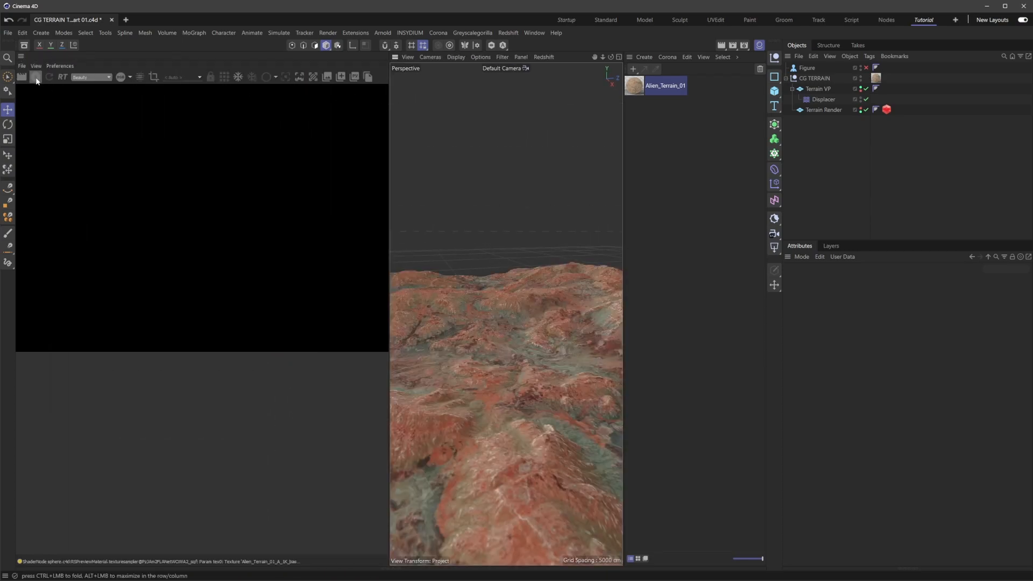
Start the Redshift RenderView render and set the output size to 960×540
{"action": "left_click", "coordinate": [36, 76]}
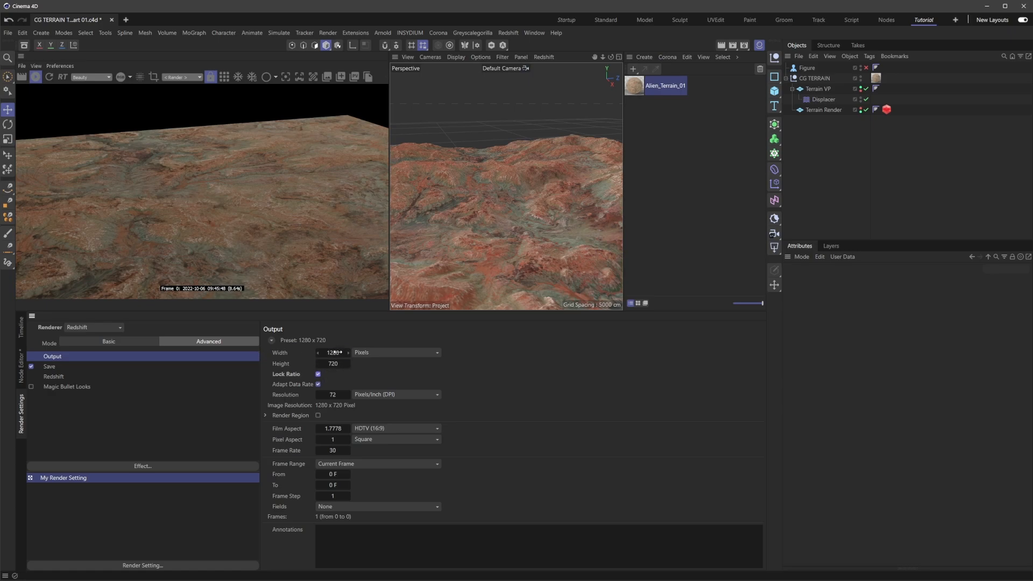
{"action": "type", "text": "960"}
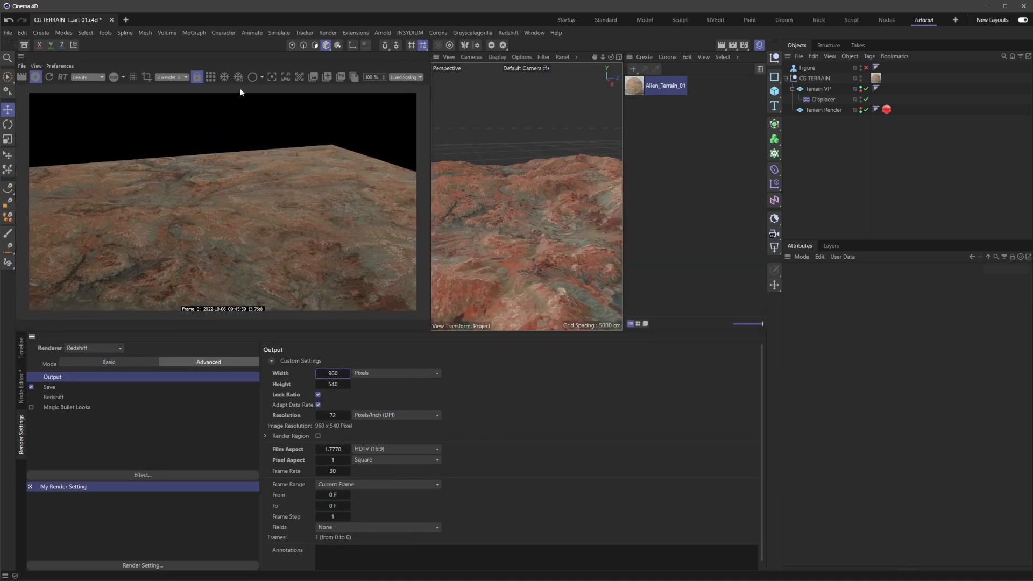
{"action": "left_click", "coordinate": [25, 45]}
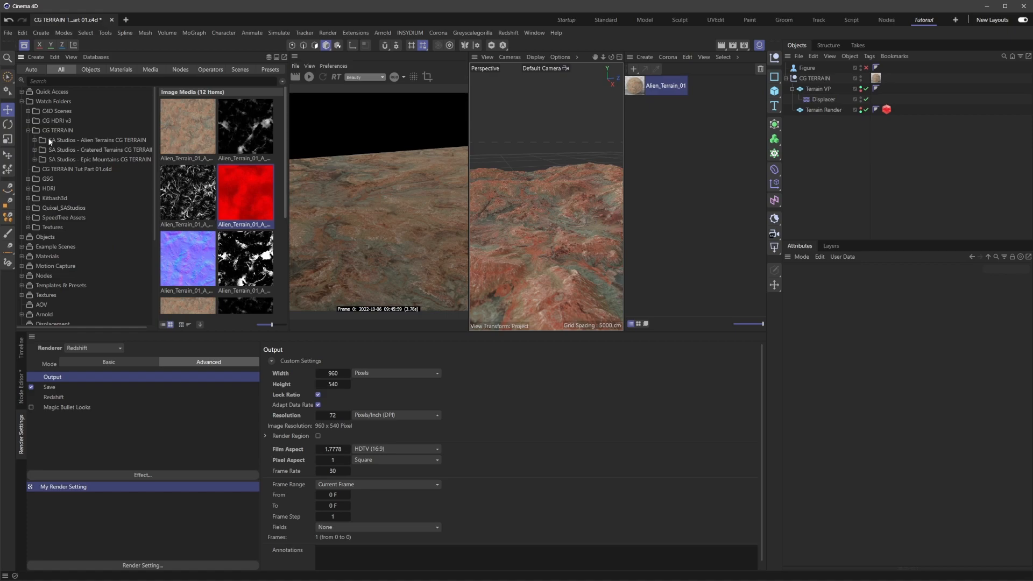
Add an RS Dome Light carrying Alien Skies 01 2K.exr for a hazy orange sky
{"action": "left_click", "coordinate": [87, 130]}
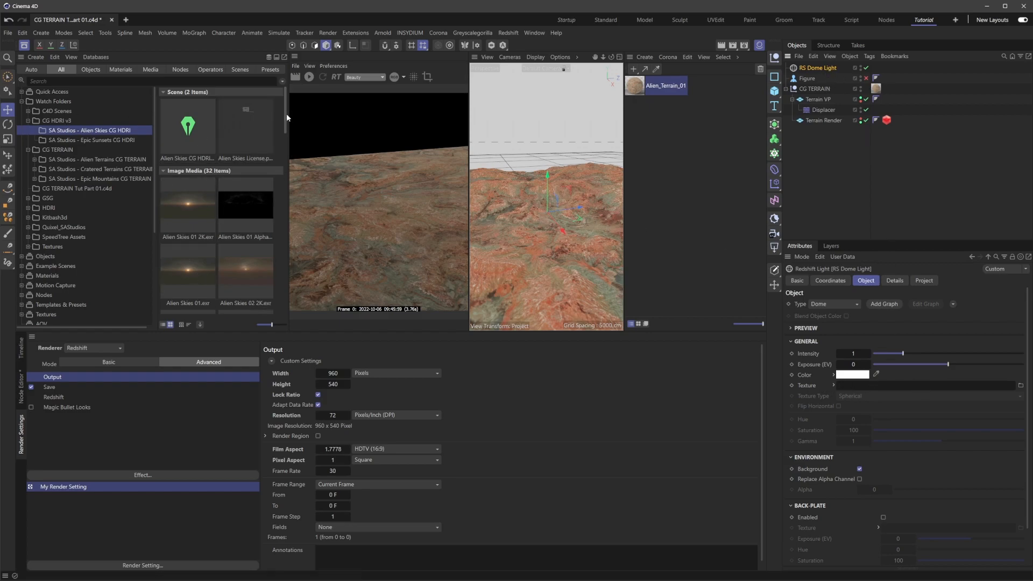
{"action": "scroll", "scroll_direction": "down", "scroll_amount": 3}
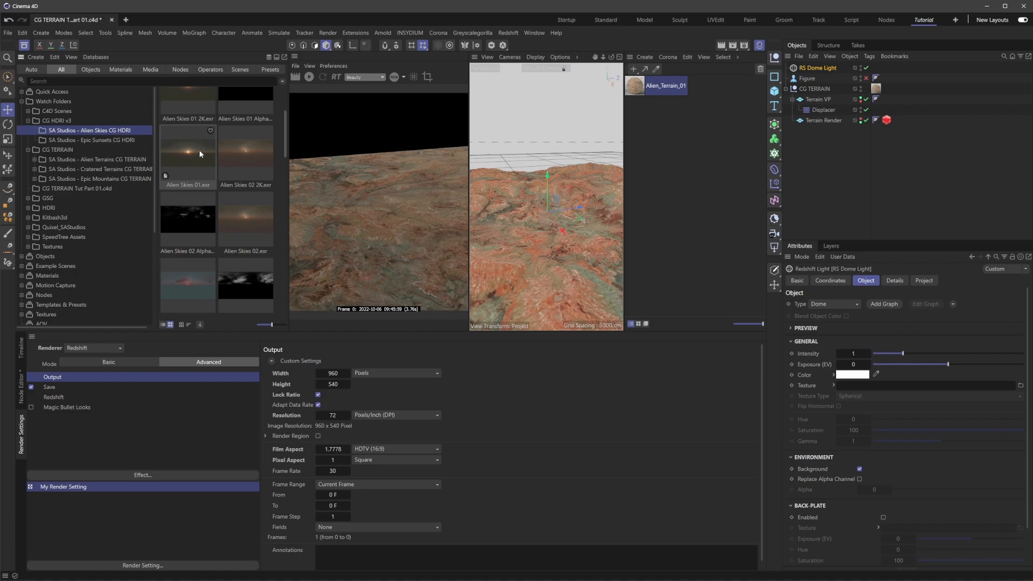
{"action": "left_click", "coordinate": [187, 99]}
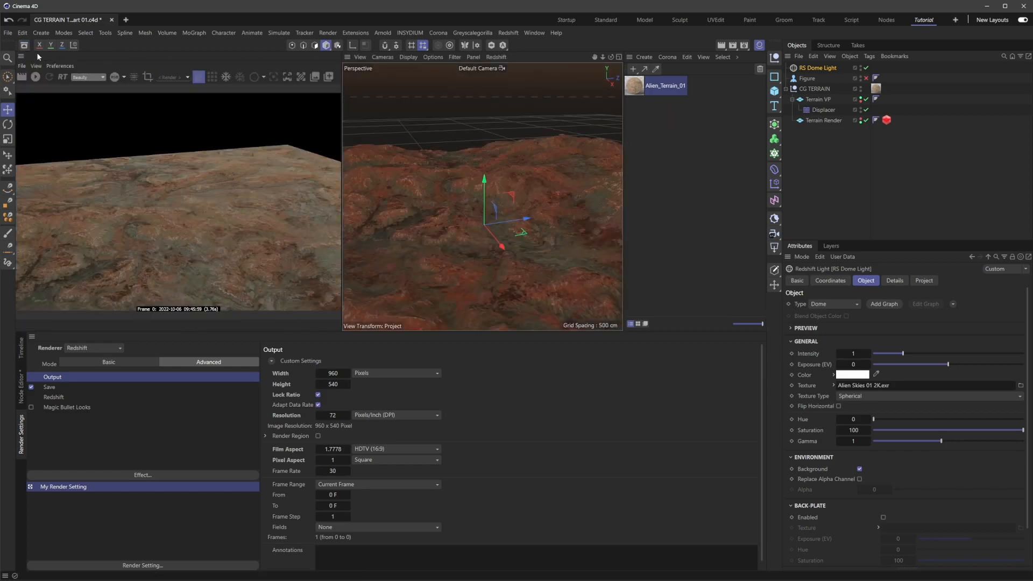
{"action": "left_click", "coordinate": [35, 77]}
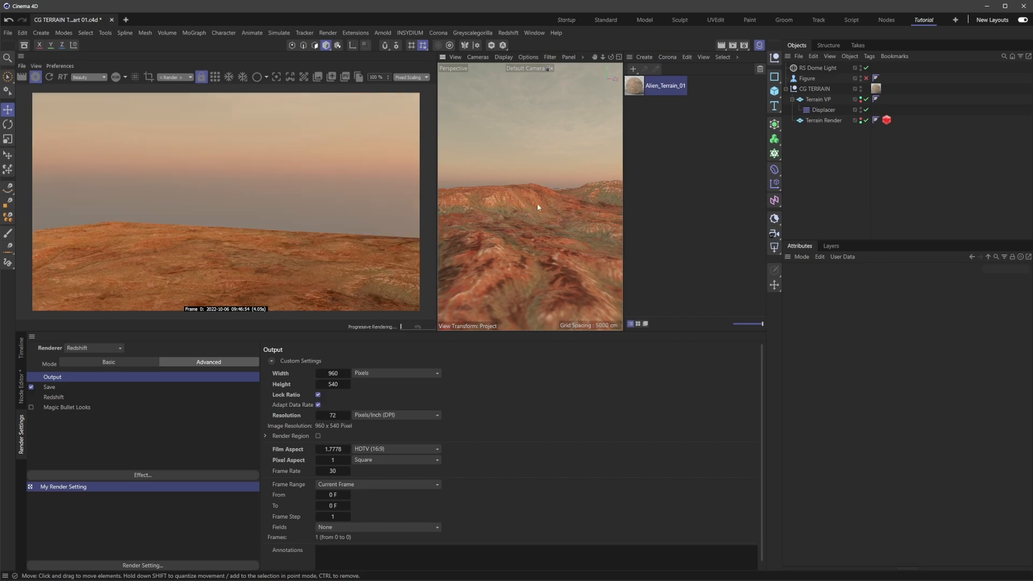
{"action": "left_click", "coordinate": [36, 66]}
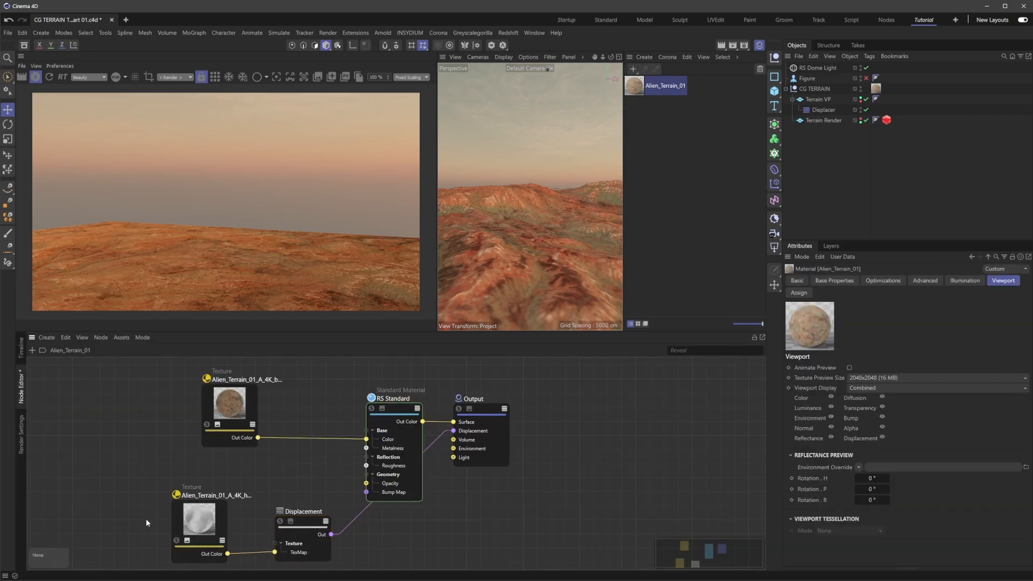
Test Displacement node Scale 3000 against the Displacer height, then return Scale to 1
{"action": "left_click", "coordinate": [304, 511]}
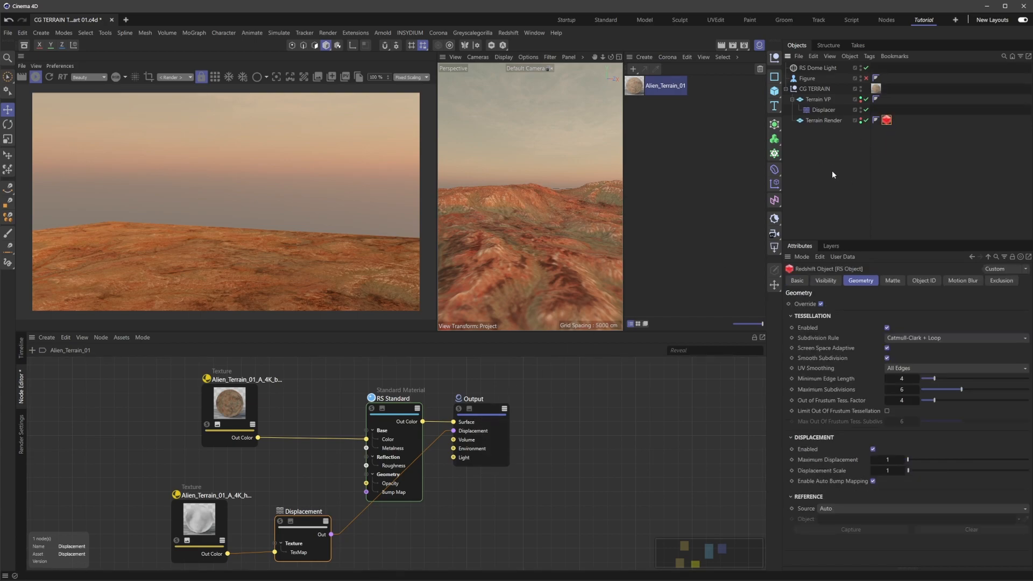
{"action": "left_click", "coordinate": [304, 511]}
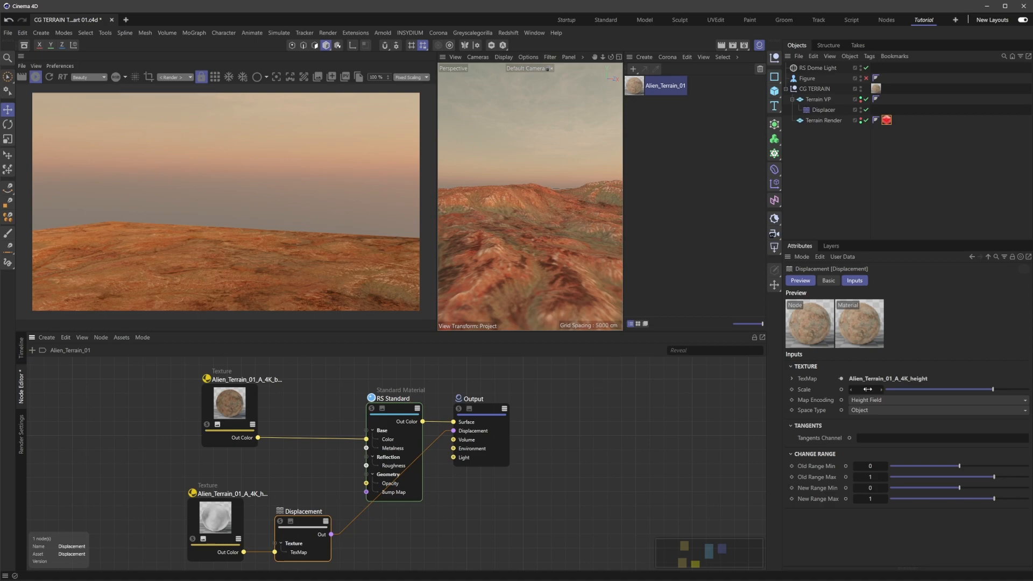
{"action": "left_click", "coordinate": [865, 390]}
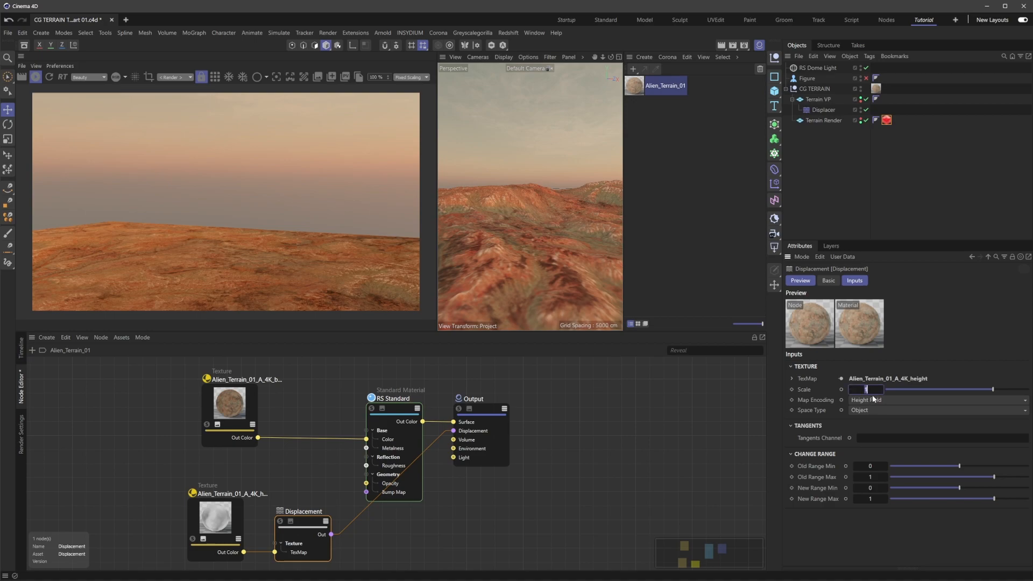
{"action": "type", "text": "3000"}
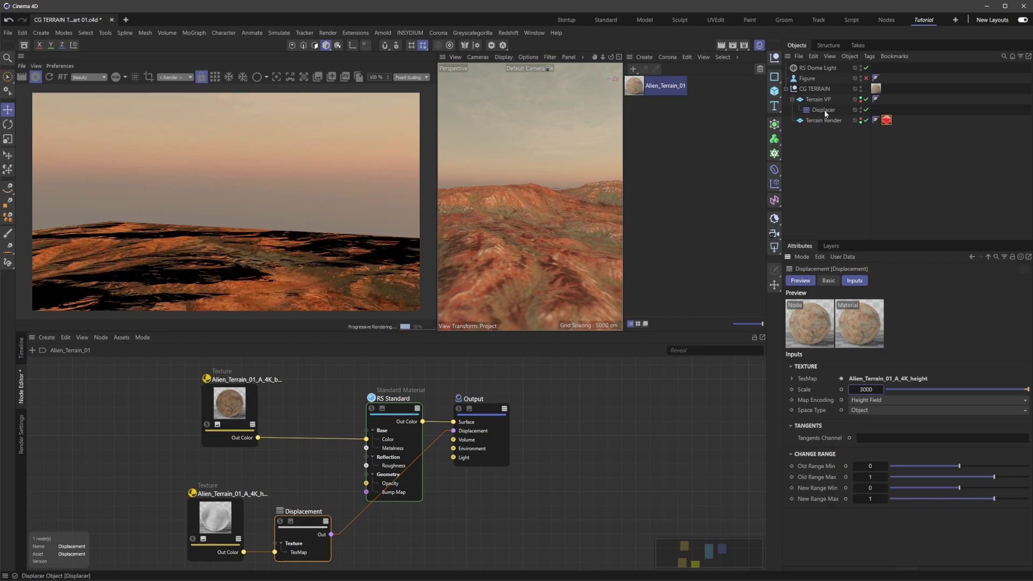
{"action": "left_click", "coordinate": [822, 110]}
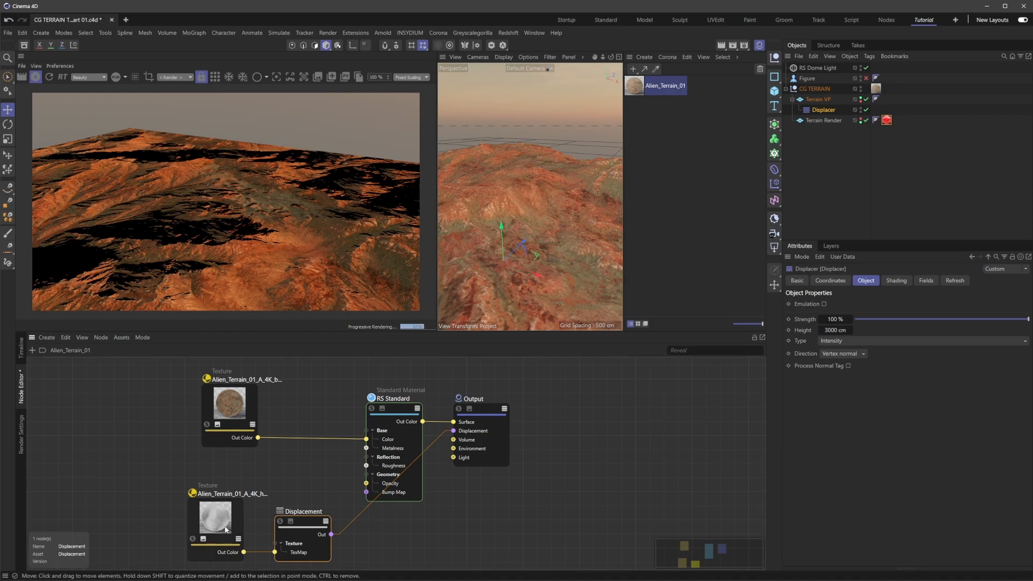
{"action": "left_click", "coordinate": [304, 511]}
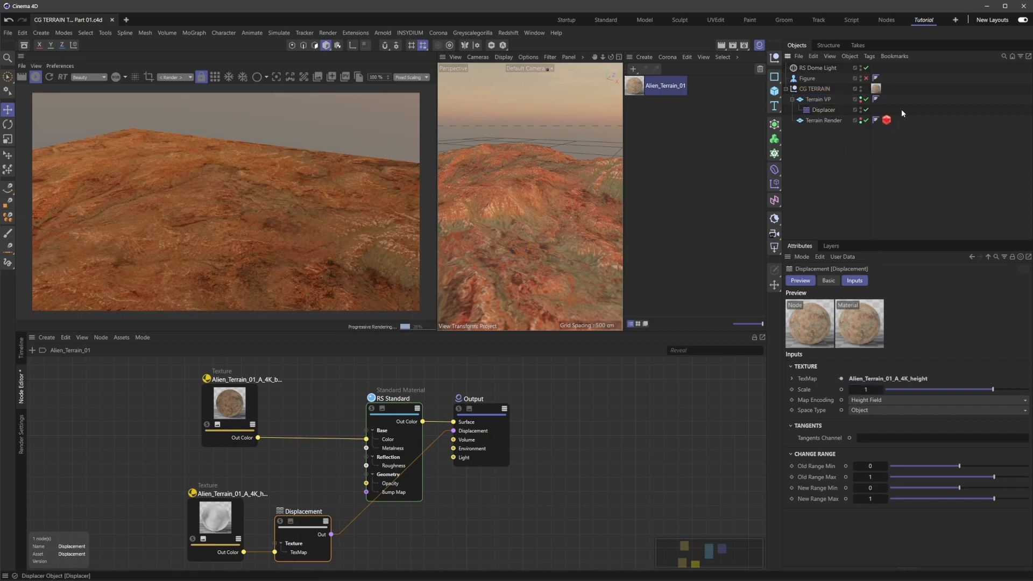
Set Terrain Render RS tessellation to Minimum Edge Length 0, Maximum Subdivisions 2, Displacement Scale 1000
{"action": "left_click", "coordinate": [885, 120]}
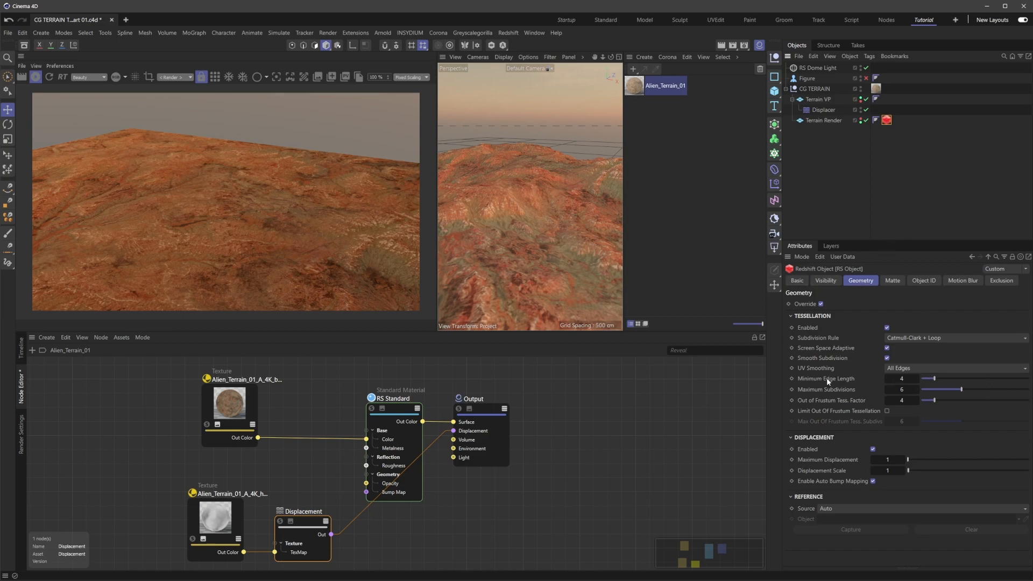
{"action": "left_click", "coordinate": [901, 377]}
{"action": "type", "text": "0"}
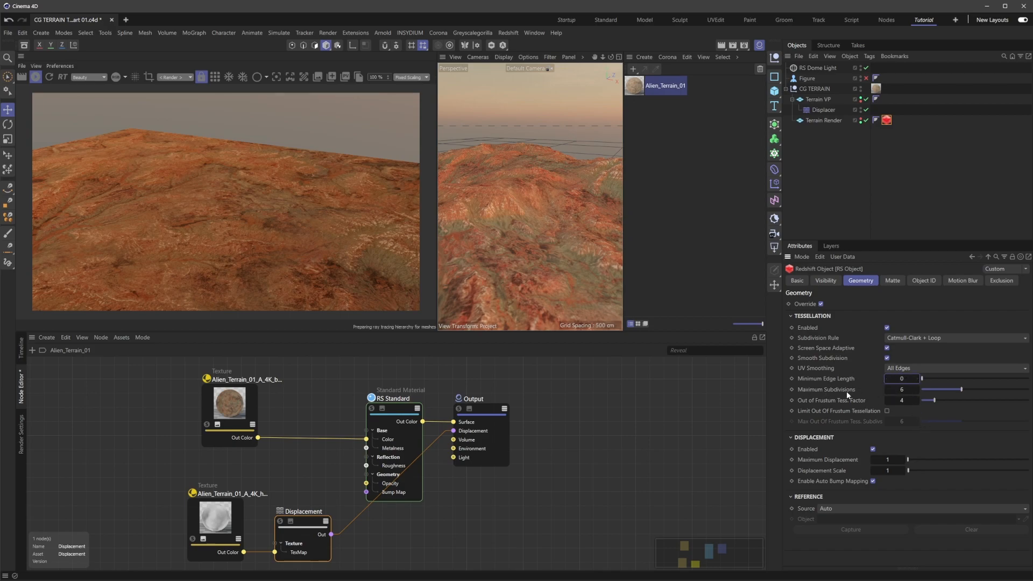
{"action": "left_click", "coordinate": [901, 389]}
{"action": "type", "text": "2"}
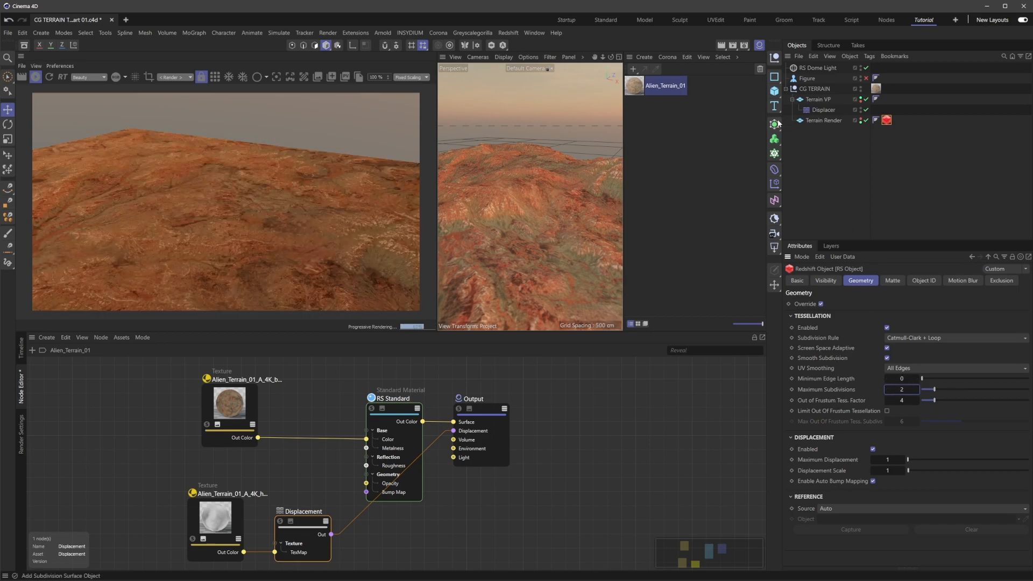
{"action": "left_click", "coordinate": [775, 123]}
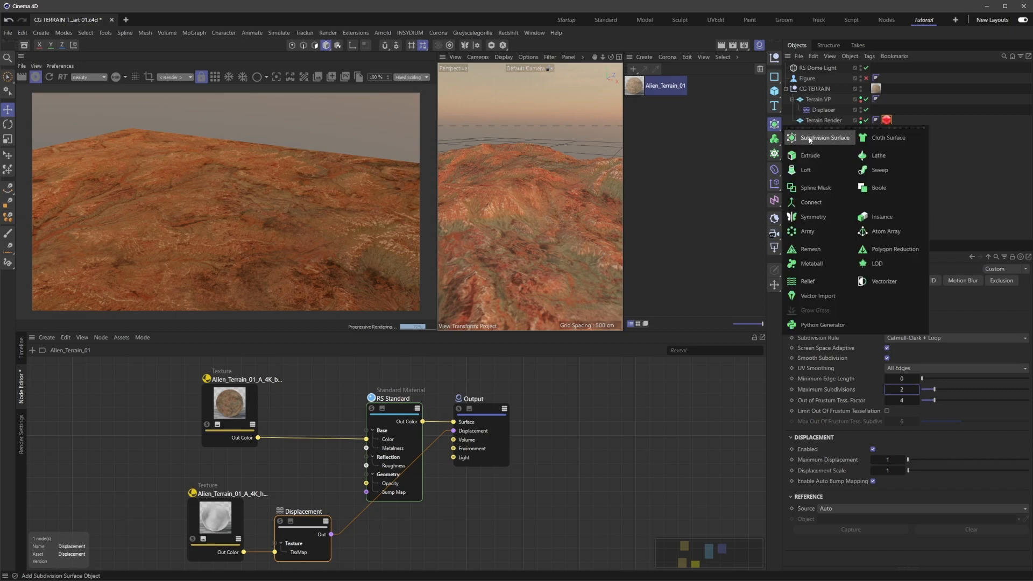
{"action": "left_click", "coordinate": [823, 138]}
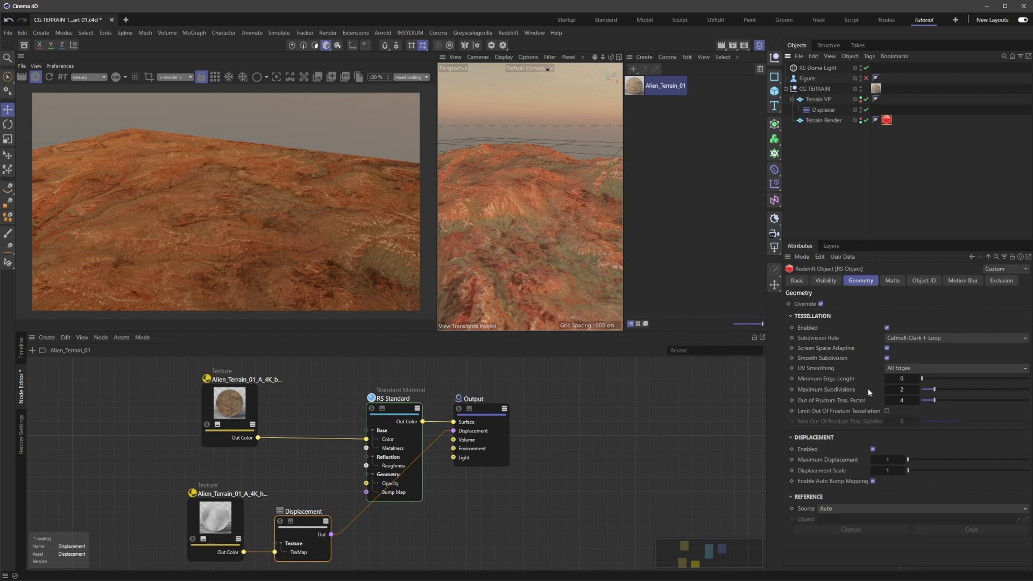
{"action": "mouse_move", "coordinate": [872, 397]}
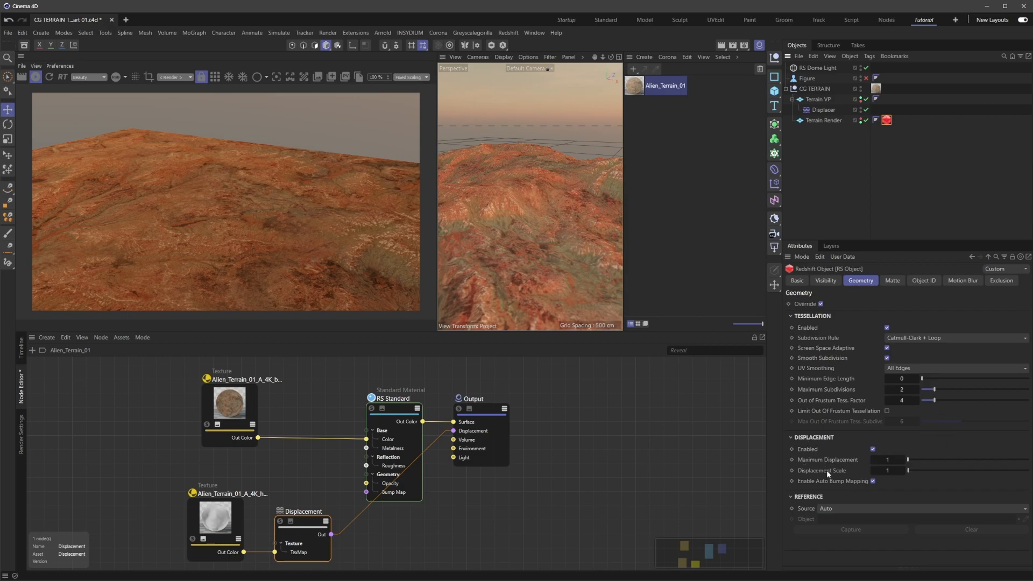
Compare with the Displacer's 3000 cm height and return to the RS Object tag
{"action": "left_click", "coordinate": [822, 109]}
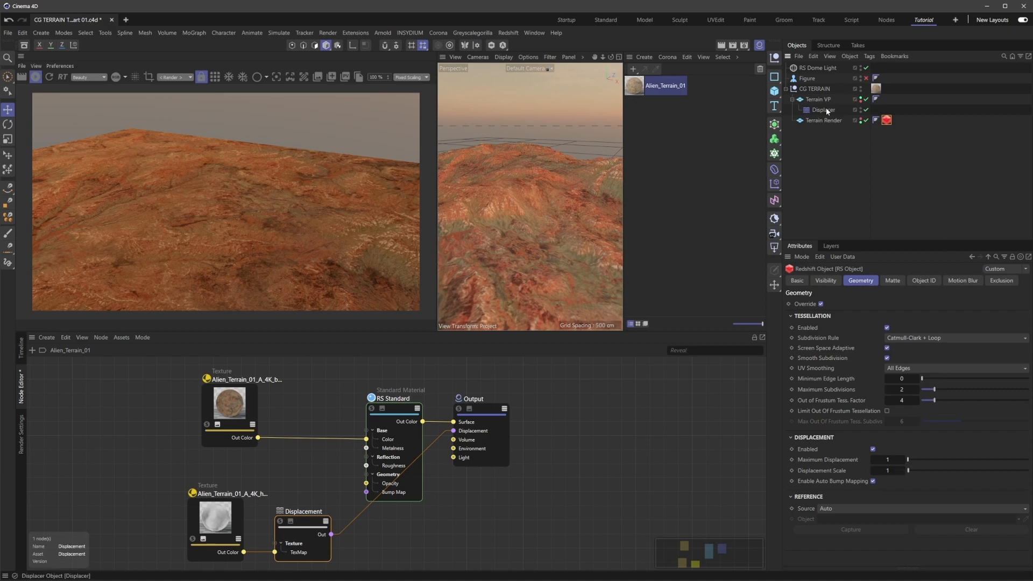
{"action": "left_click", "coordinate": [823, 109]}
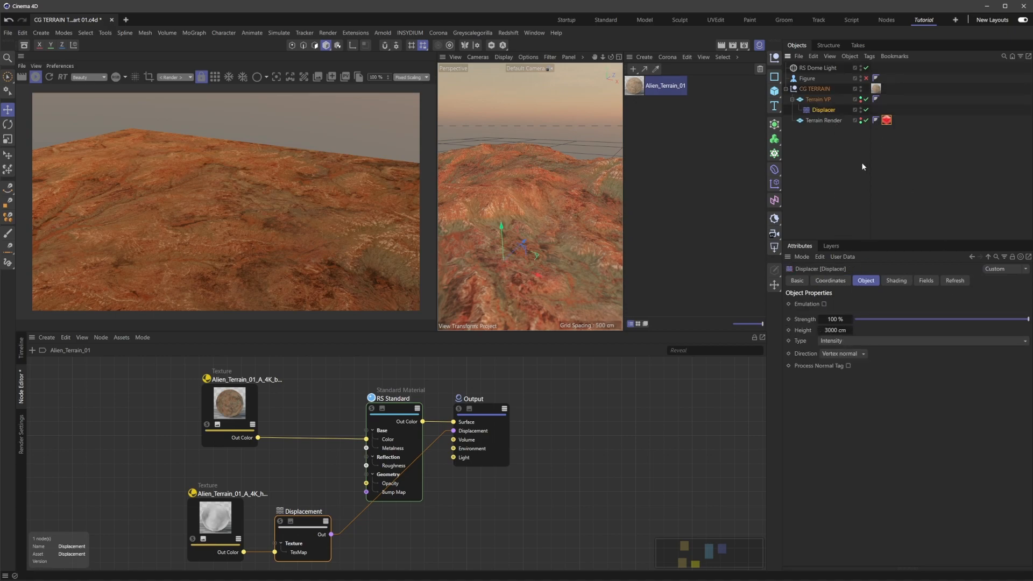
{"action": "left_click", "coordinate": [823, 119]}
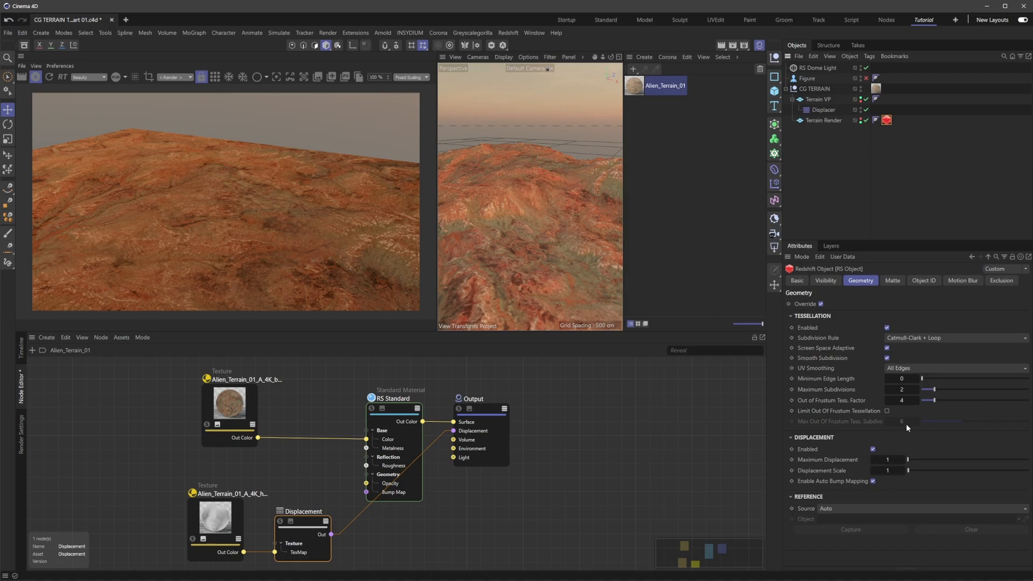
{"action": "left_click", "coordinate": [821, 109]}
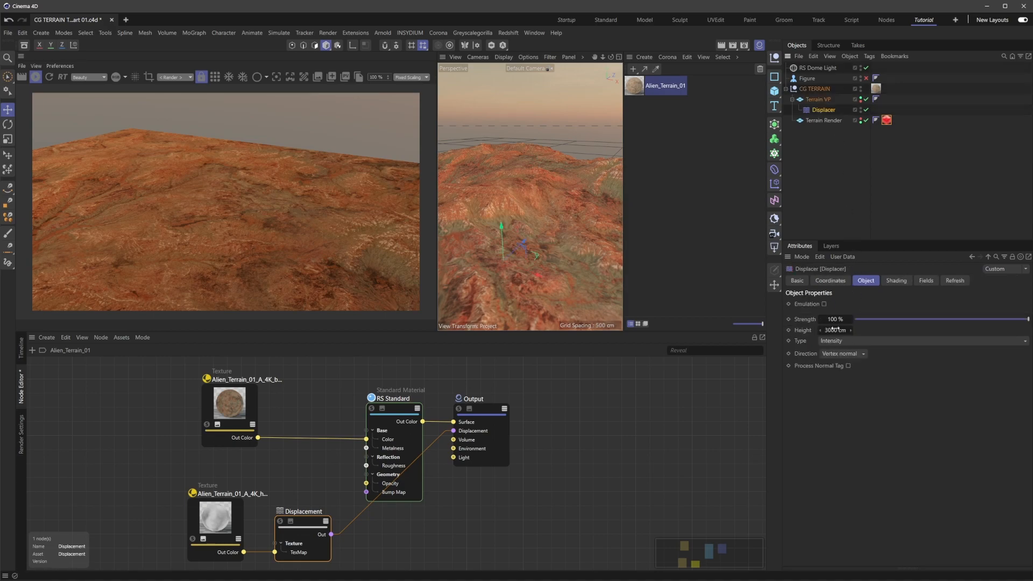
{"action": "left_click", "coordinate": [885, 120]}
{"action": "type", "text": "1000"}
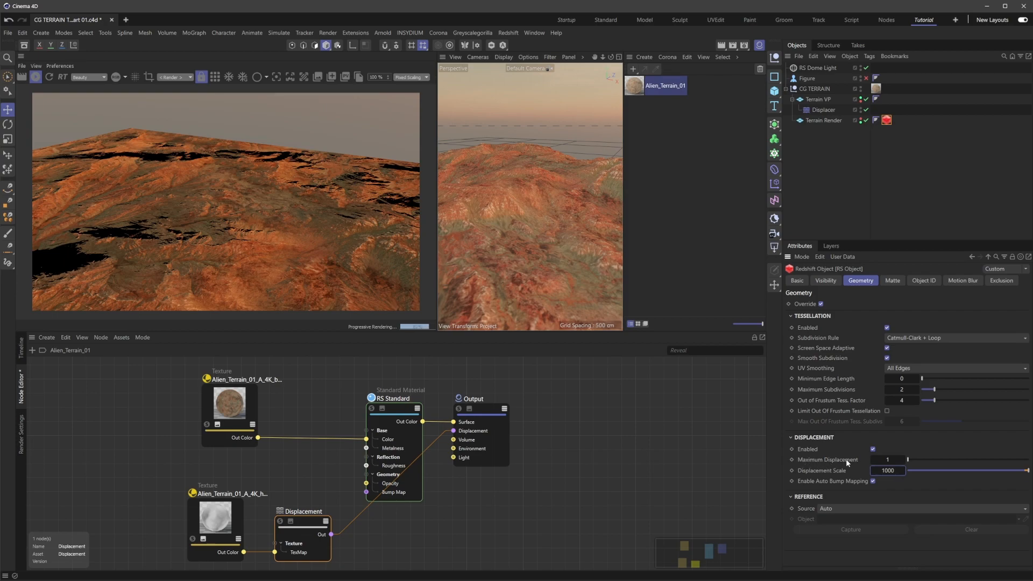
Drag the Maximum Displacement value up to match the 1000 displacement scale
{"action": "left_click", "coordinate": [888, 460]}
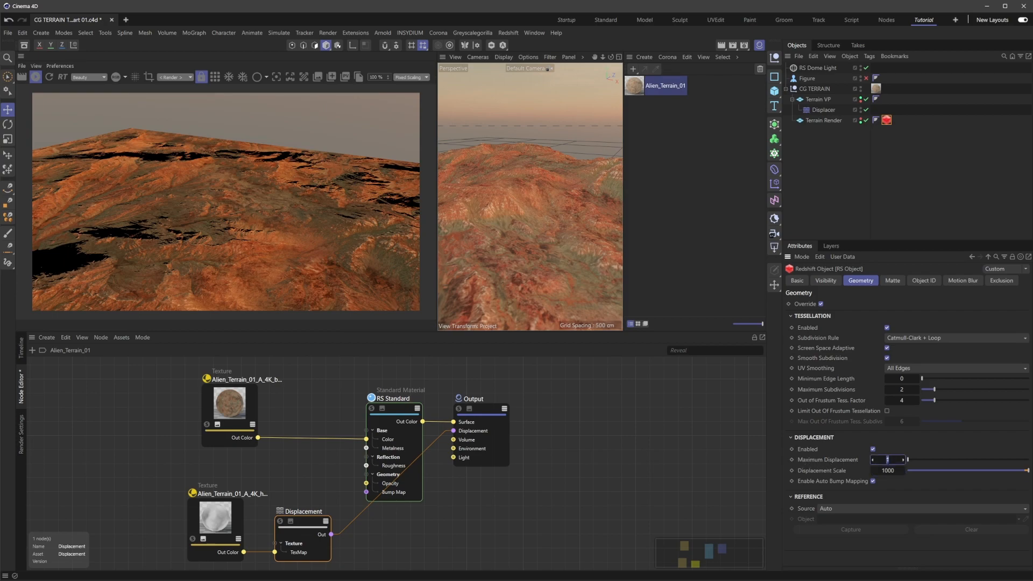
{"action": "left_click_drag", "start_coordinate": [908, 459], "coordinate": [1028, 459]}
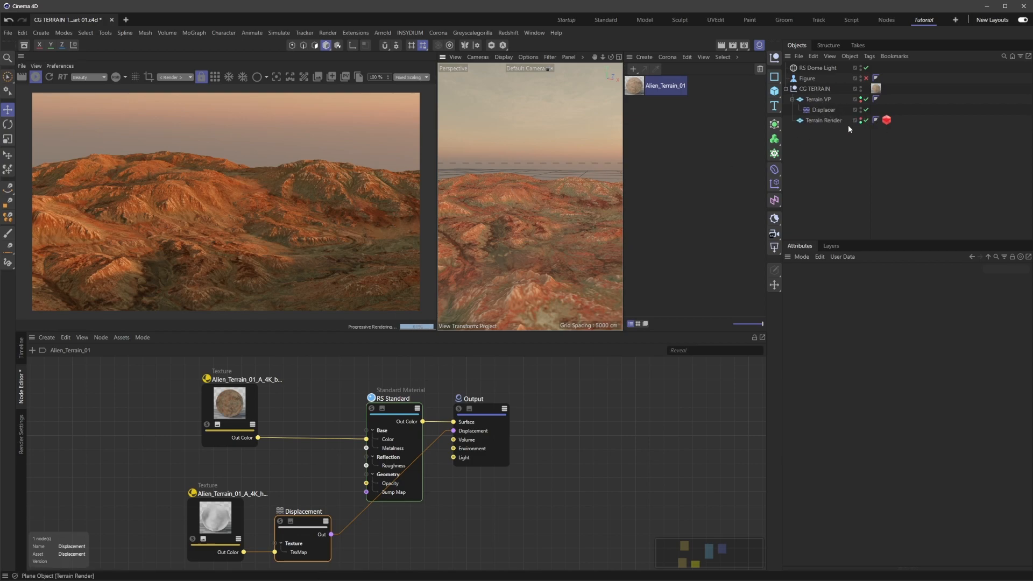
Show Terrain Render's RS Object tag Geometry settings and add a Cloner with a Cloner Instance
{"action": "left_click", "coordinate": [886, 119]}
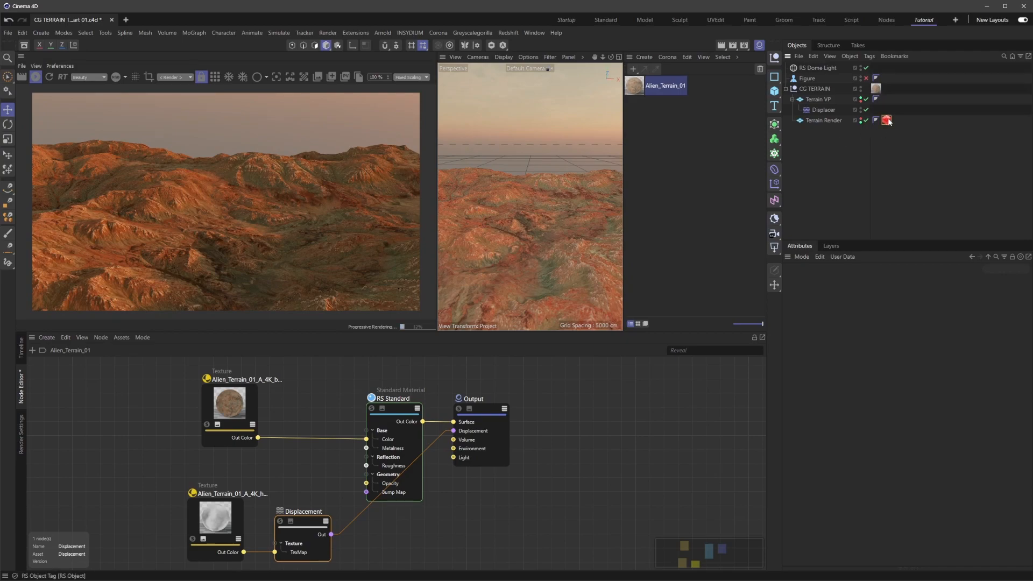
{"action": "left_click", "coordinate": [885, 120]}
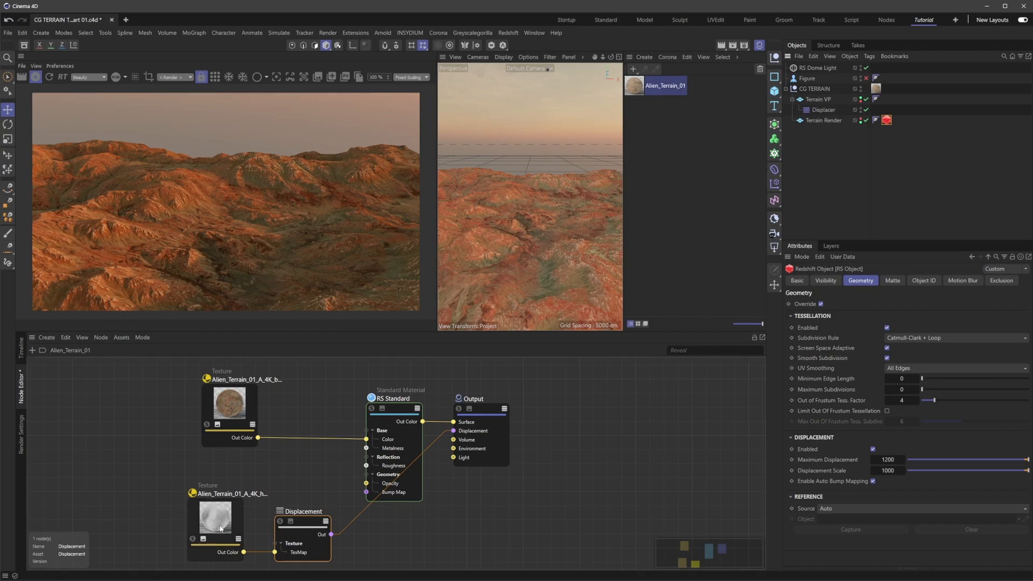
{"action": "left_click", "coordinate": [230, 403]}
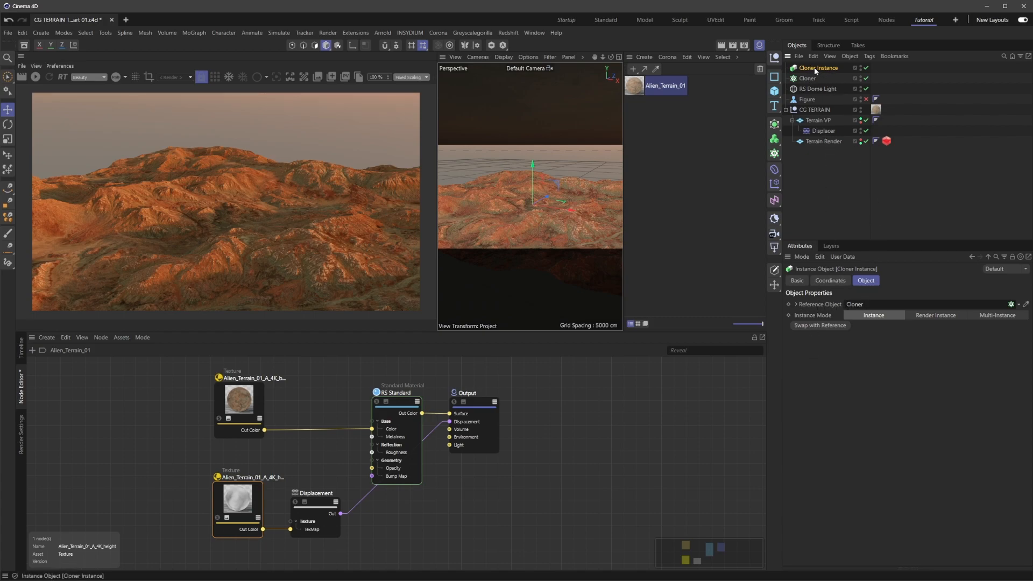
Rename Cloner Instance to Instance and set the Cloner's Instance Mode to Multi-Instance
{"action": "double_click", "coordinate": [816, 68]}
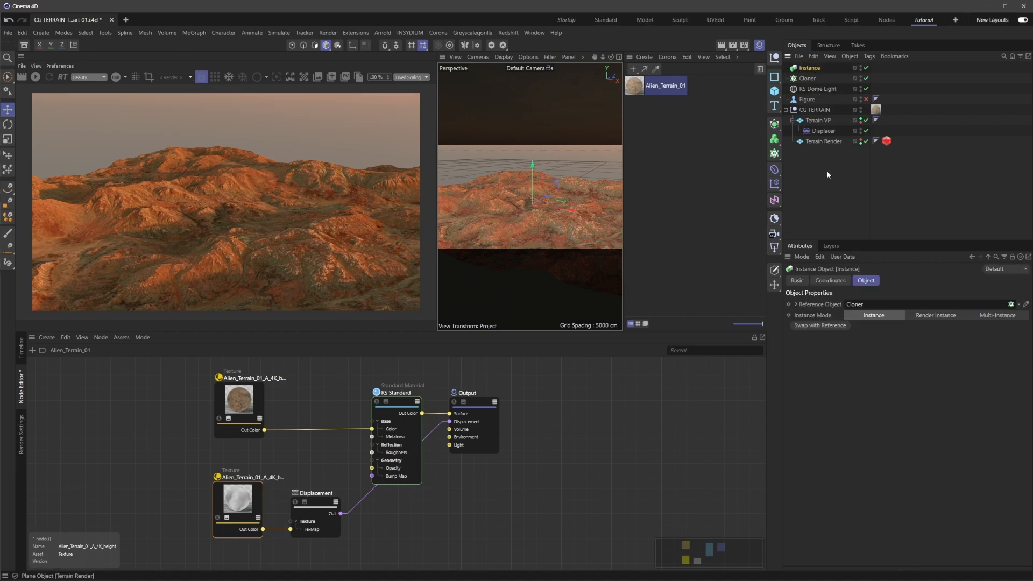
{"action": "left_click", "coordinate": [823, 141]}
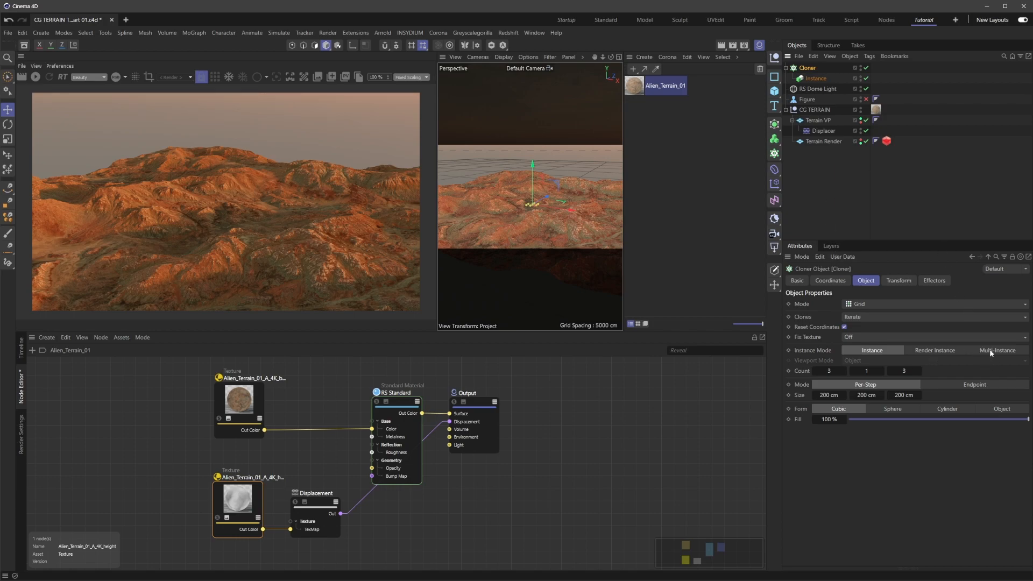
{"action": "left_click", "coordinate": [996, 349]}
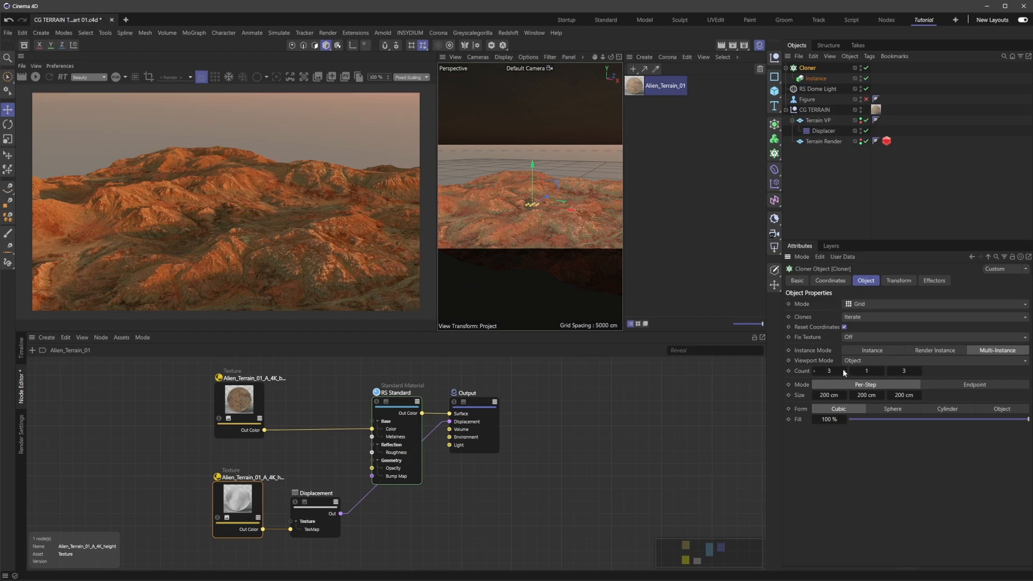
{"action": "left_click", "coordinate": [843, 369]}
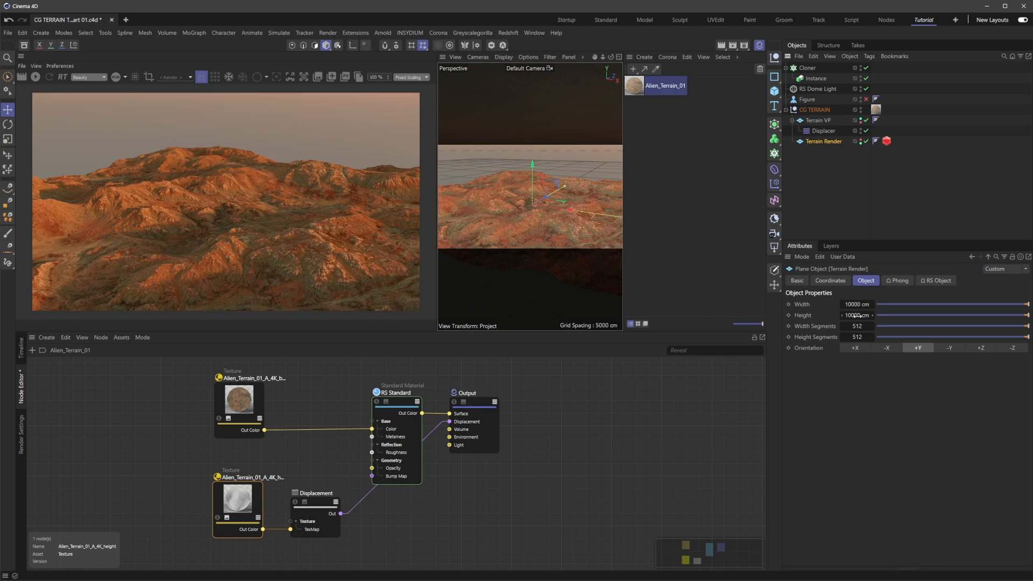
{"action": "left_click", "coordinate": [806, 68]}
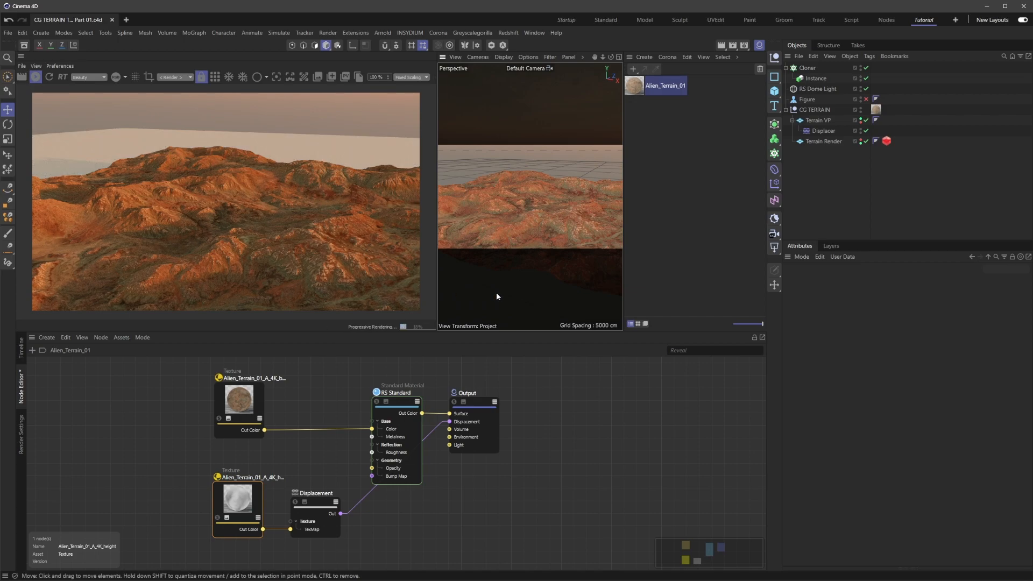
Move Cloner and Instance to the end of the object list and apply Alien_Terrain_01 to the Cloner
{"action": "left_click", "coordinate": [806, 67]}
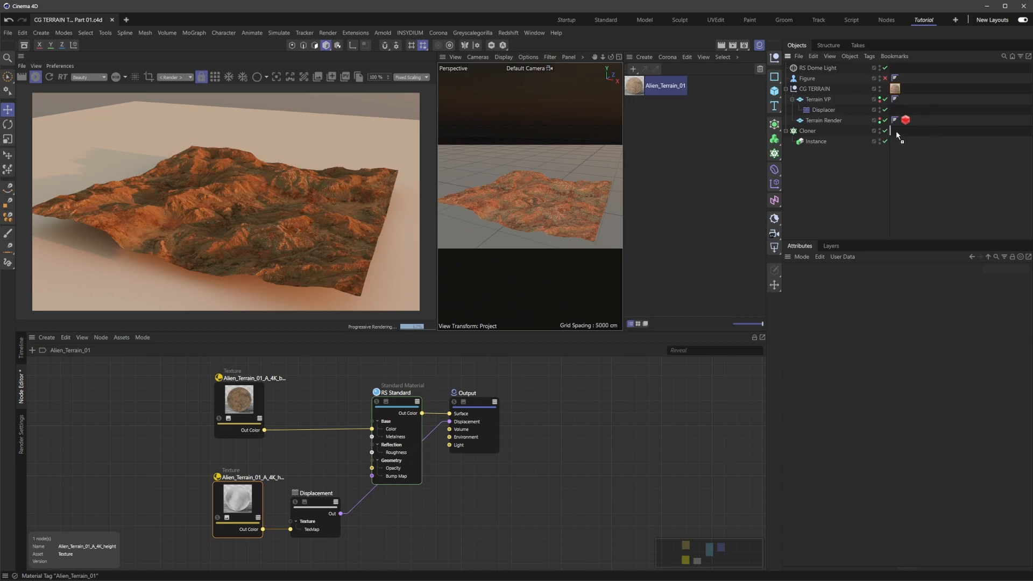
{"action": "left_click", "coordinate": [895, 131]}
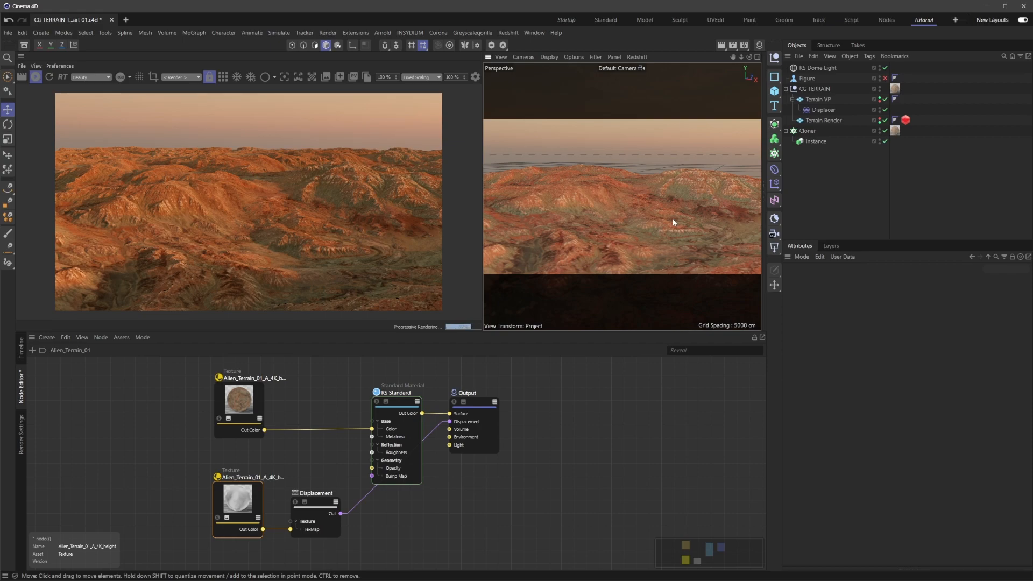
{"action": "mouse_move", "coordinate": [734, 157]}
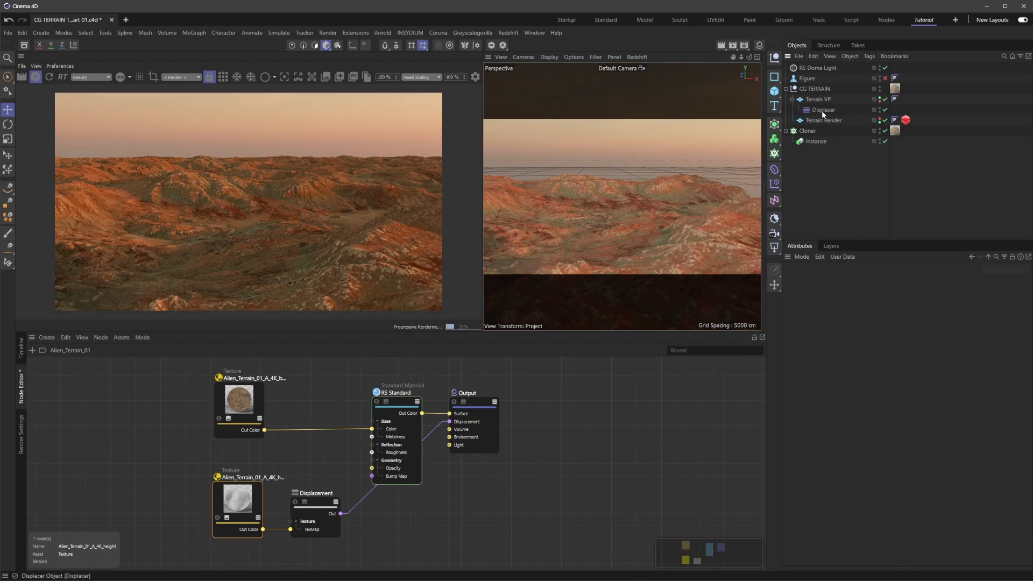
Set Terrain Render's Displacement Scale to 1500 and Maximum Displacement to 1600
{"action": "left_click", "coordinate": [905, 119]}
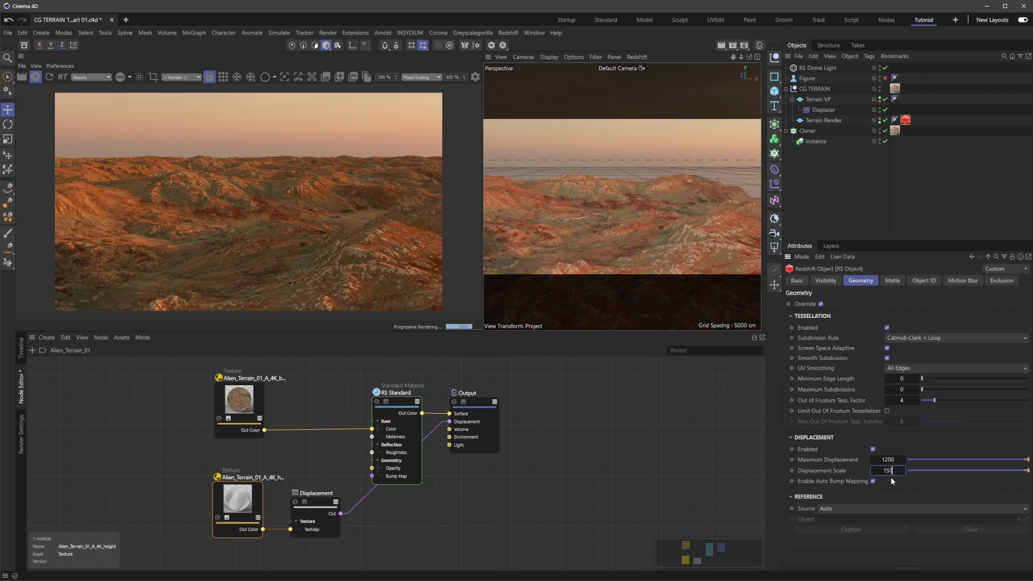
{"action": "type", "text": "1500"}
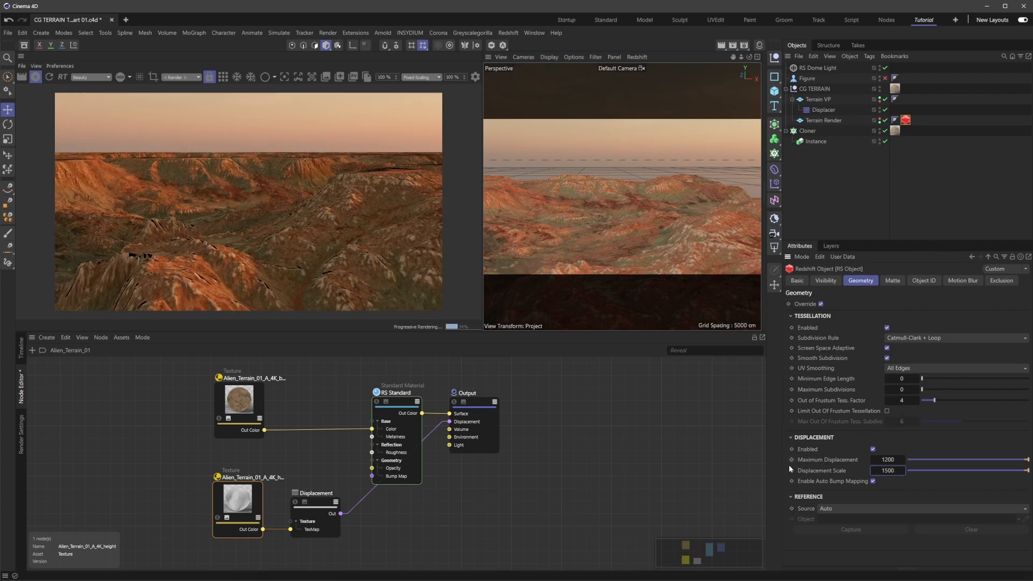
{"action": "left_click", "coordinate": [887, 460]}
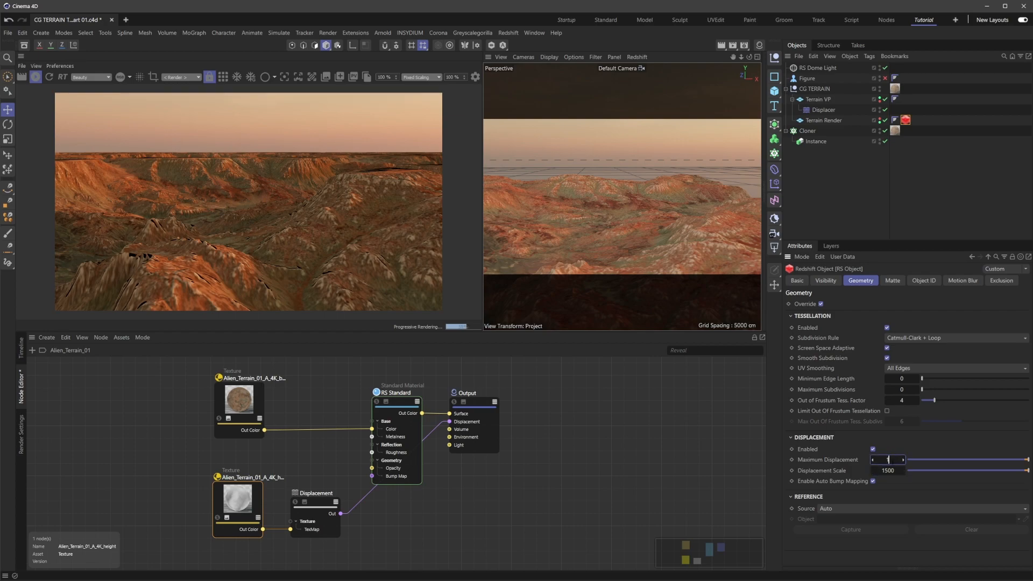
{"action": "type", "text": "1600"}
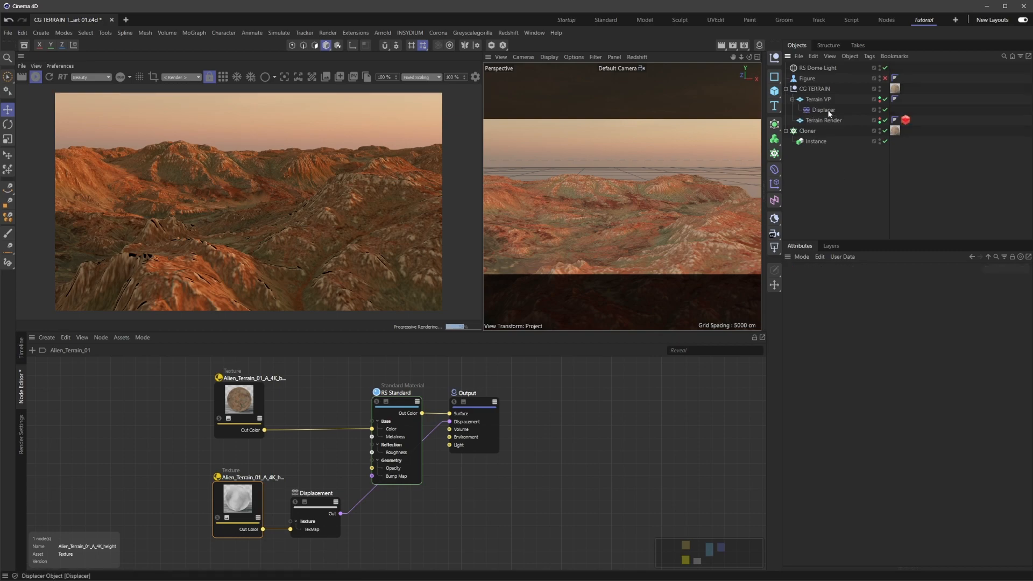
Raise the Displacer Height to 4500 and set Maximum Subdivisions to 3 on the RS tag
{"action": "left_click", "coordinate": [823, 110]}
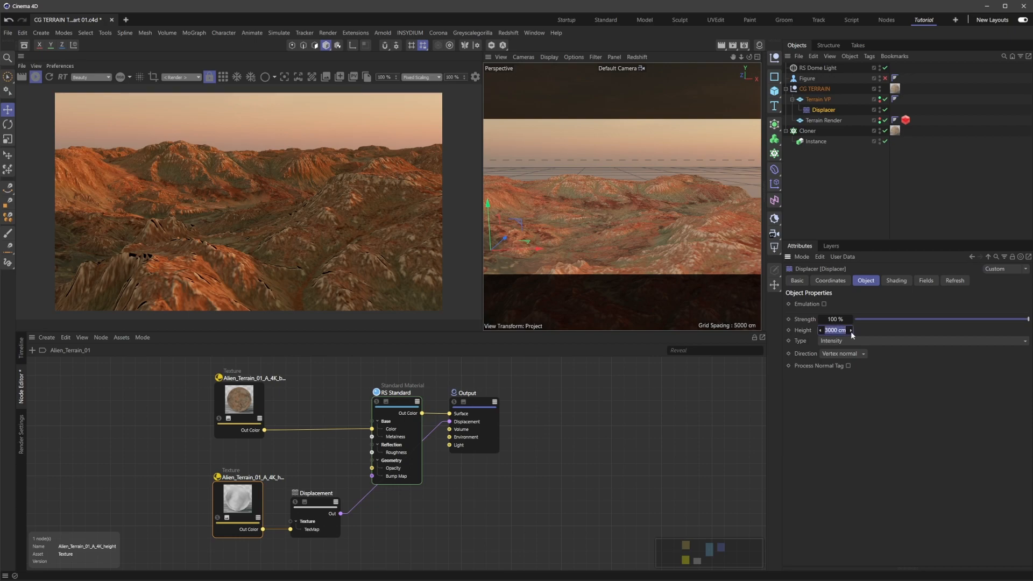
{"action": "type", "text": "1500"}
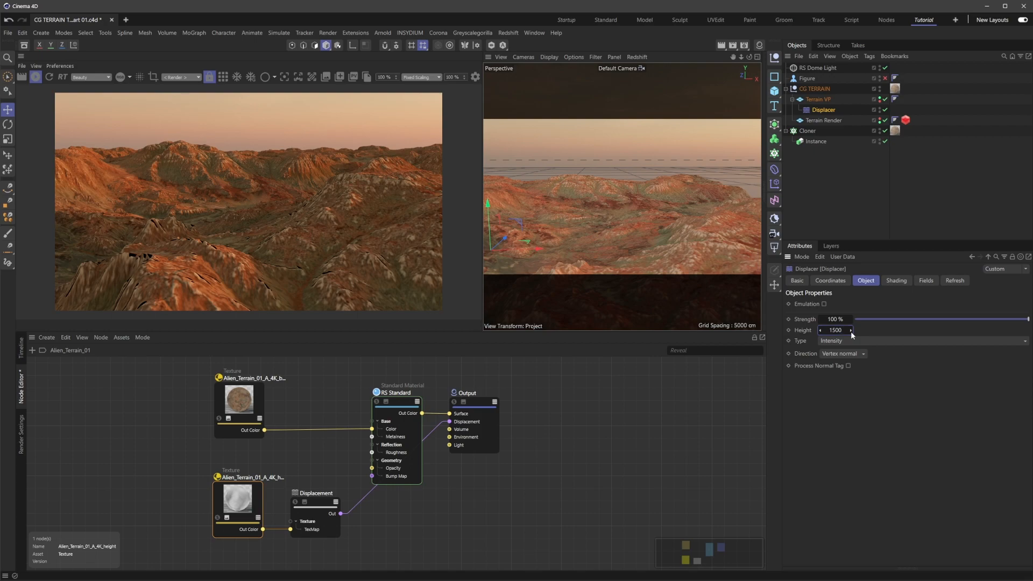
{"action": "type", "text": "4500"}
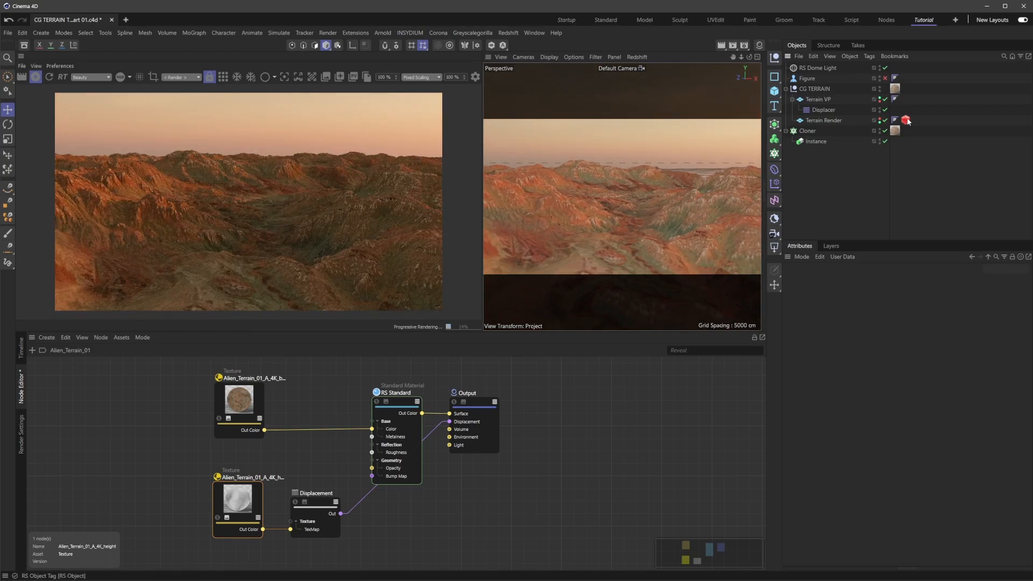
{"action": "left_click", "coordinate": [905, 120]}
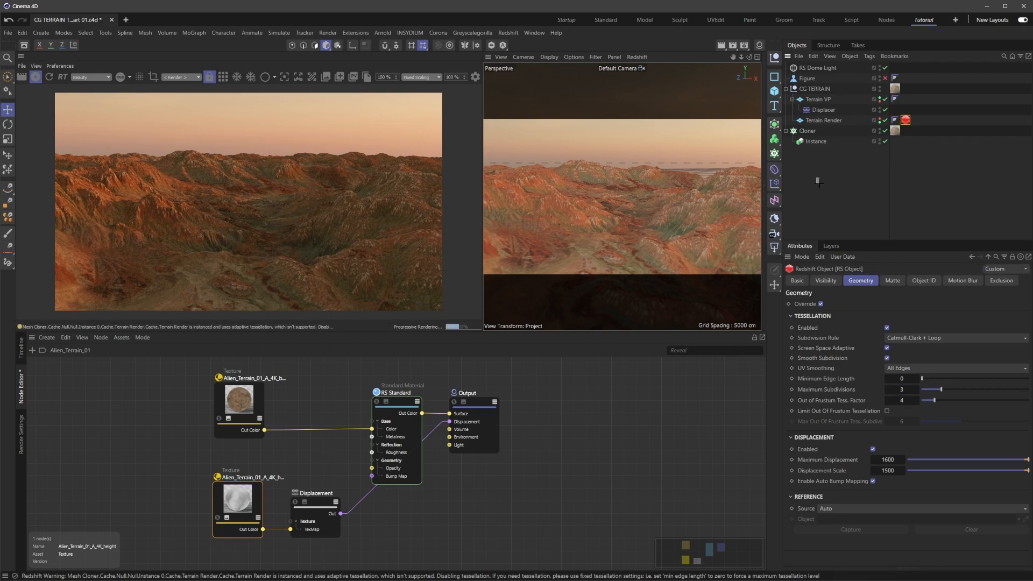
Review the Cloner's grid settings and select the Cloner together with the Instance
{"action": "left_click", "coordinate": [806, 130]}
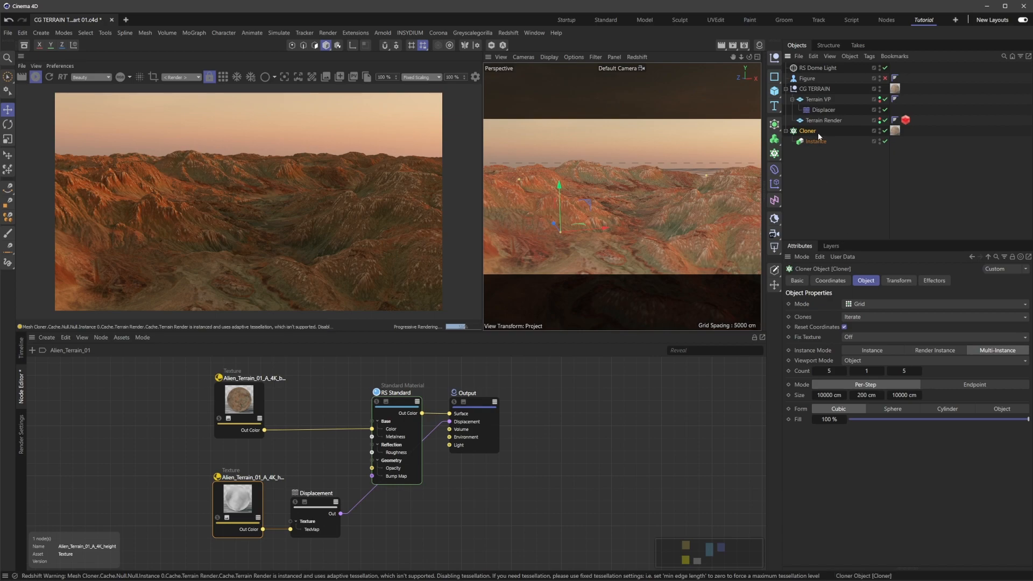
{"action": "left_click", "coordinate": [816, 141]}
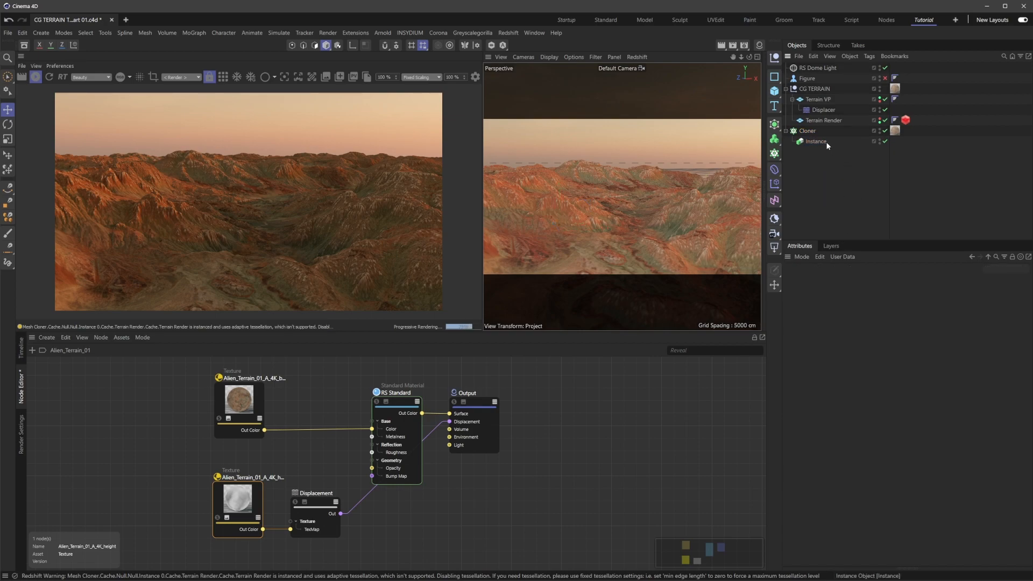
{"action": "left_click", "coordinate": [816, 141]}
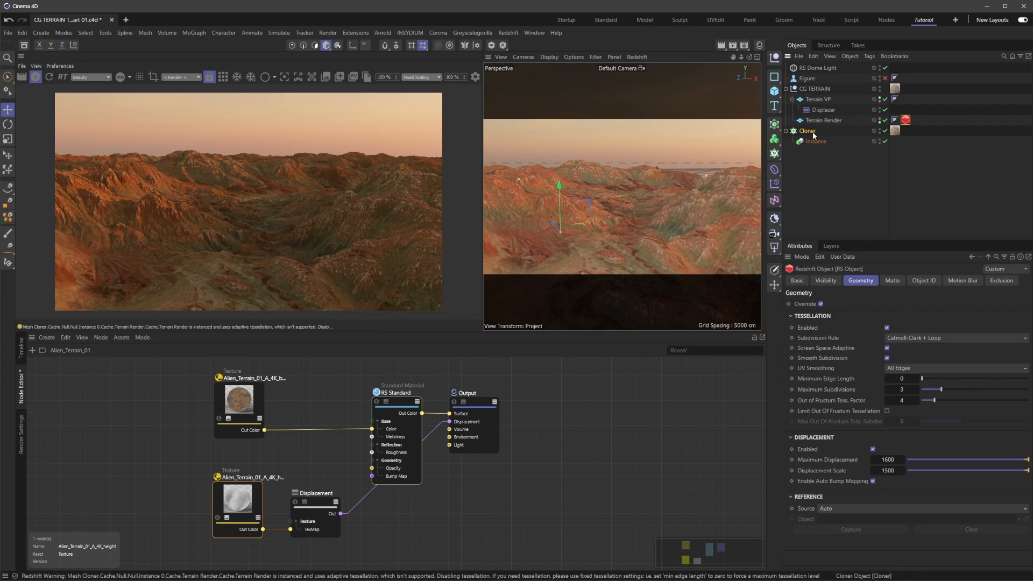
{"action": "left_click", "coordinate": [815, 141]}
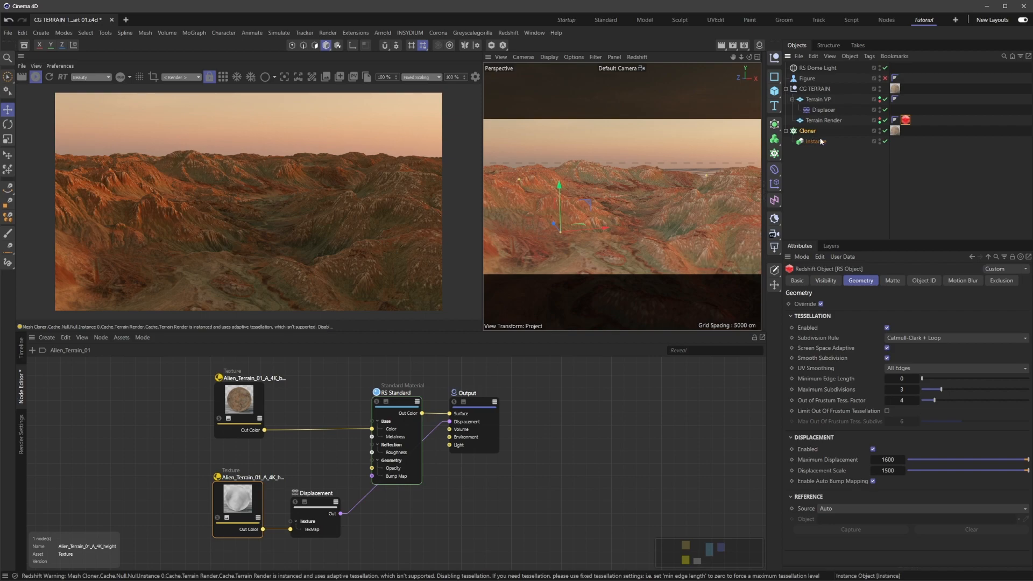
{"action": "left_click", "coordinate": [822, 120]}
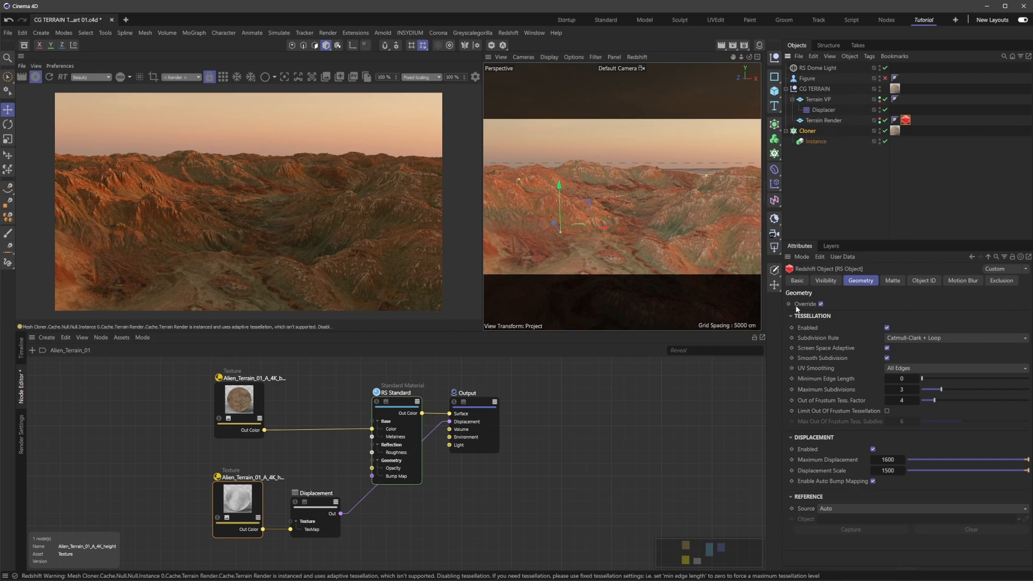
{"action": "mouse_move", "coordinate": [952, 319]}
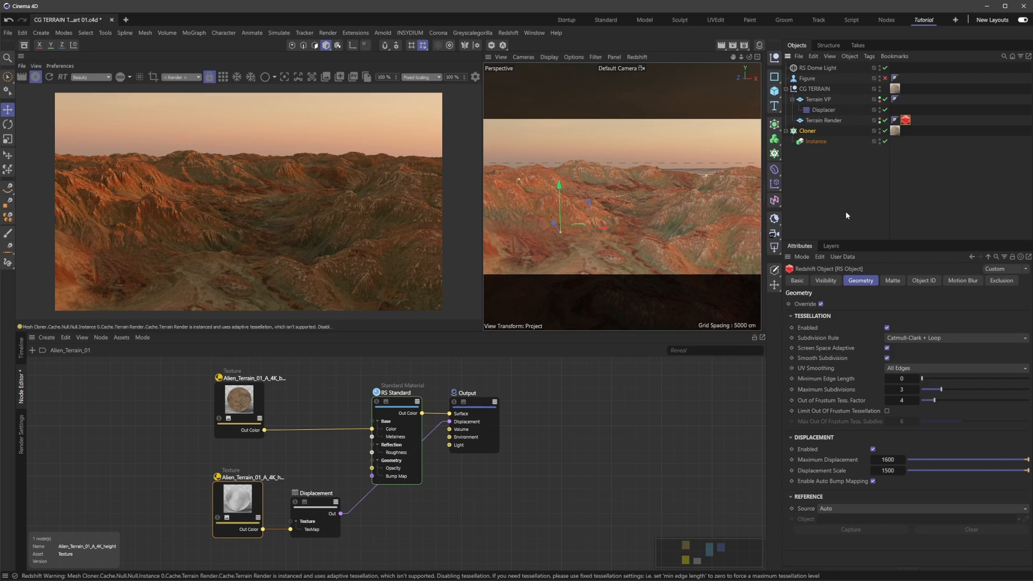
{"action": "mouse_move", "coordinate": [690, 172]}
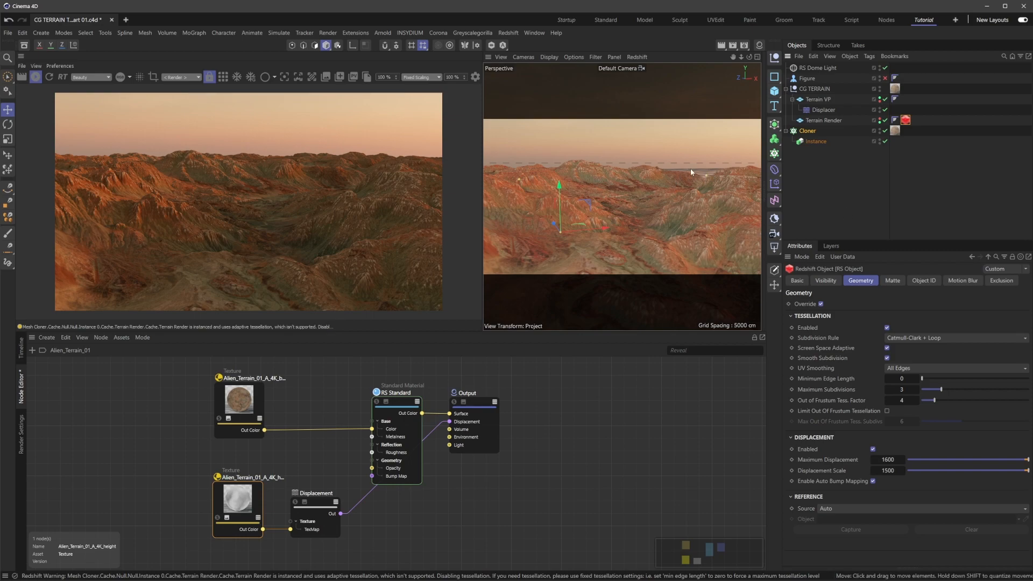
{"action": "mouse_move", "coordinate": [345, 164]}
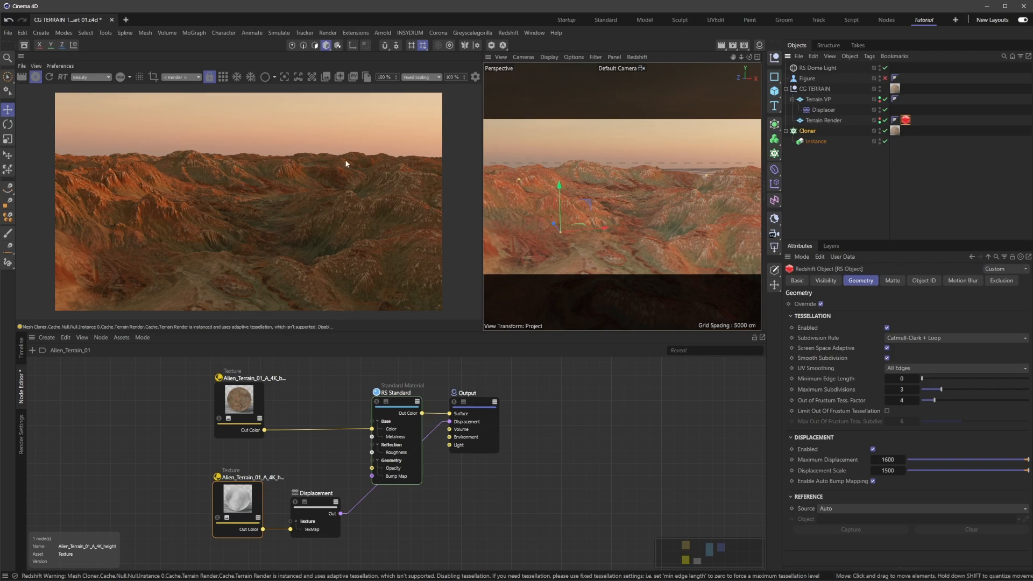